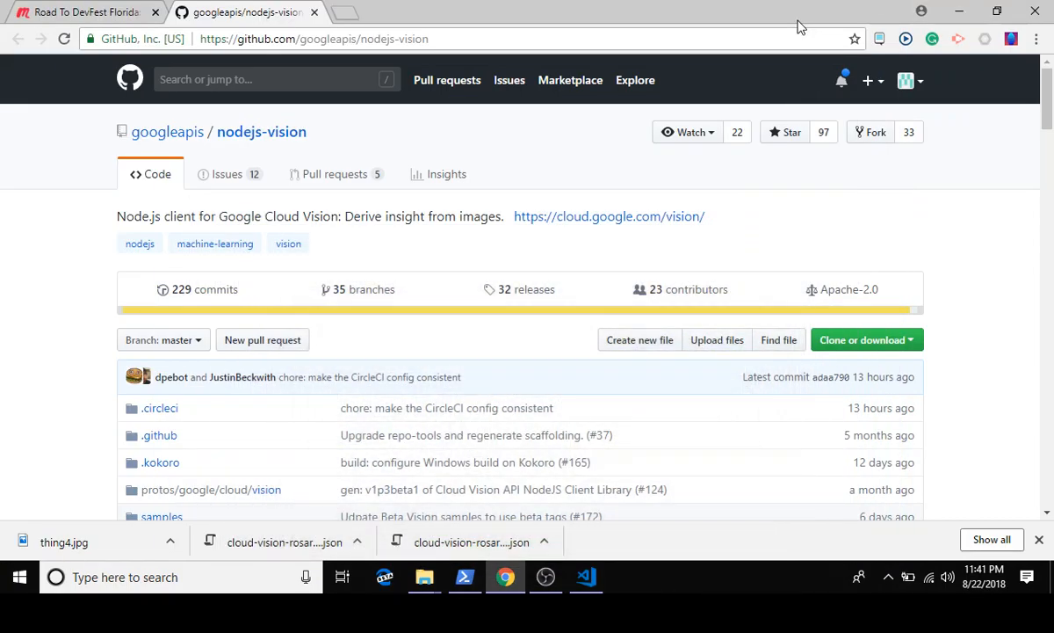
mouse_move(899, 199)
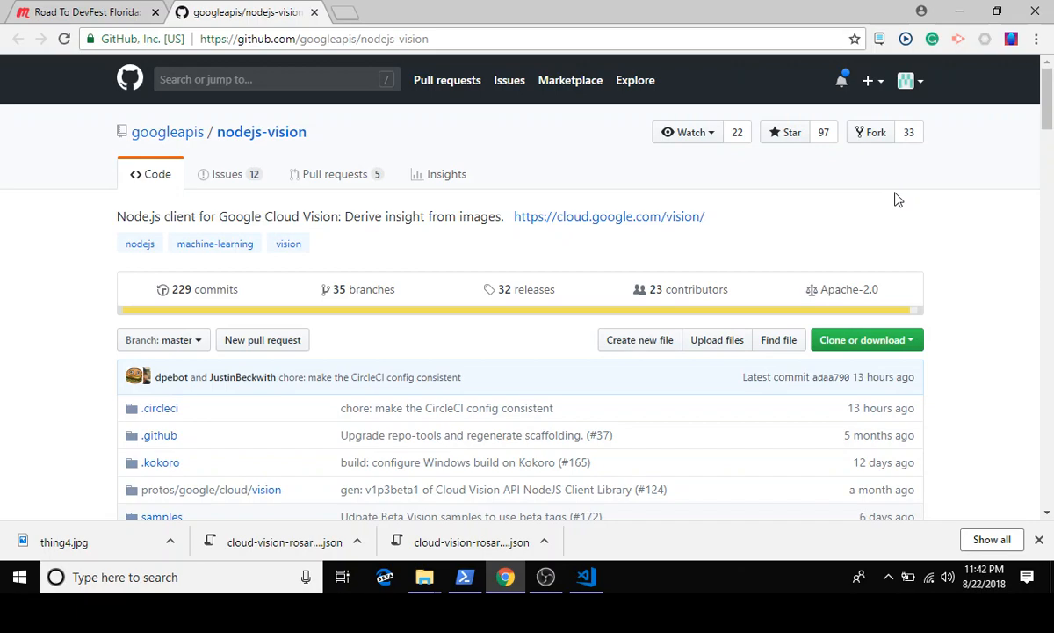
Step: Close Chrome's downloads shelf on the nodejs-vision repository page
left_click(1040, 539)
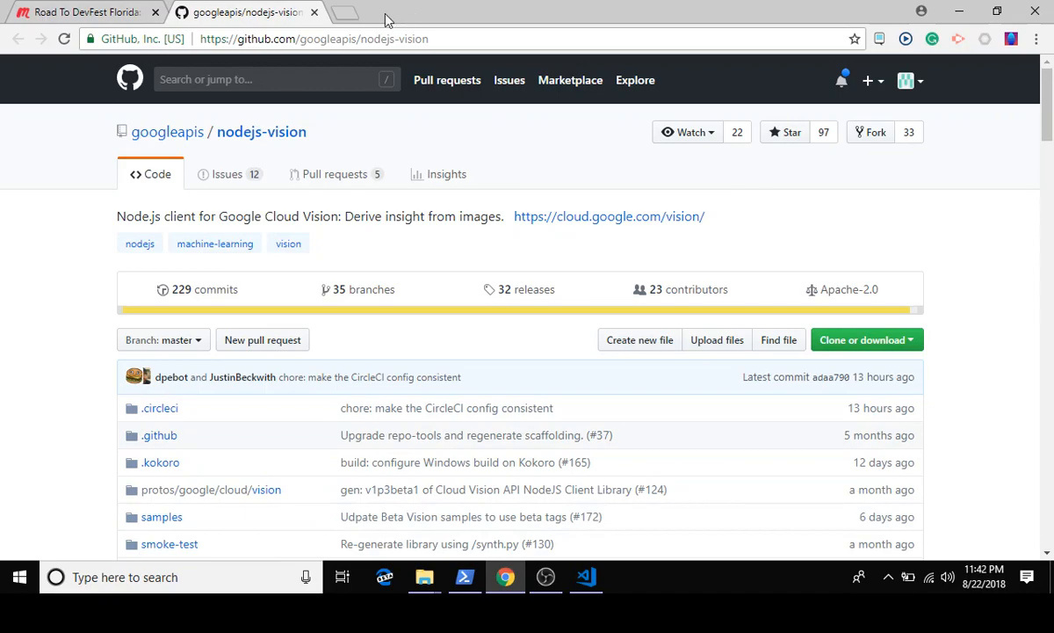
Step: Browse c:\dev\ in a new tab, previewing thing1.jpg and thing4.jpg from cloud-vision
left_click(345, 11)
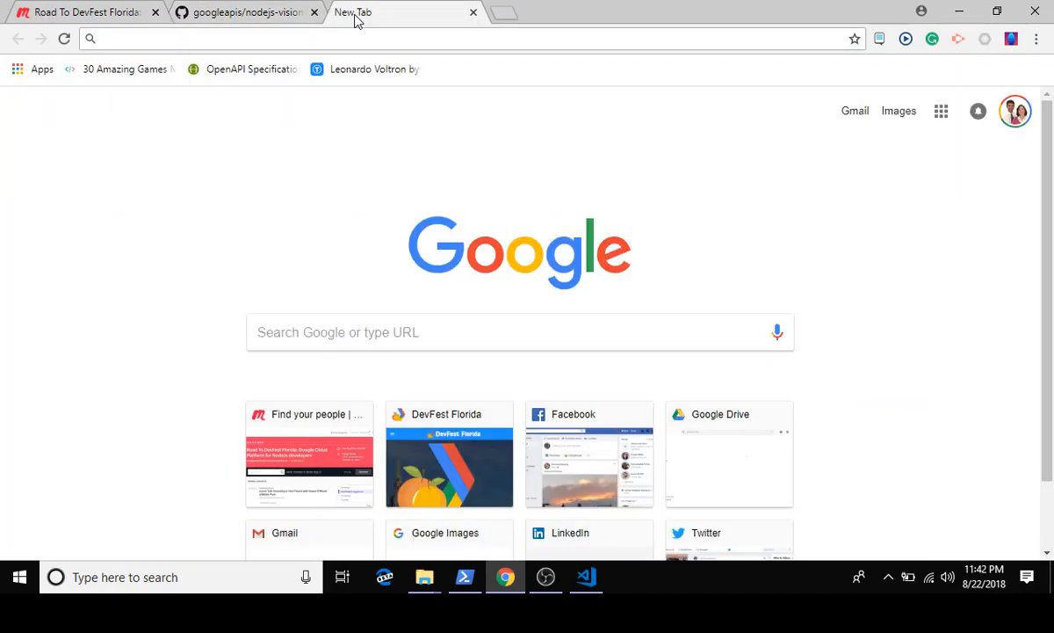
type("c:\\dev\\")
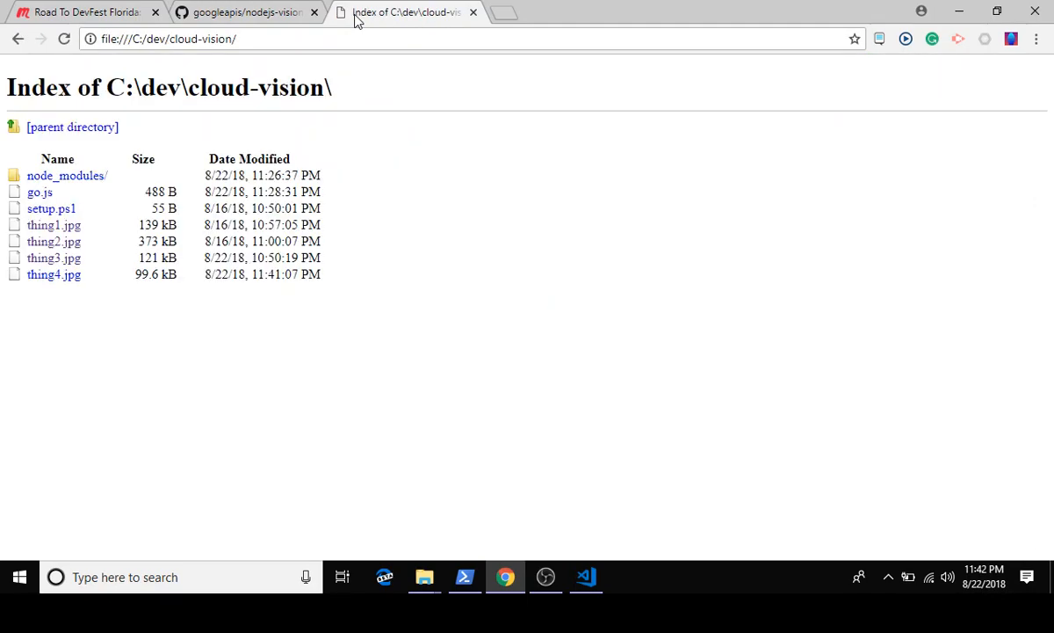
left_click(53, 225)
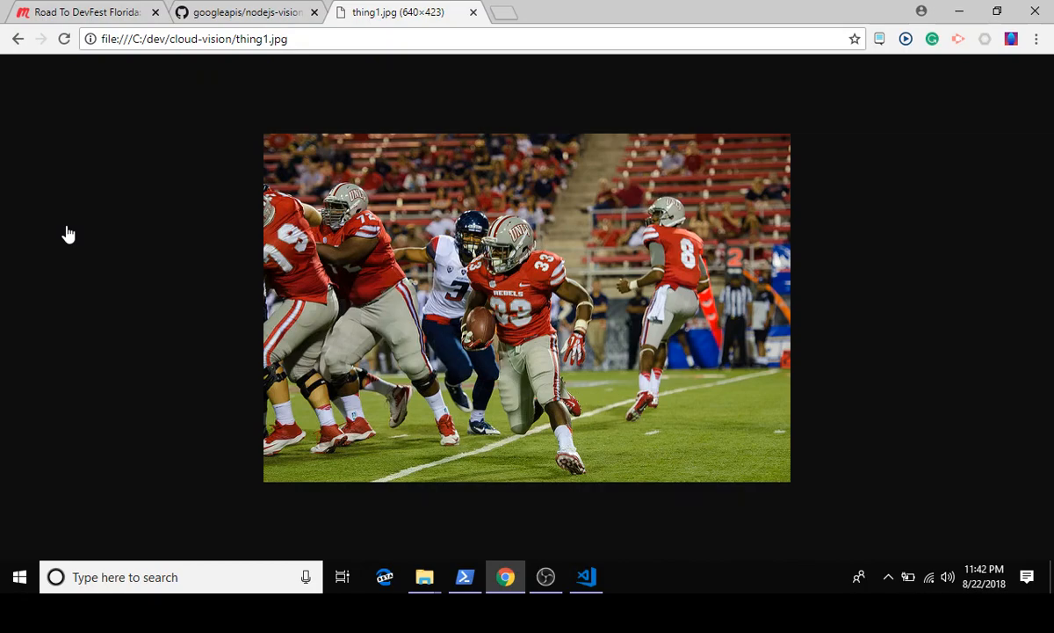
left_click(18, 38)
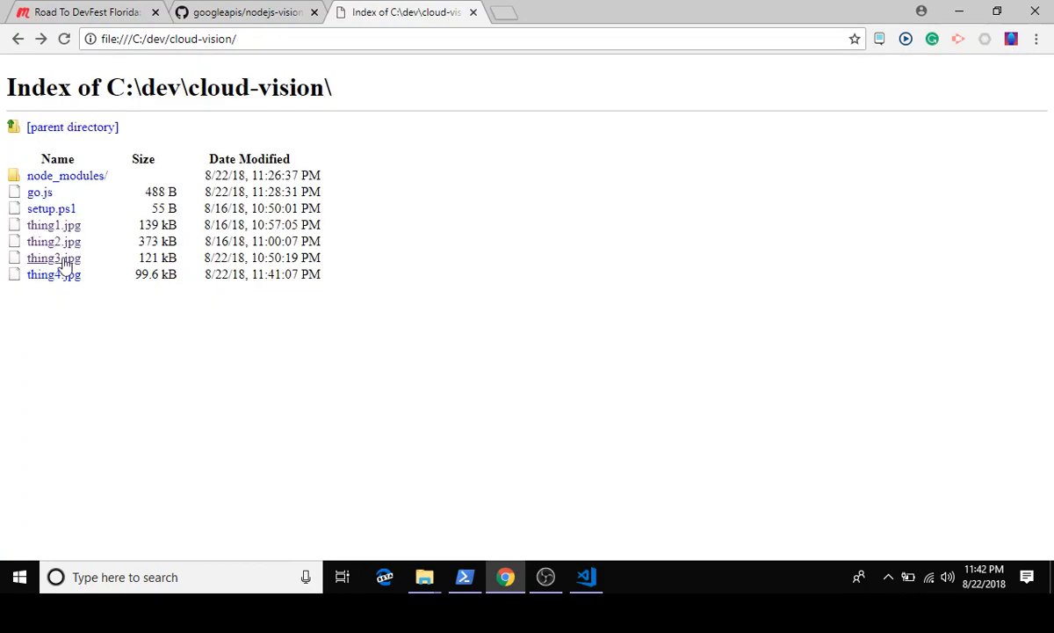
left_click(54, 274)
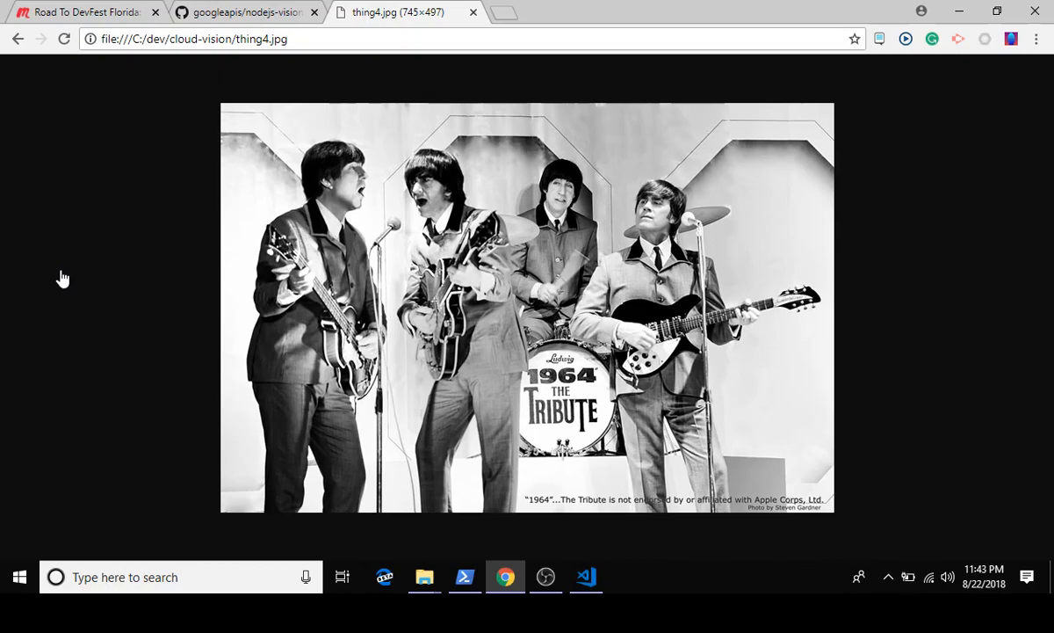
left_click(17, 38)
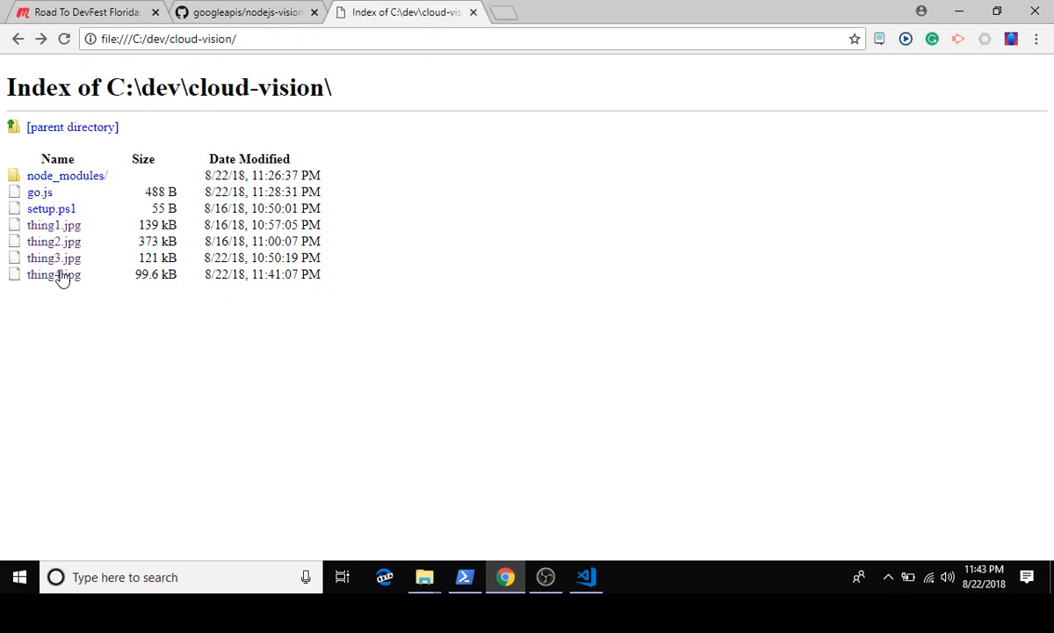
mouse_move(185, 8)
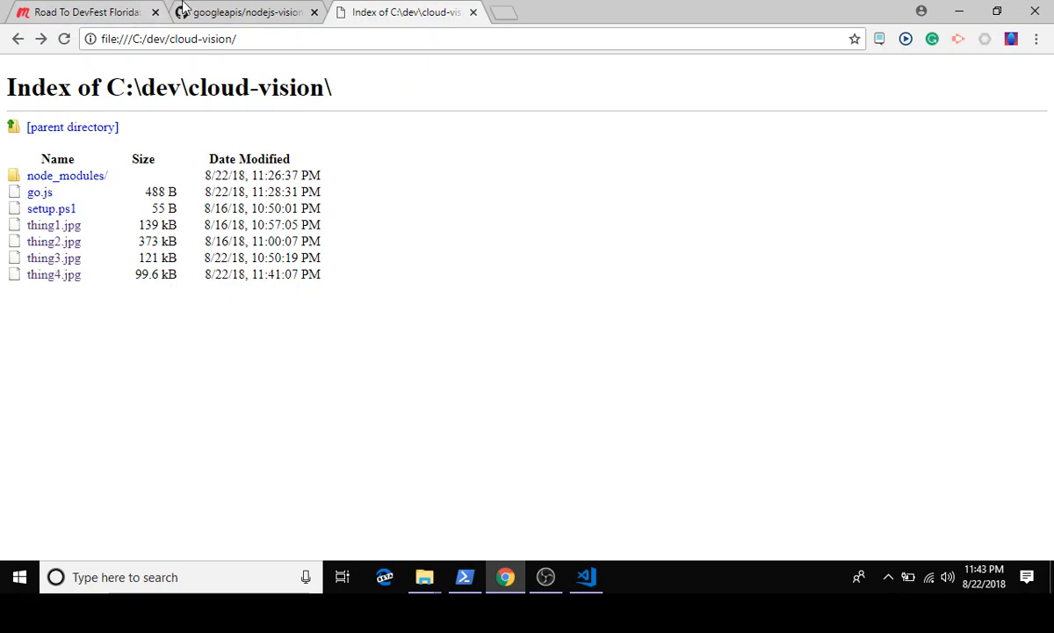
mouse_move(246, 11)
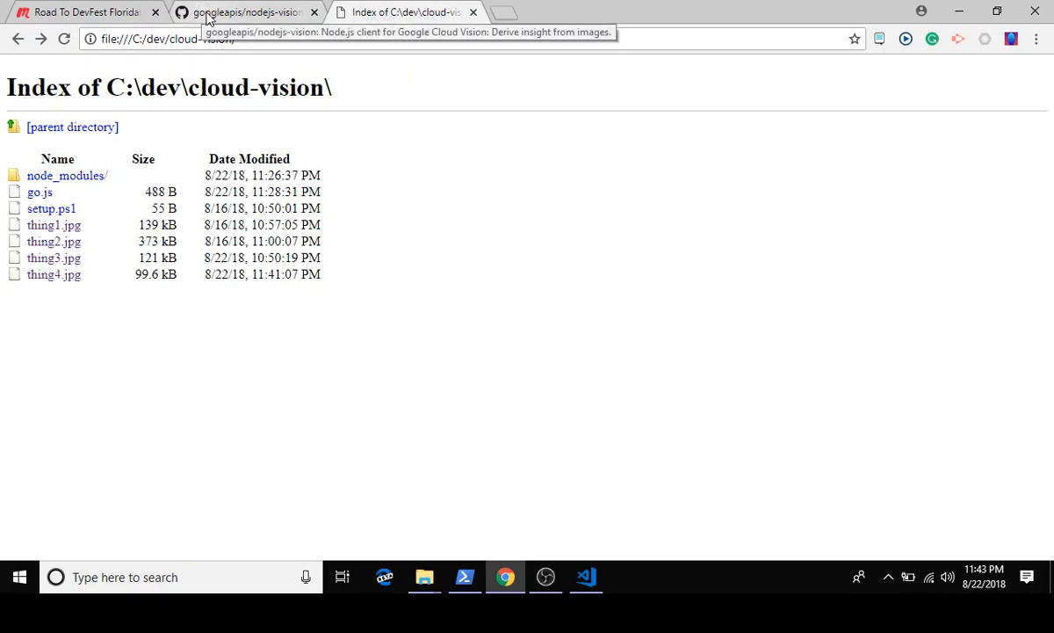
Step: Return to the nodejs-vision repository and jump to the README's Quickstart section
left_click(246, 11)
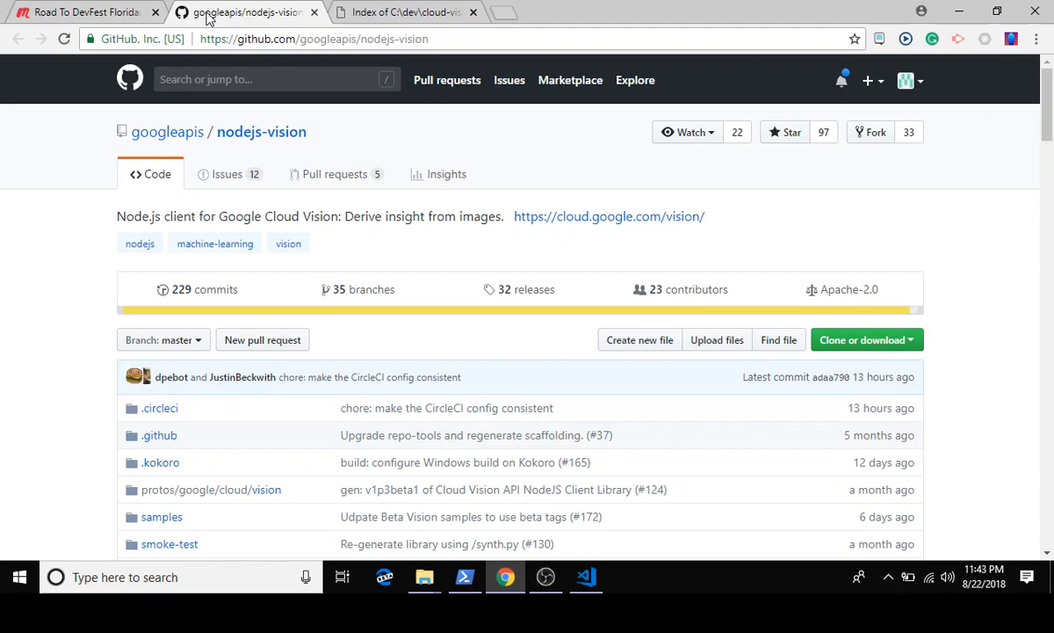
mouse_move(301, 56)
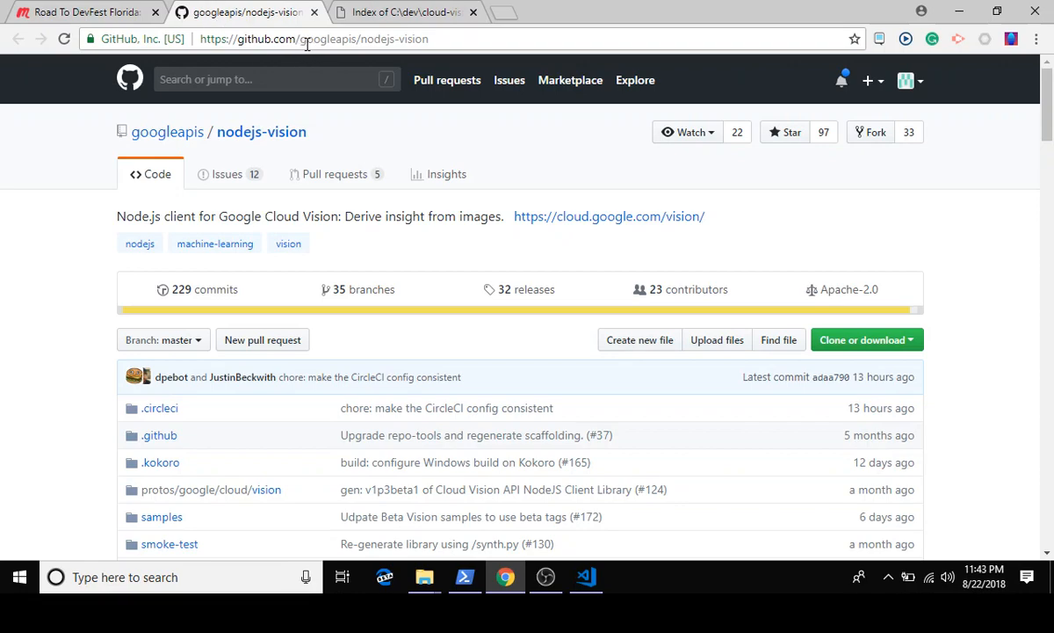
mouse_move(358, 39)
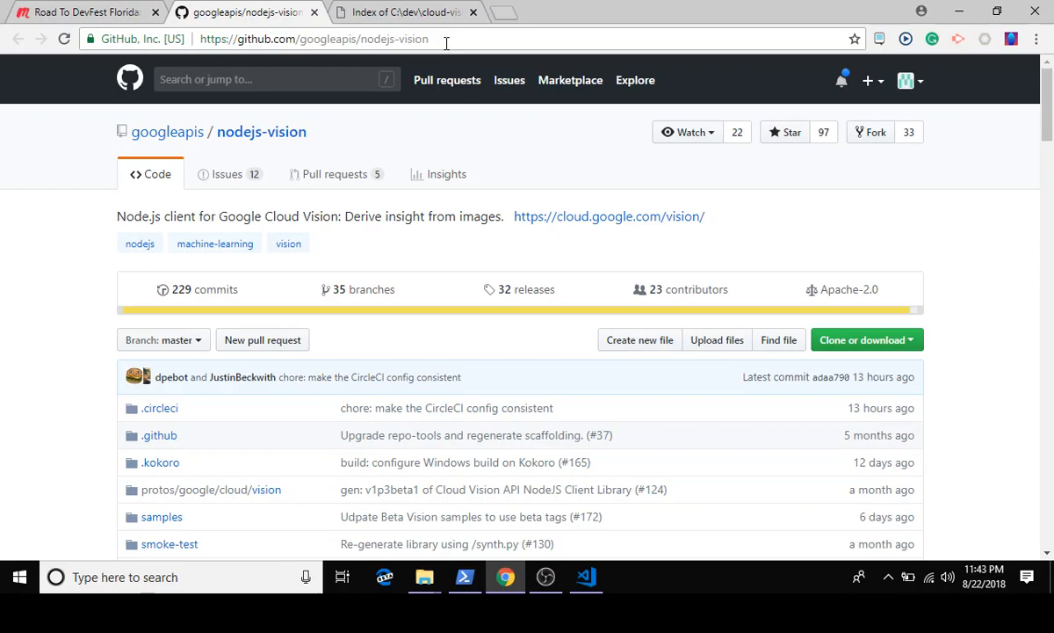
scroll("down", 3)
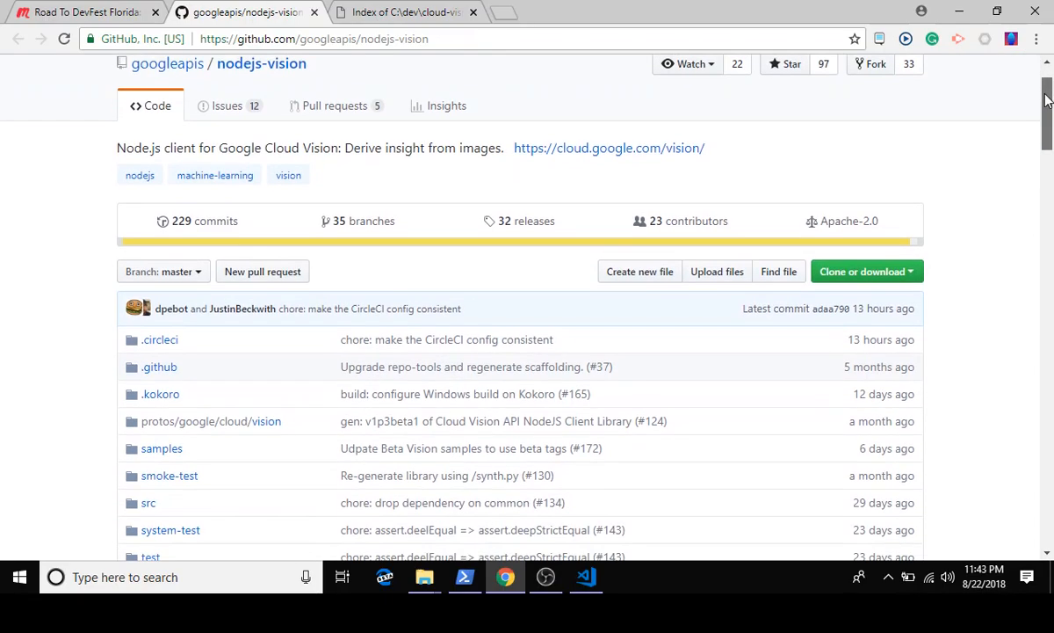
scroll("down", 3)
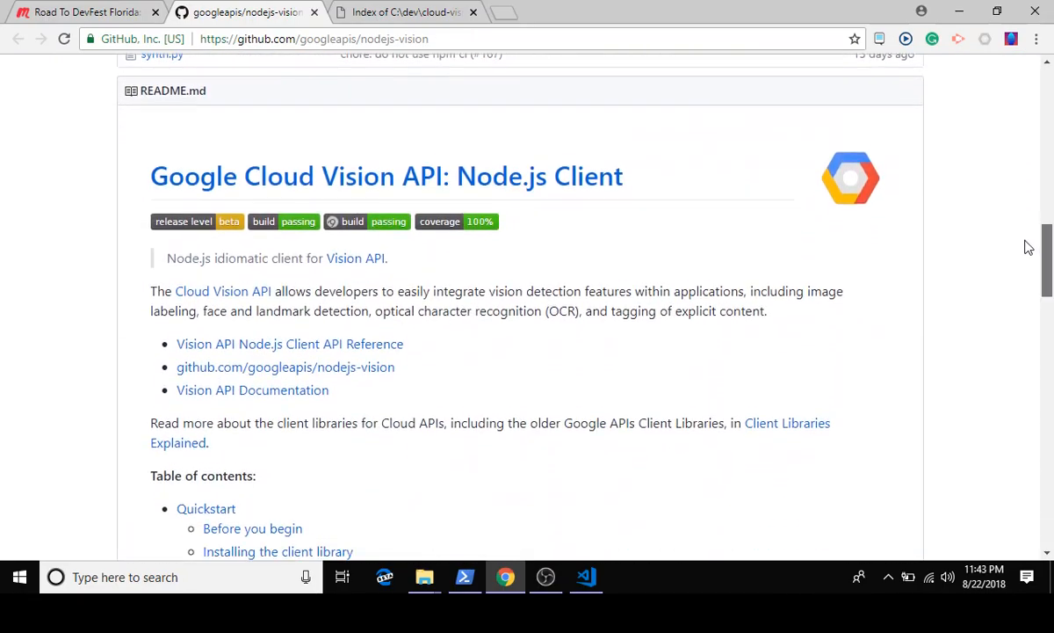
scroll("down", 3)
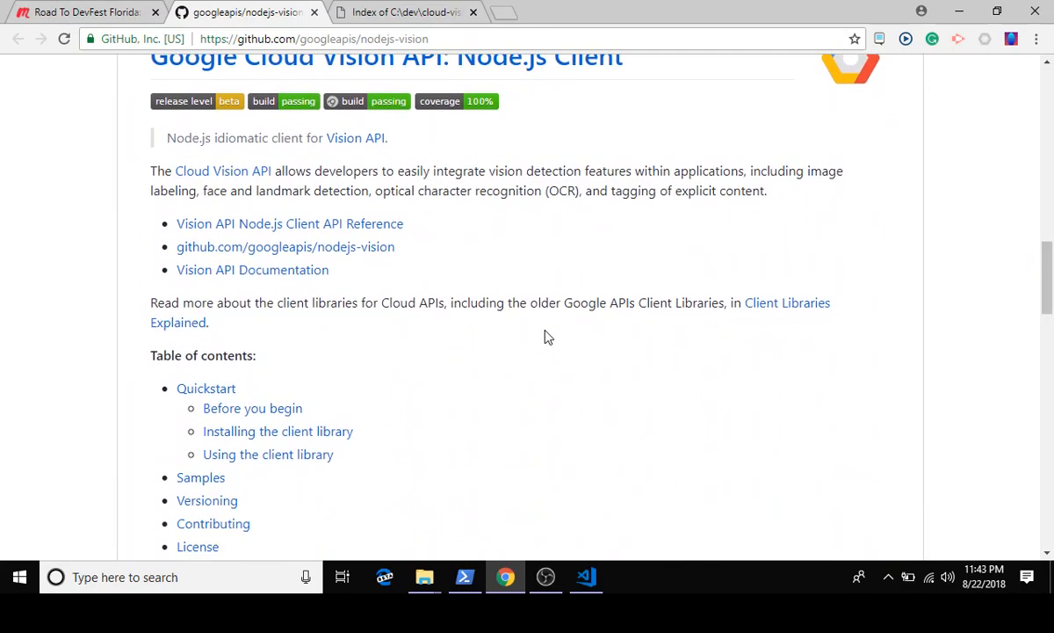
left_click(205, 388)
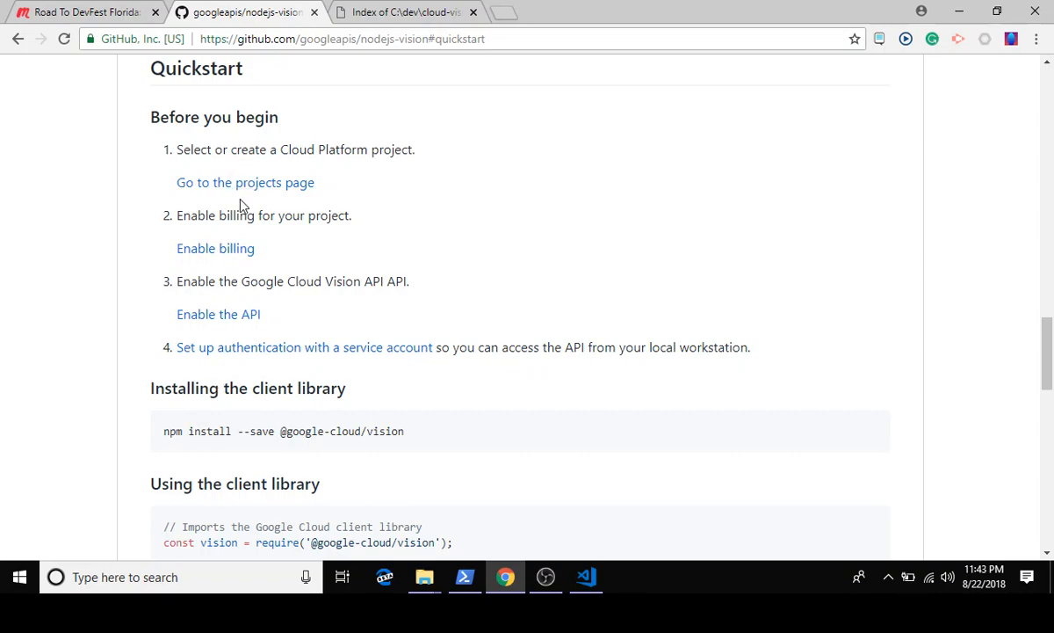
mouse_move(258, 195)
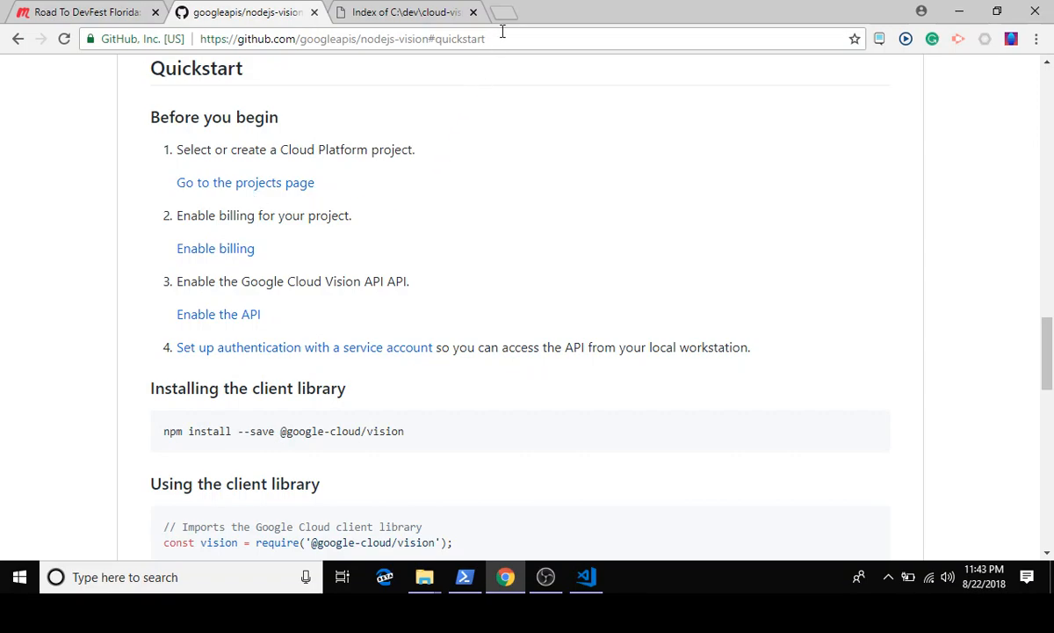
mouse_move(503, 13)
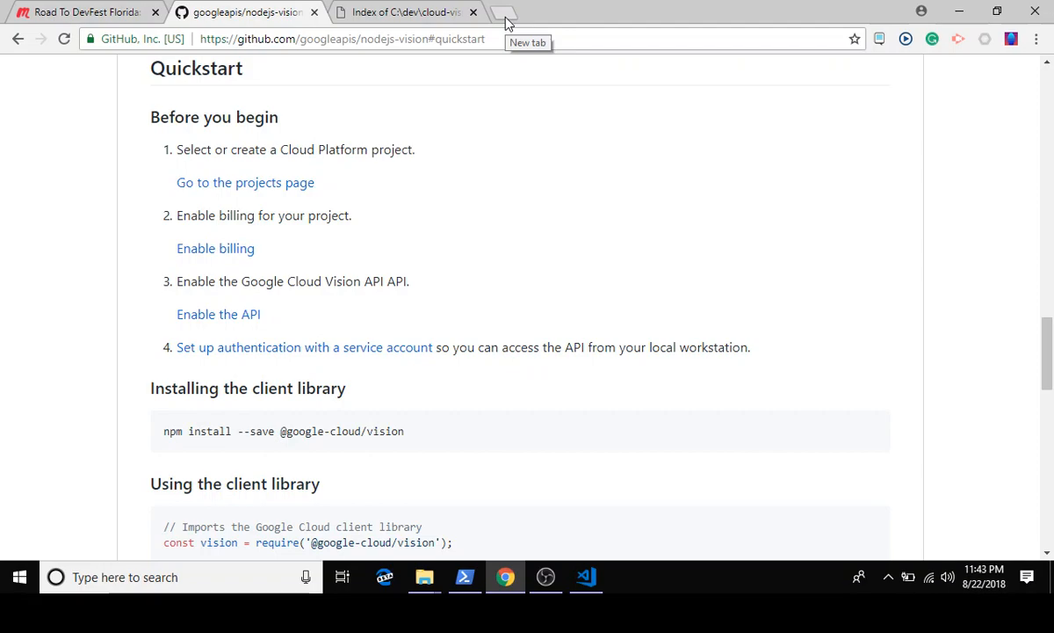
Step: In a new tab, follow the 'console google cloud' search to Google Cloud Console
left_click(505, 13)
type("console google cloud")
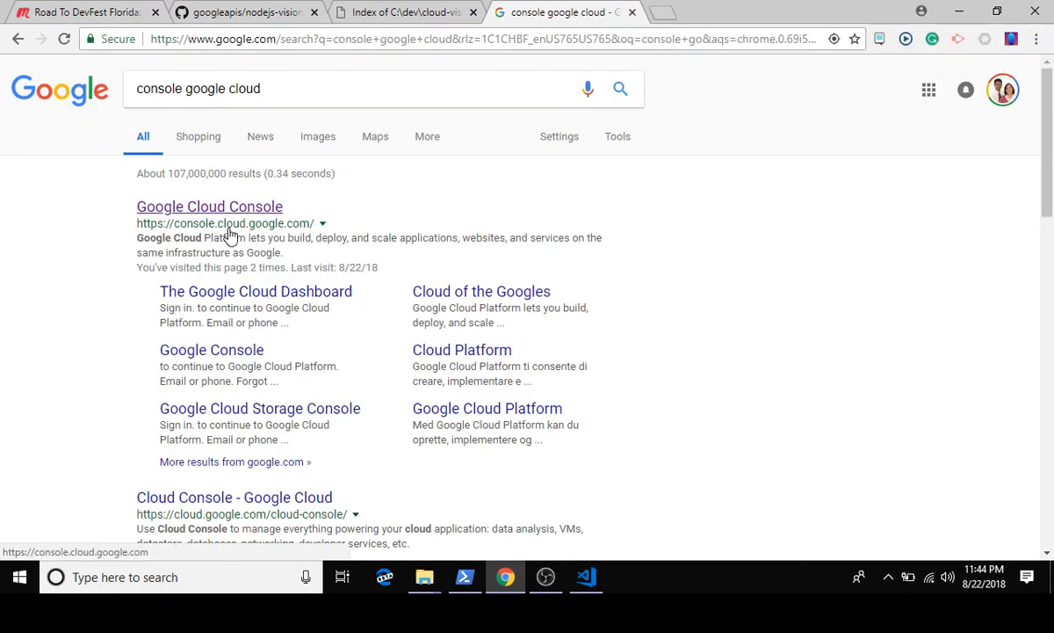
mouse_move(244, 211)
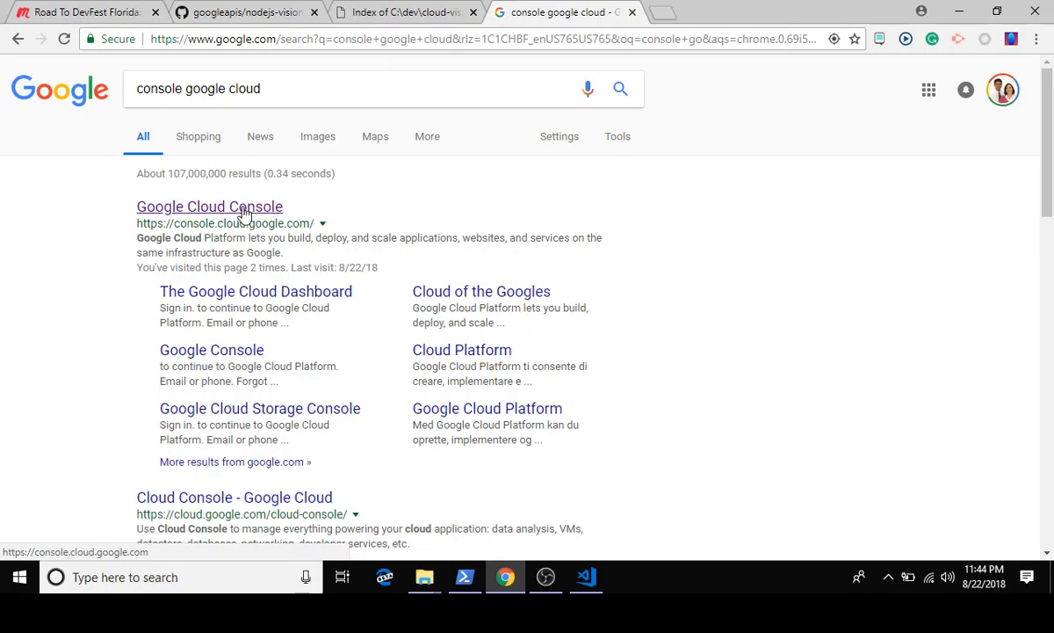
left_click(209, 206)
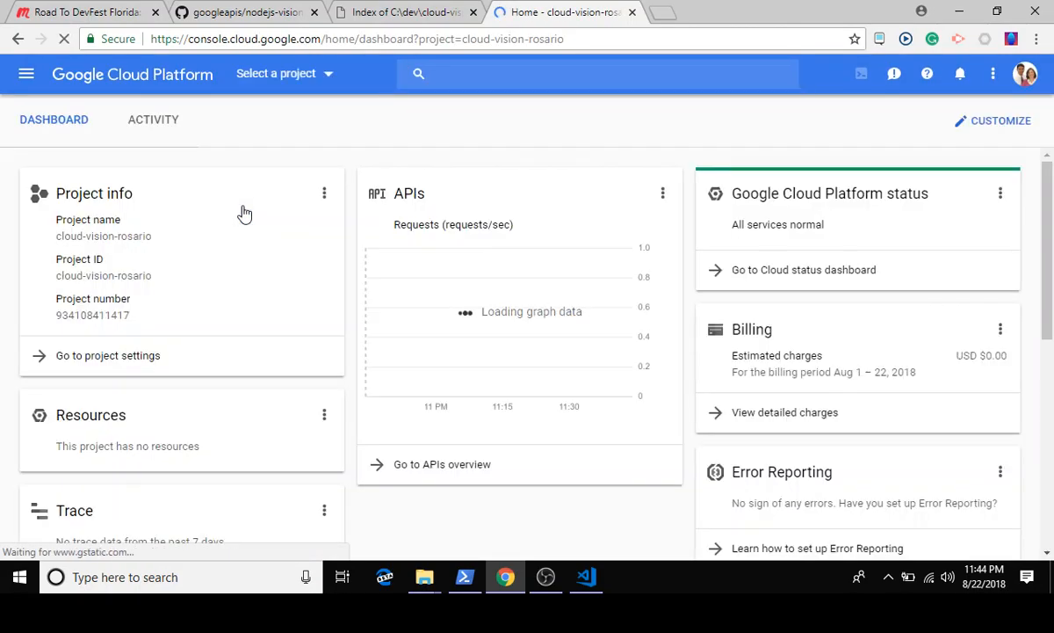
Step: Let the cloud-vision-rosario dashboard load, opening and closing the project list
left_click(26, 74)
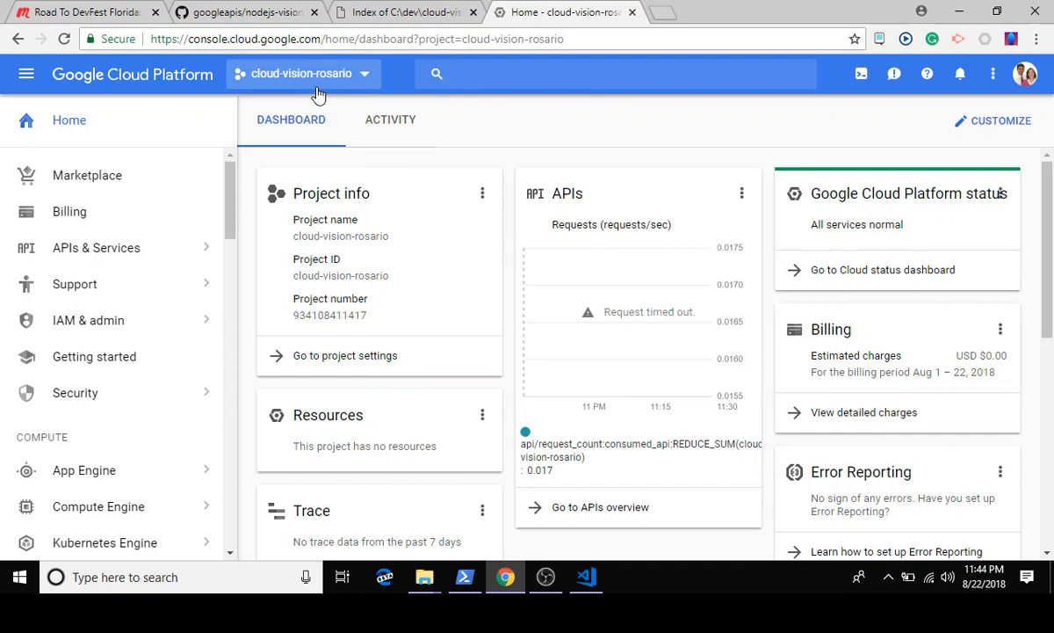
mouse_move(291, 58)
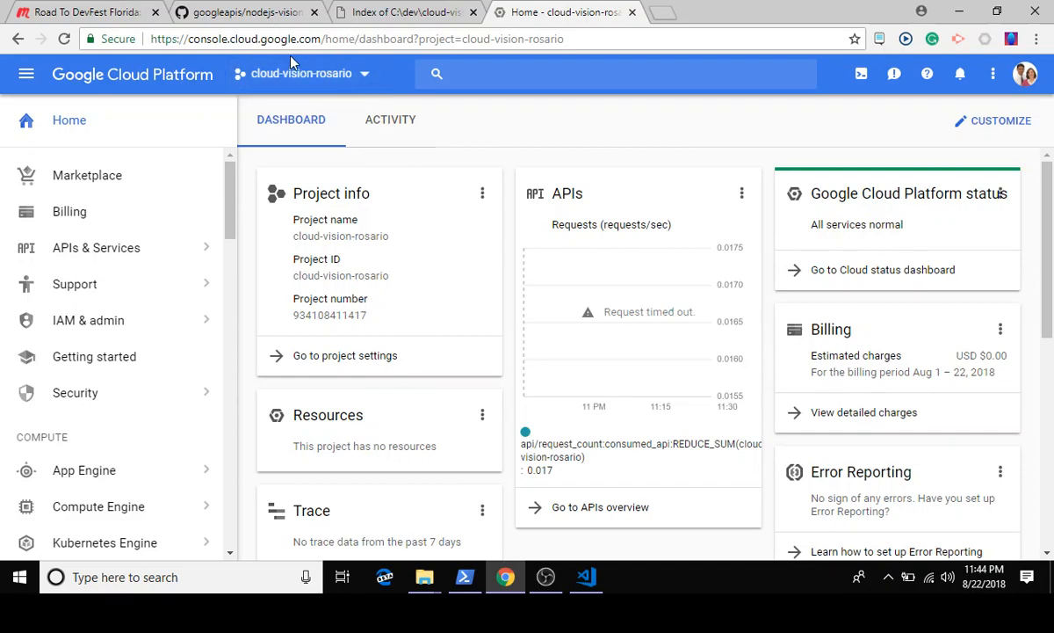
left_click(301, 73)
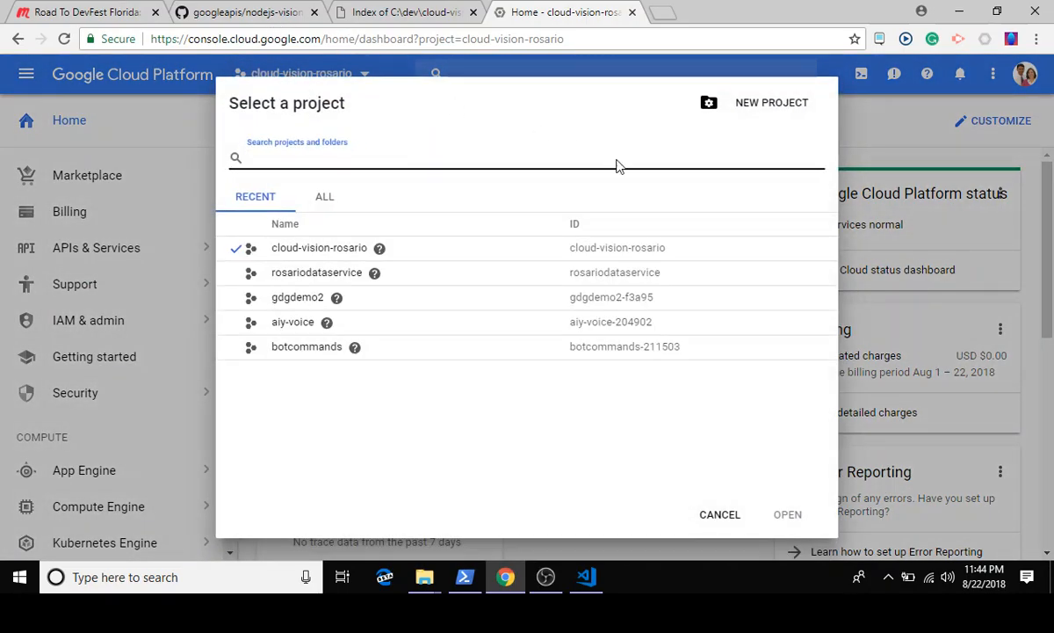
mouse_move(771, 103)
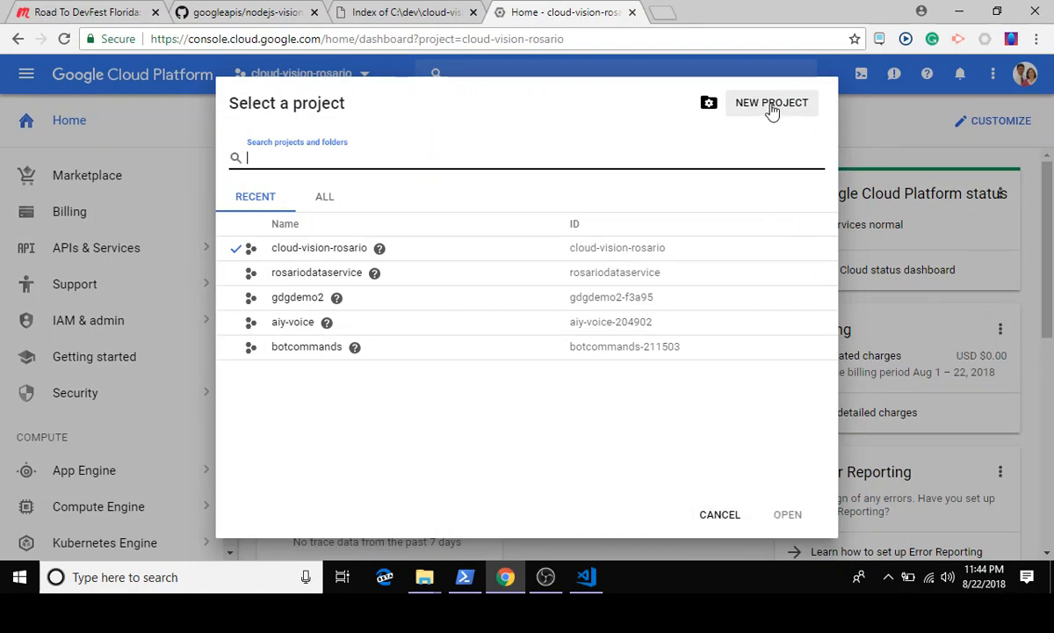
mouse_move(305, 261)
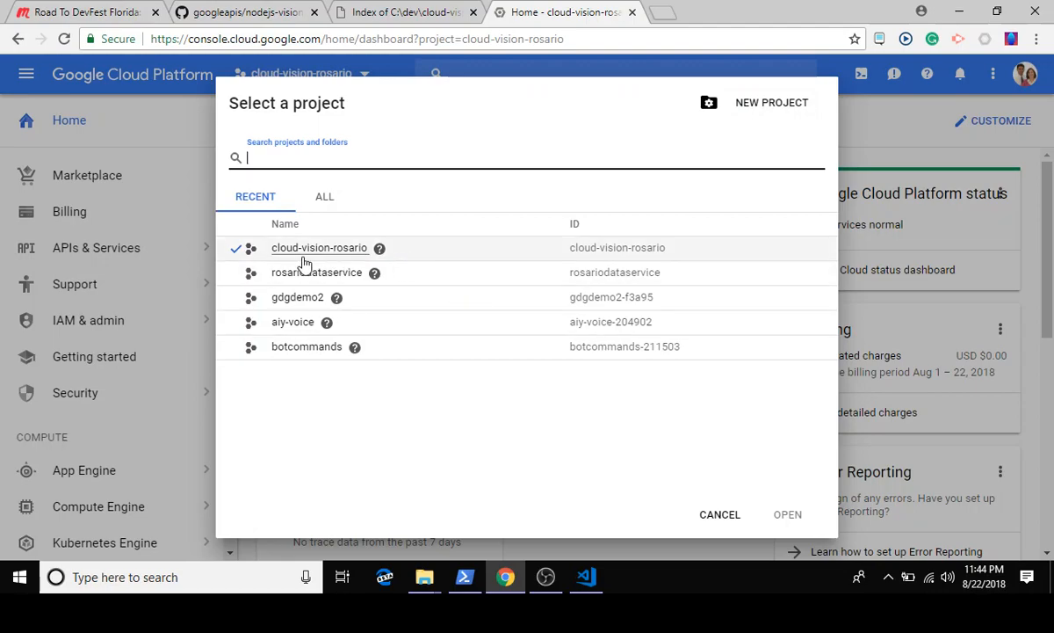
mouse_move(540, 423)
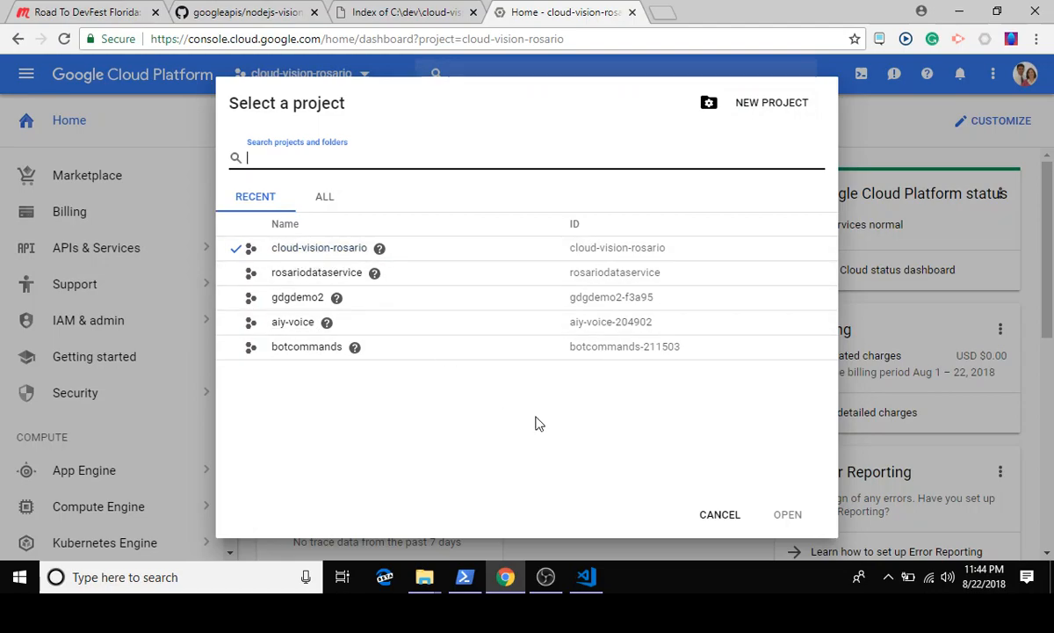
left_click(720, 514)
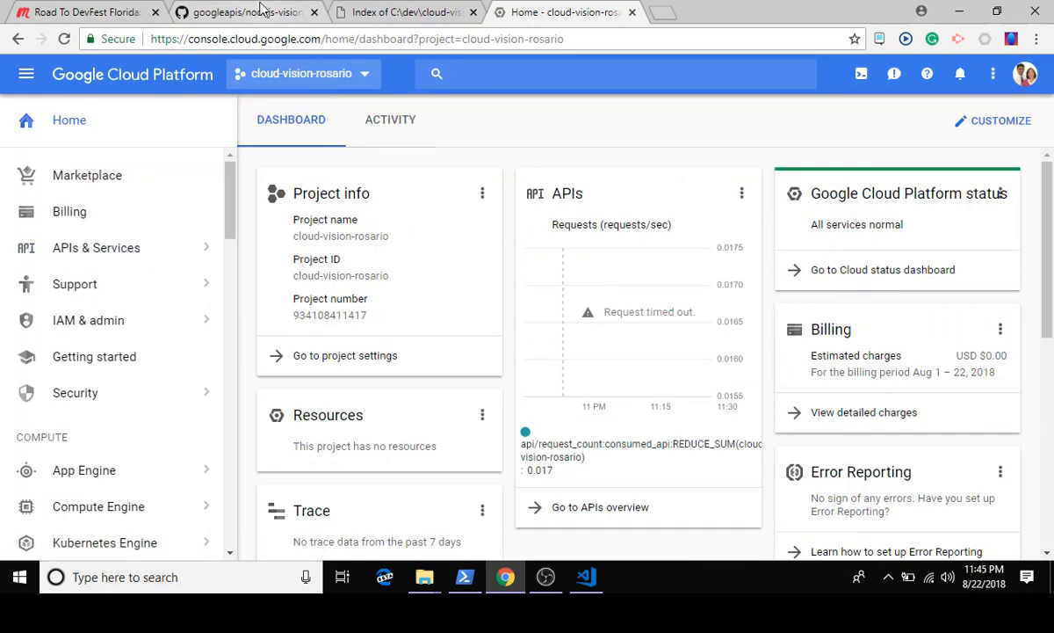
Step: Recheck the Quickstart's 'Before you begin' enable-API step, then return to the console
left_click(241, 12)
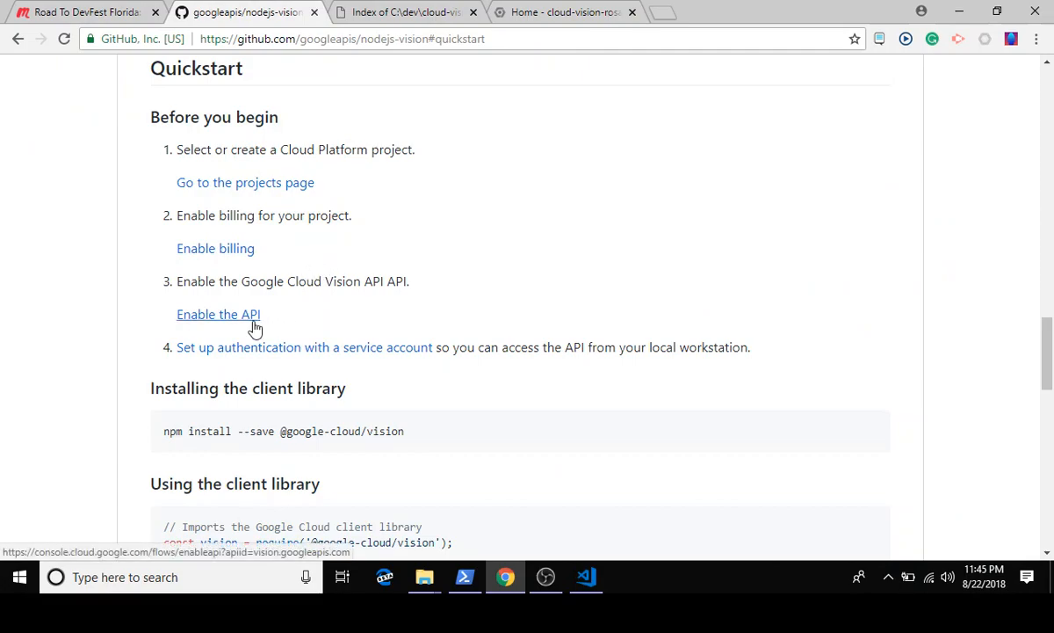
mouse_move(325, 319)
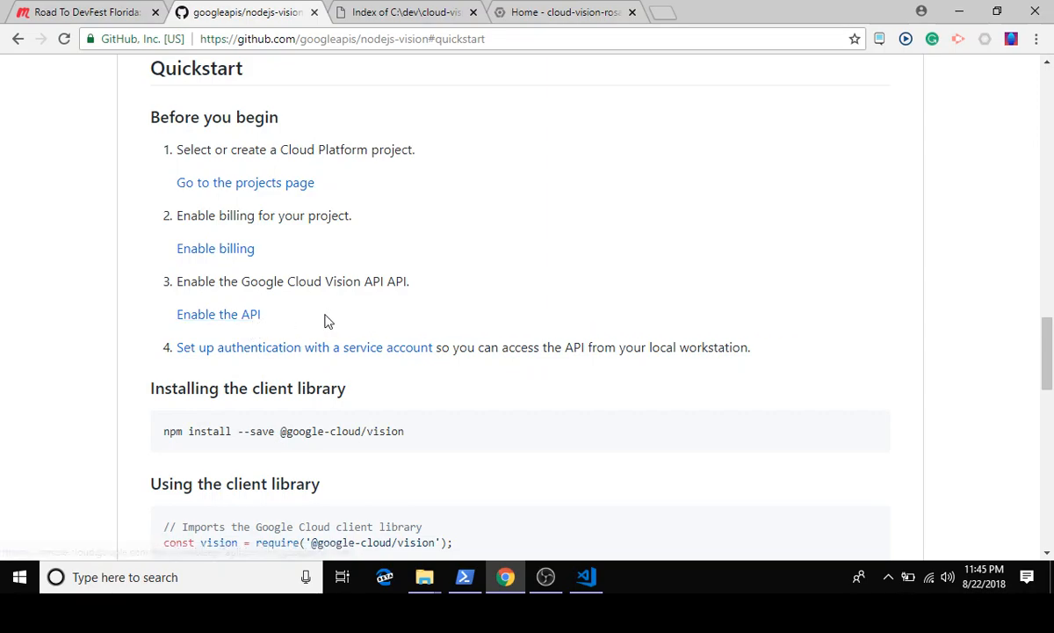
left_click(563, 12)
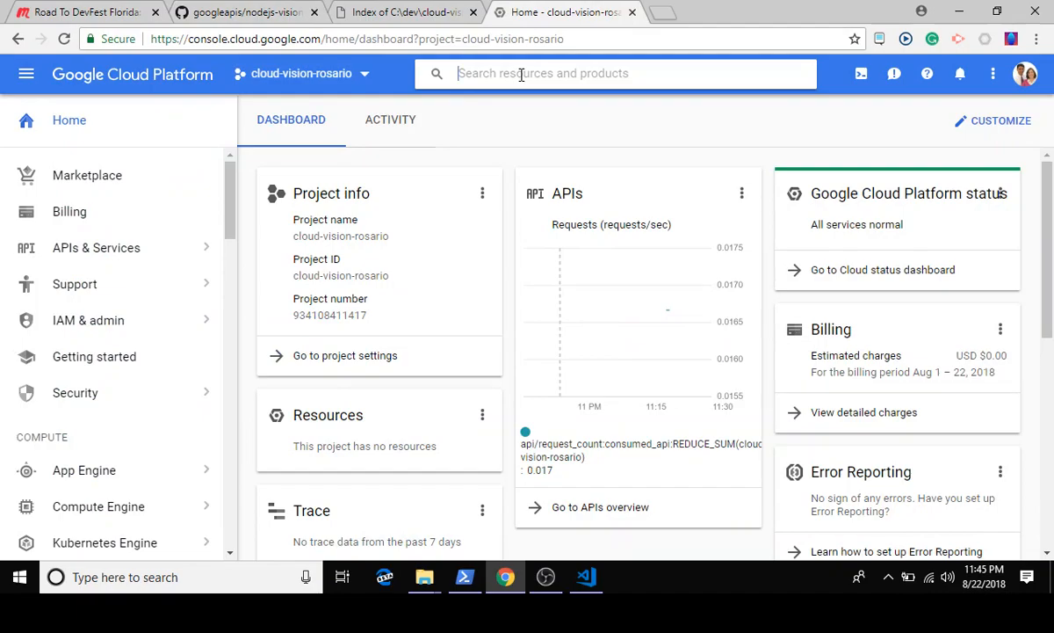
Step: Search the console for 'cloud vision api' until Cloud Vision API appears as a result
type("c")
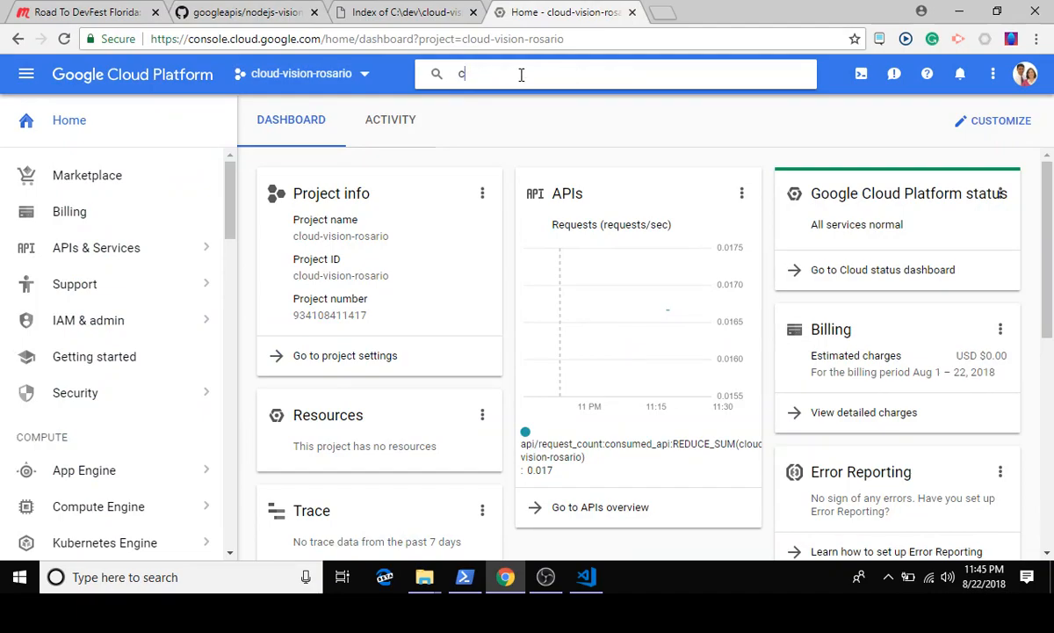
type("cloud vision")
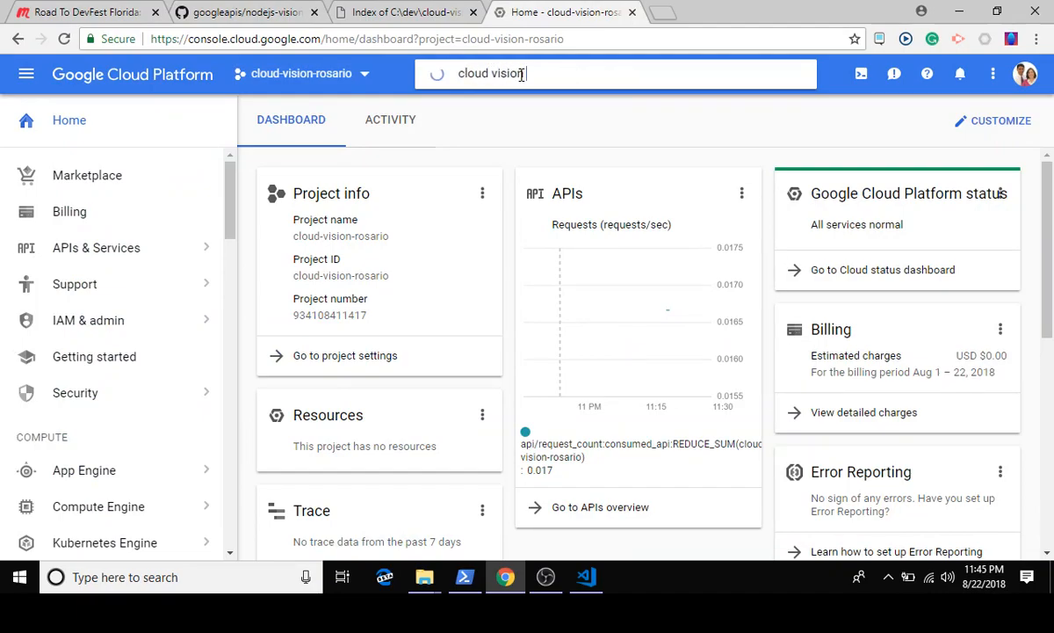
type("api")
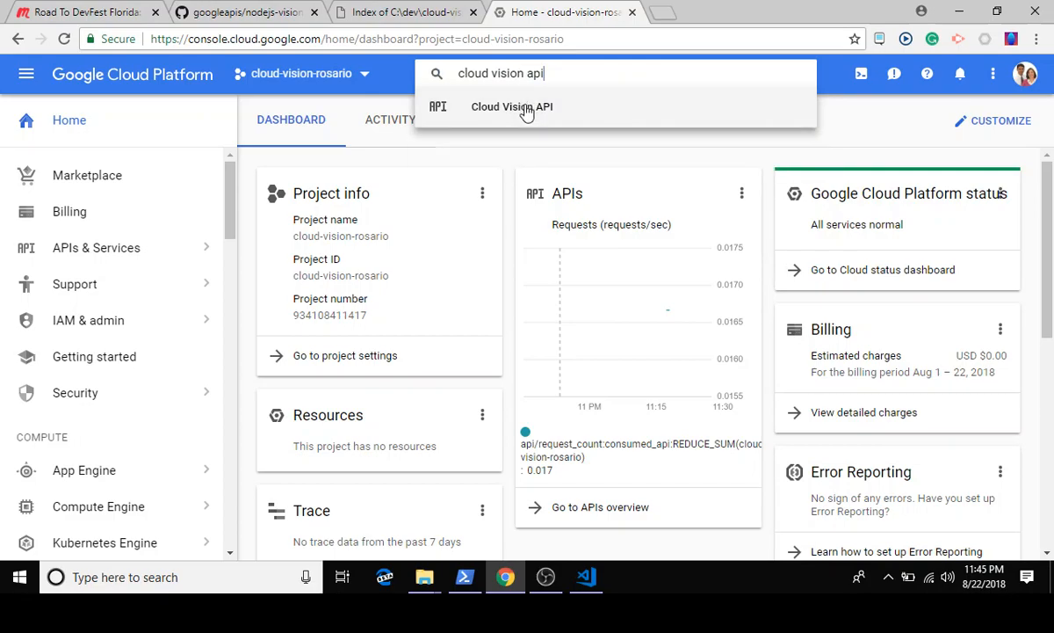
mouse_move(398, 145)
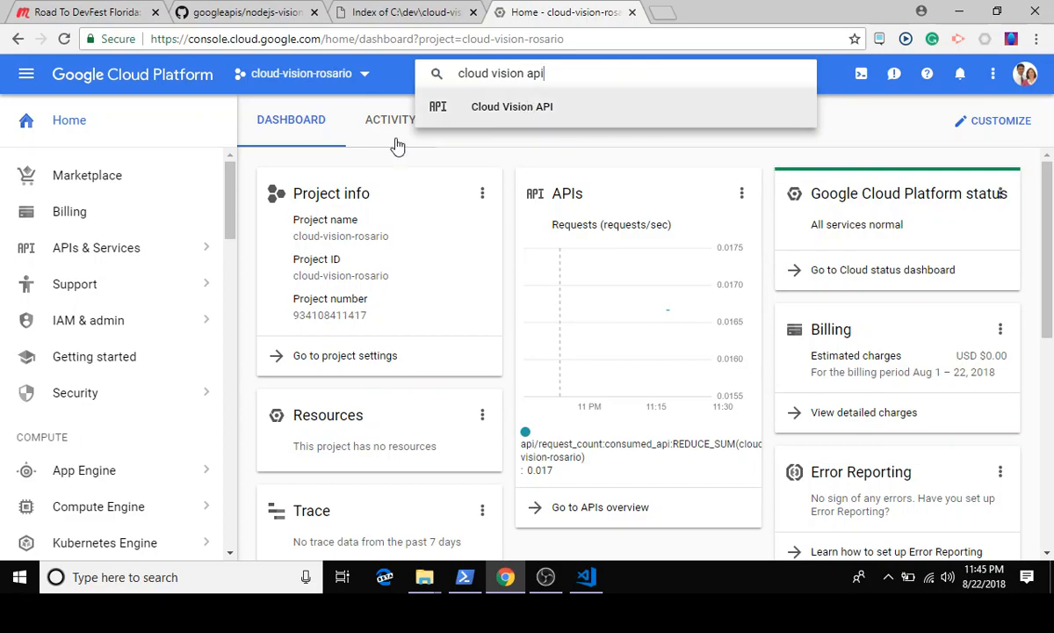
mouse_move(227, 182)
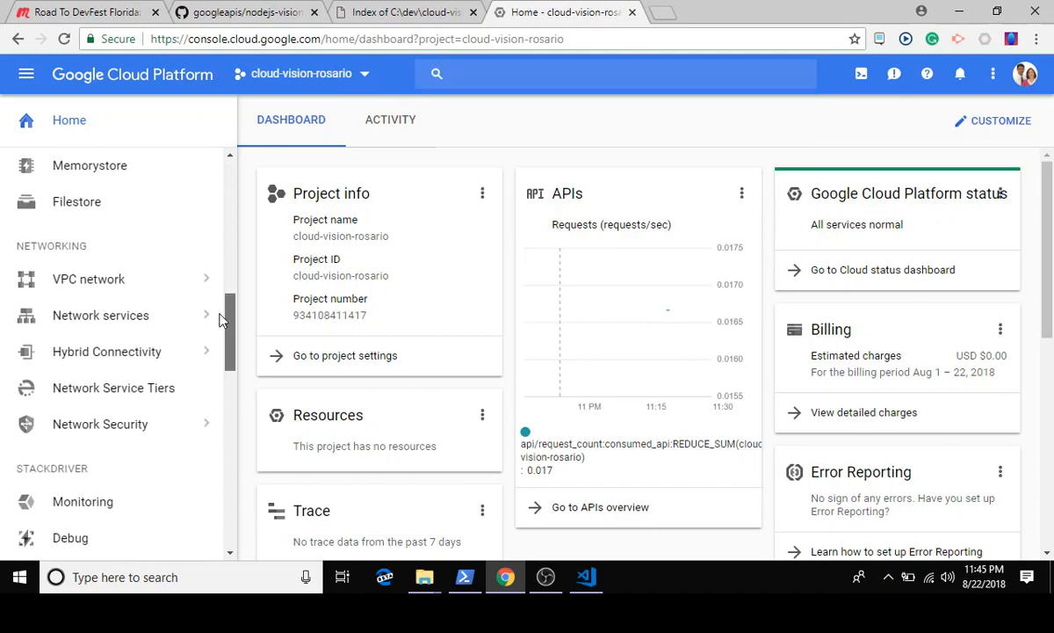
scroll("down", 3)
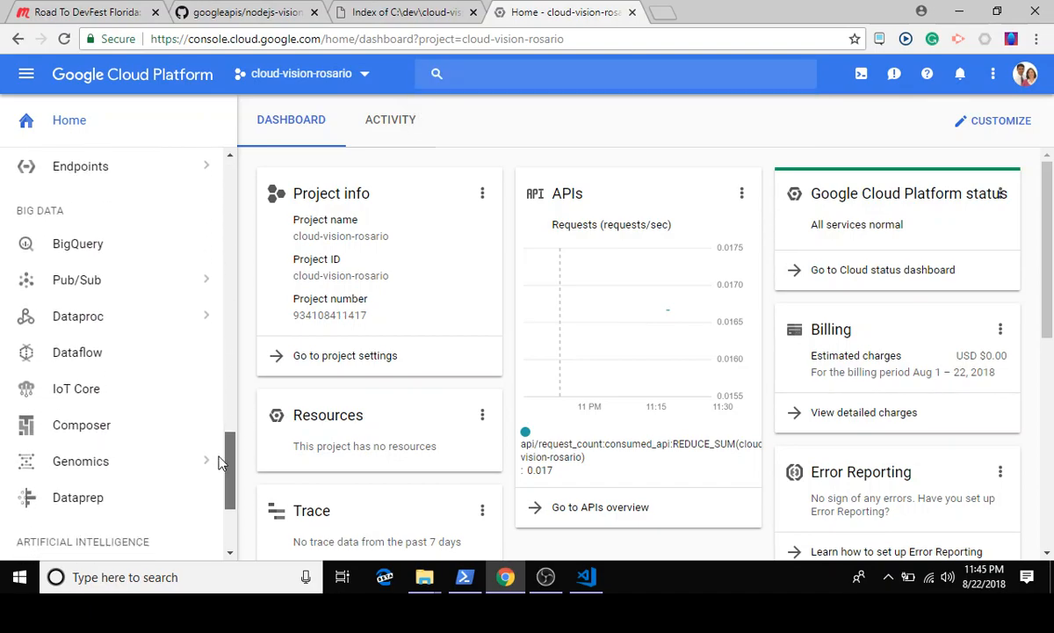
scroll("down", 3)
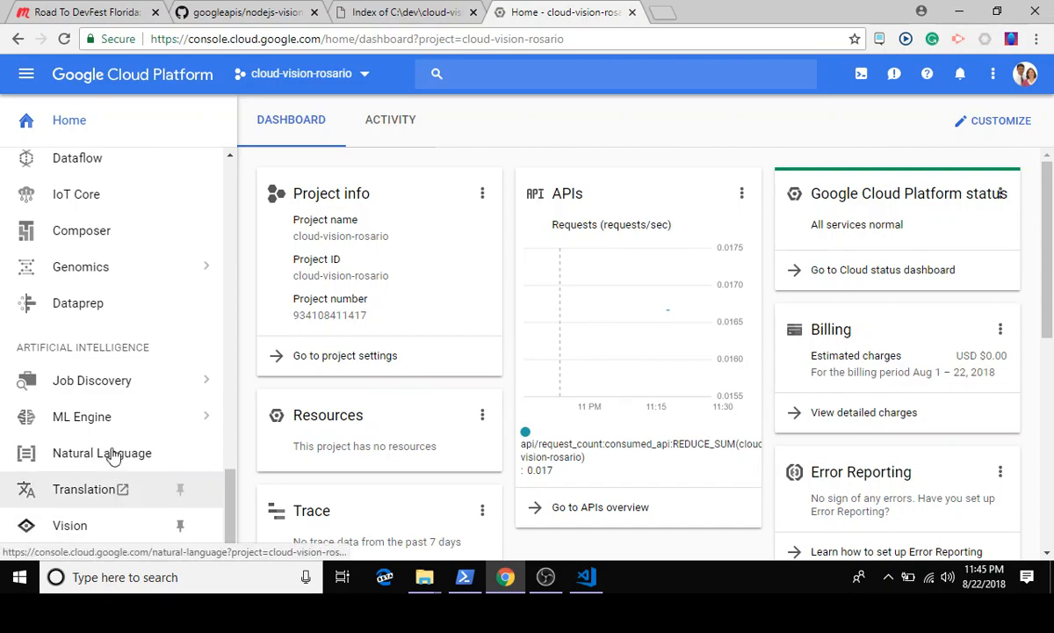
mouse_move(70, 525)
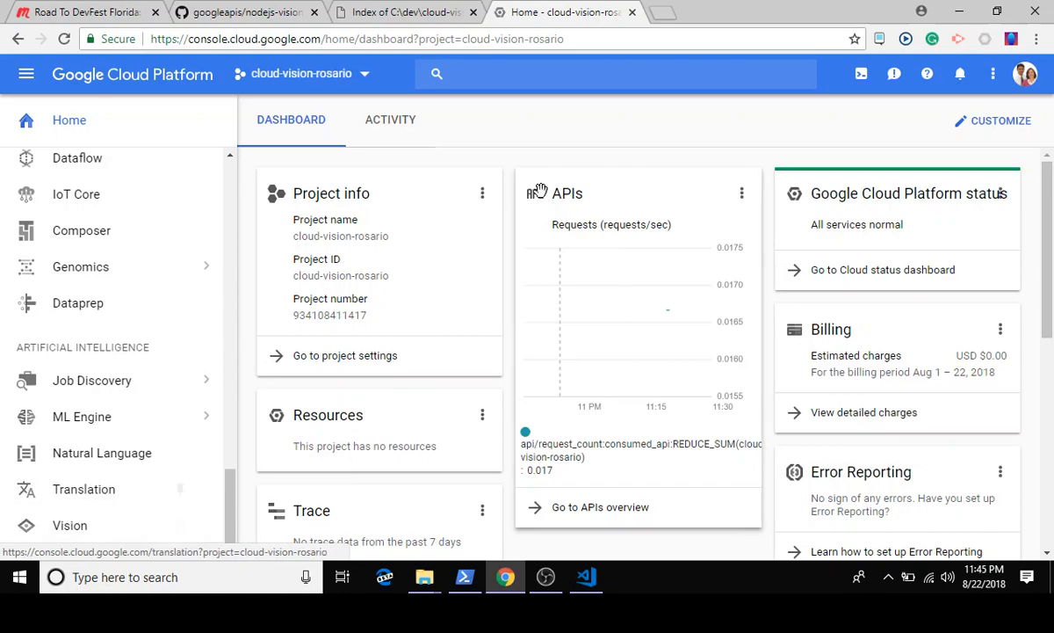
left_click(615, 73)
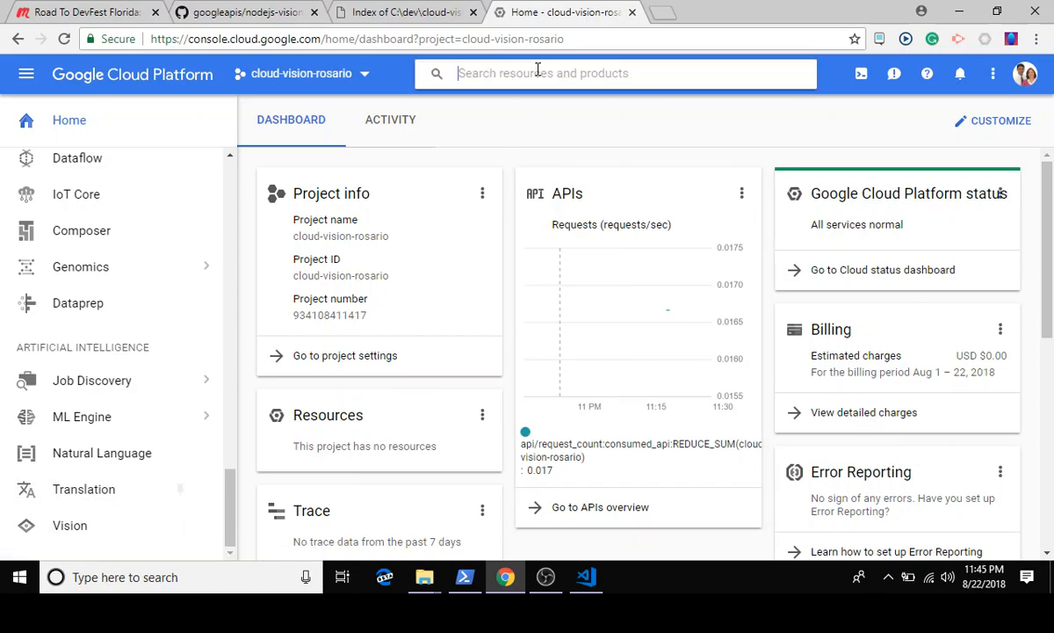
type("c")
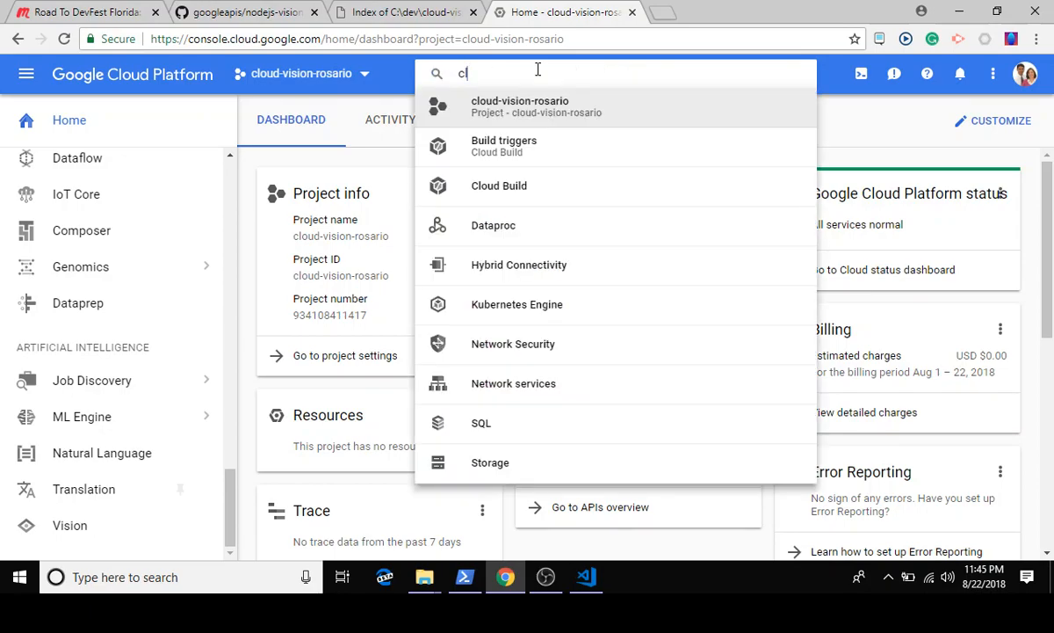
type("loud vision api")
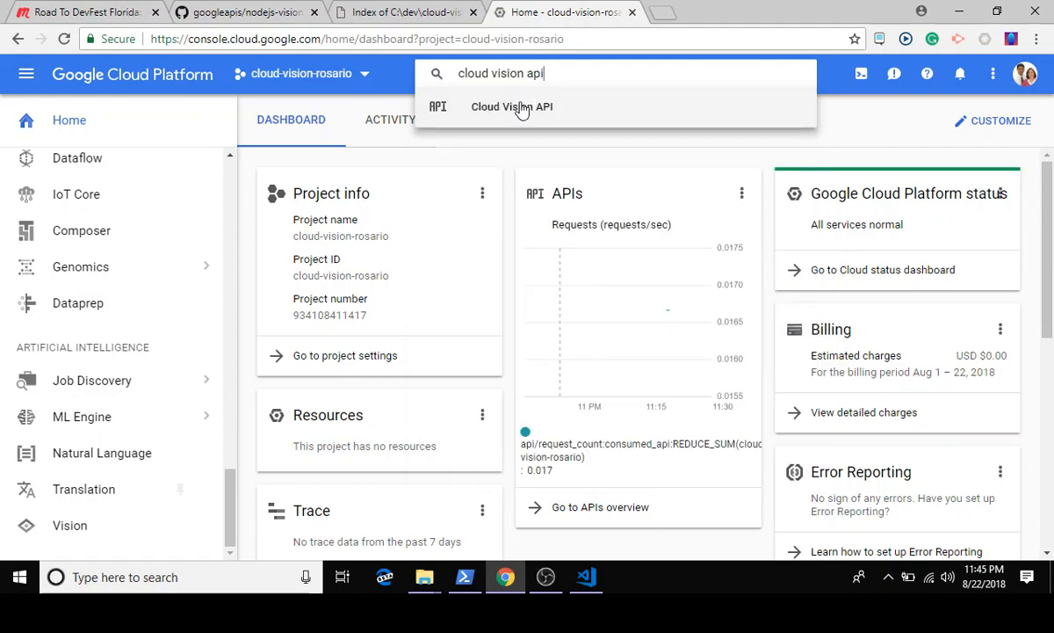
Step: Open the Cloud Vision API overview page from the search suggestions
left_click(511, 106)
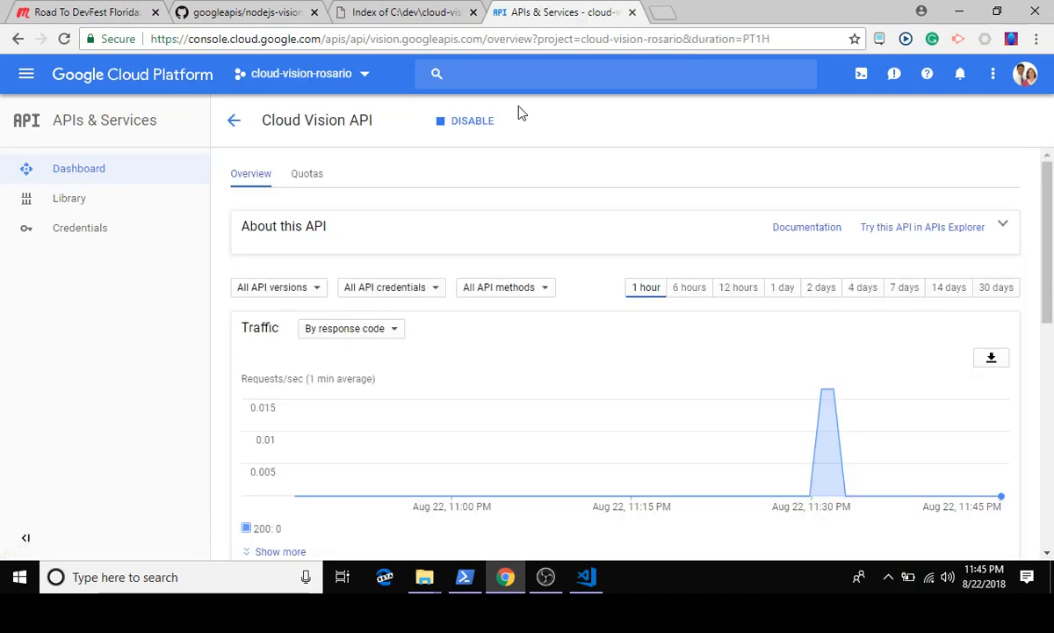
mouse_move(244, 158)
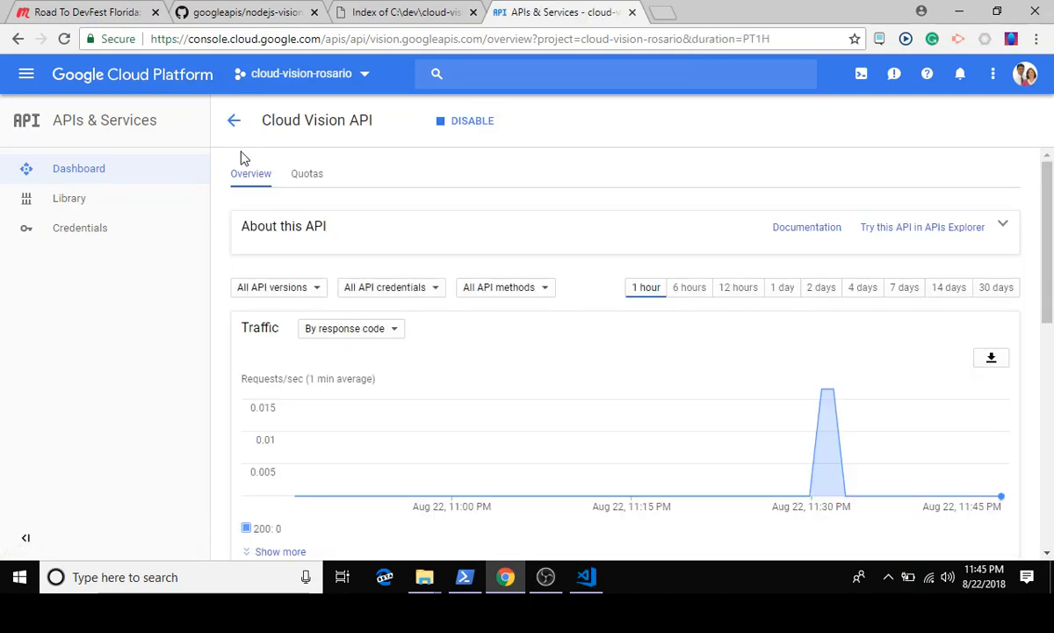
mouse_move(464, 120)
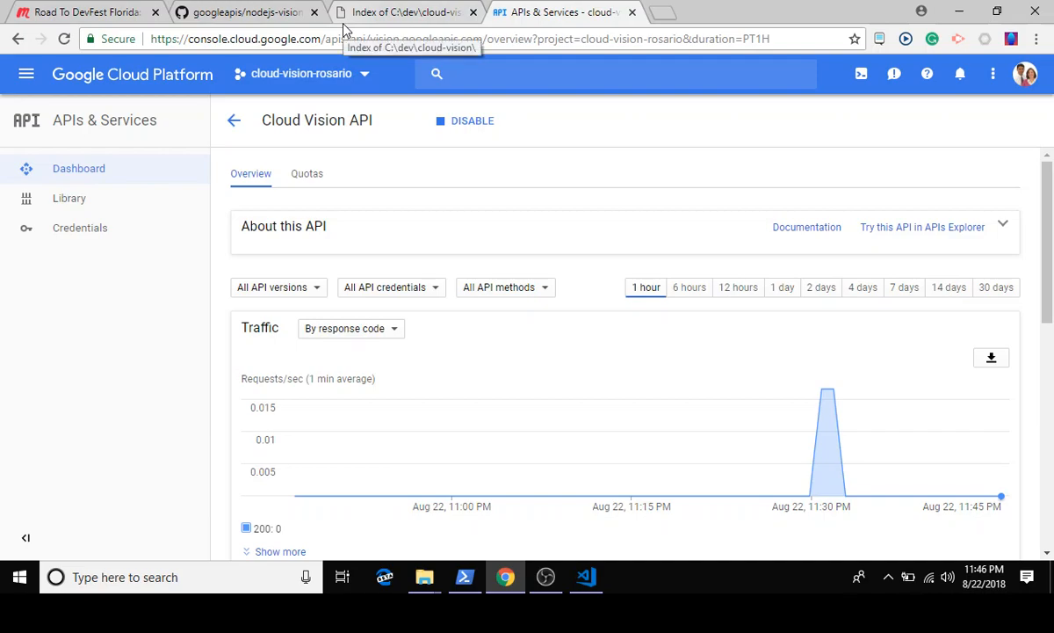
Step: Open the Quickstart's 'Set up authentication with a service account' link in a new tab
left_click(404, 11)
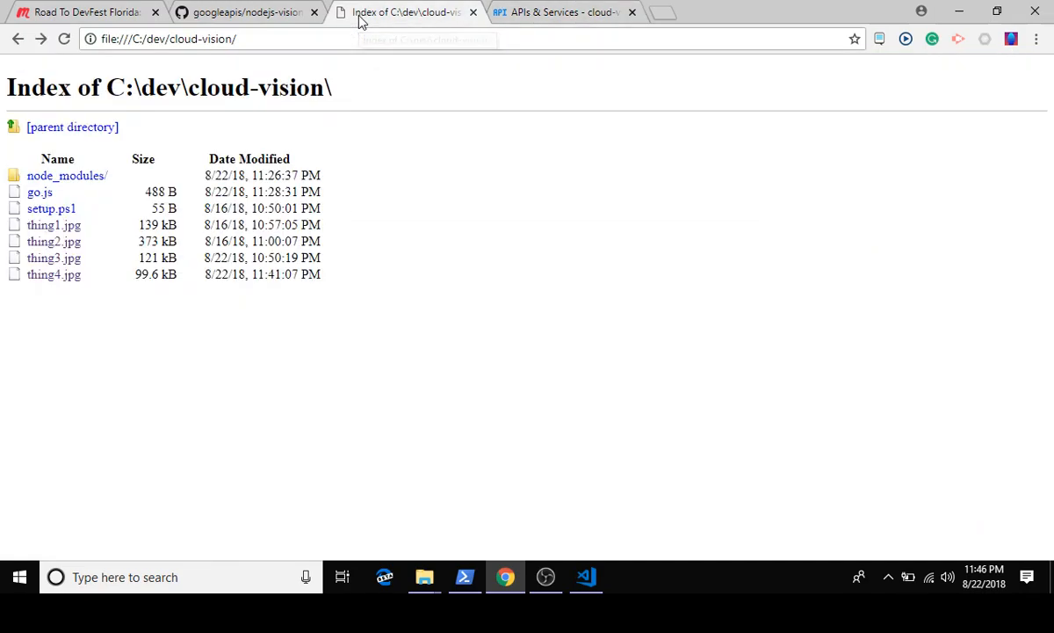
left_click(246, 11)
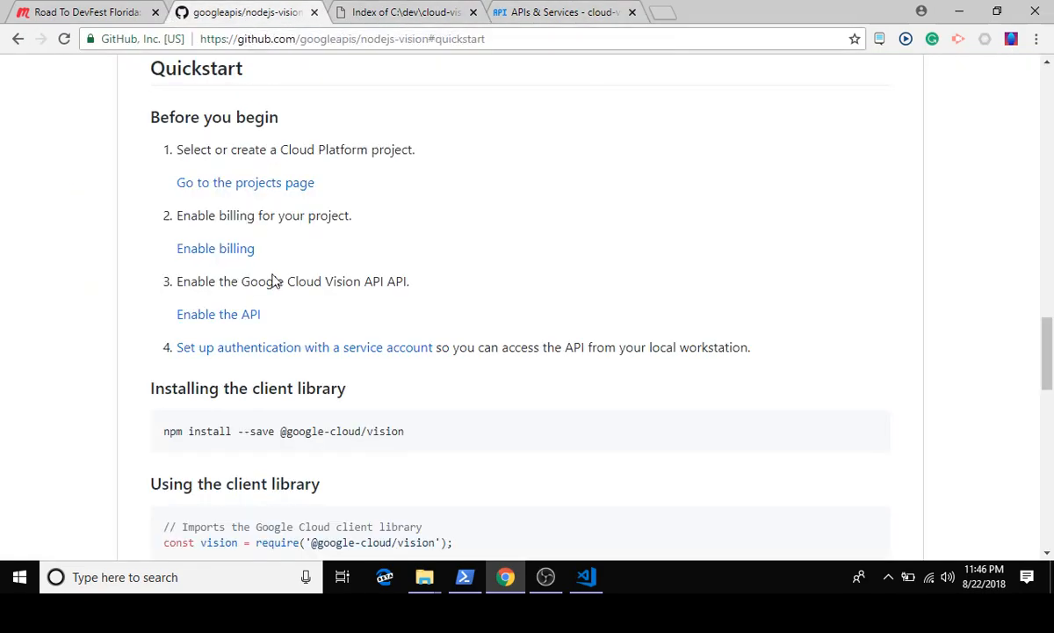
mouse_move(264, 347)
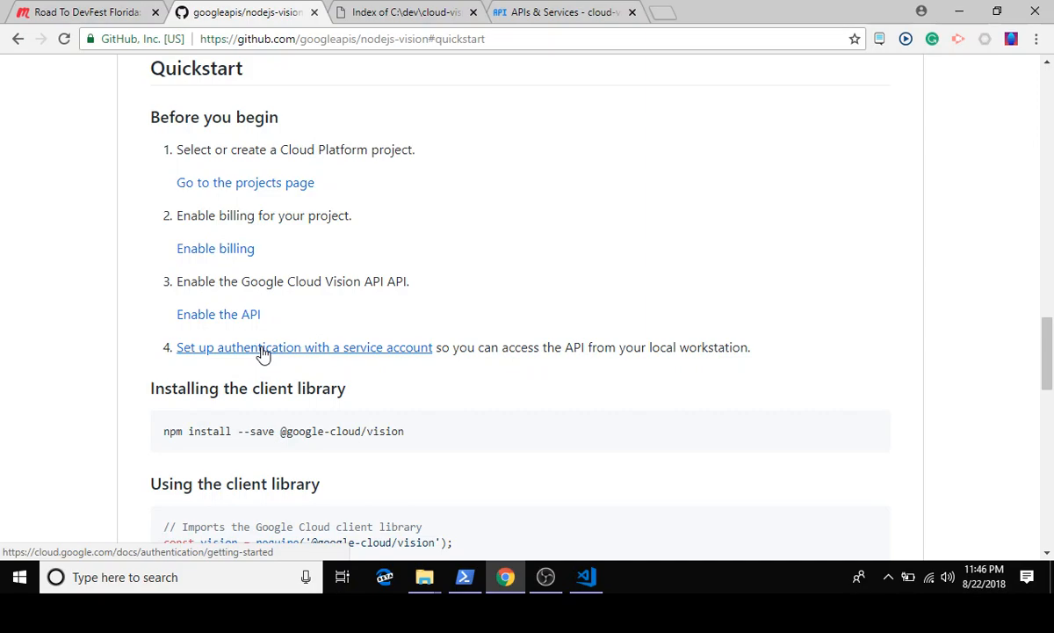
right_click(264, 347)
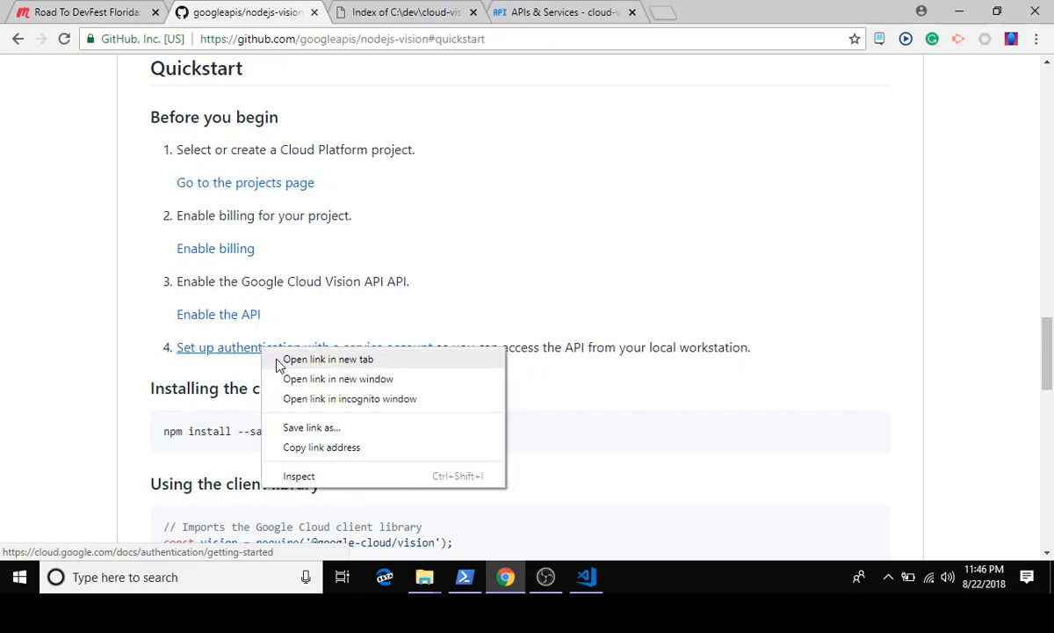
left_click(327, 358)
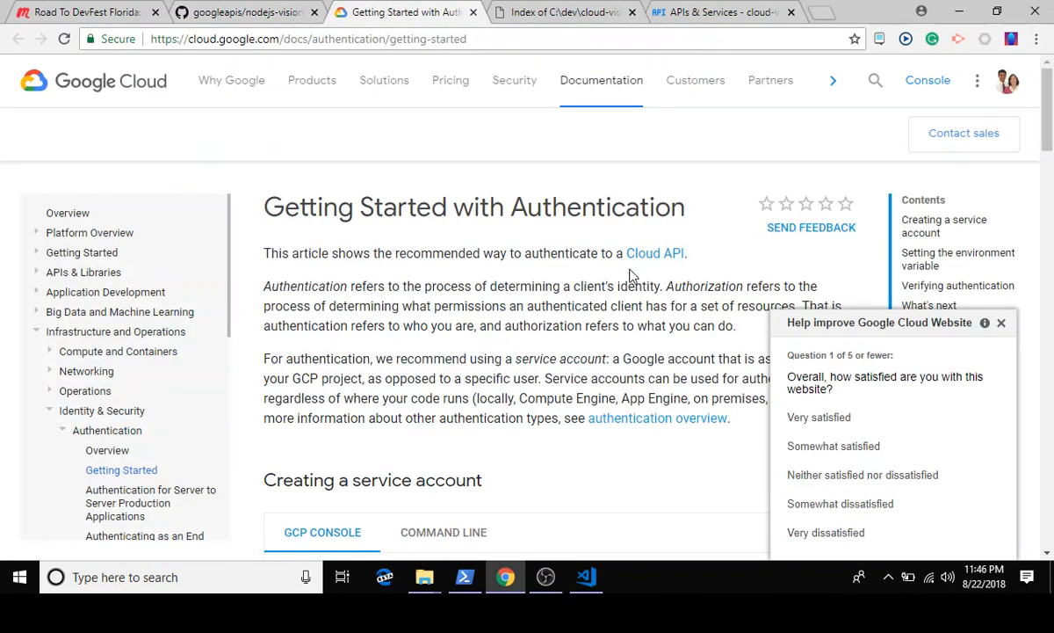
Step: Follow the guide's service-account section to the Create service account key page
scroll("down", 3)
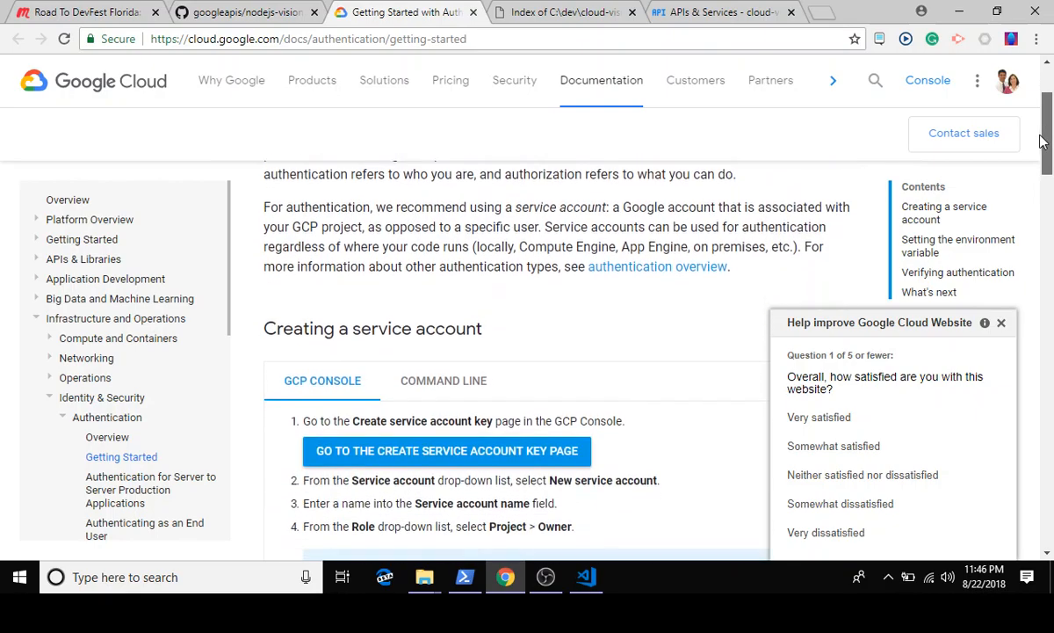
scroll("down", 3)
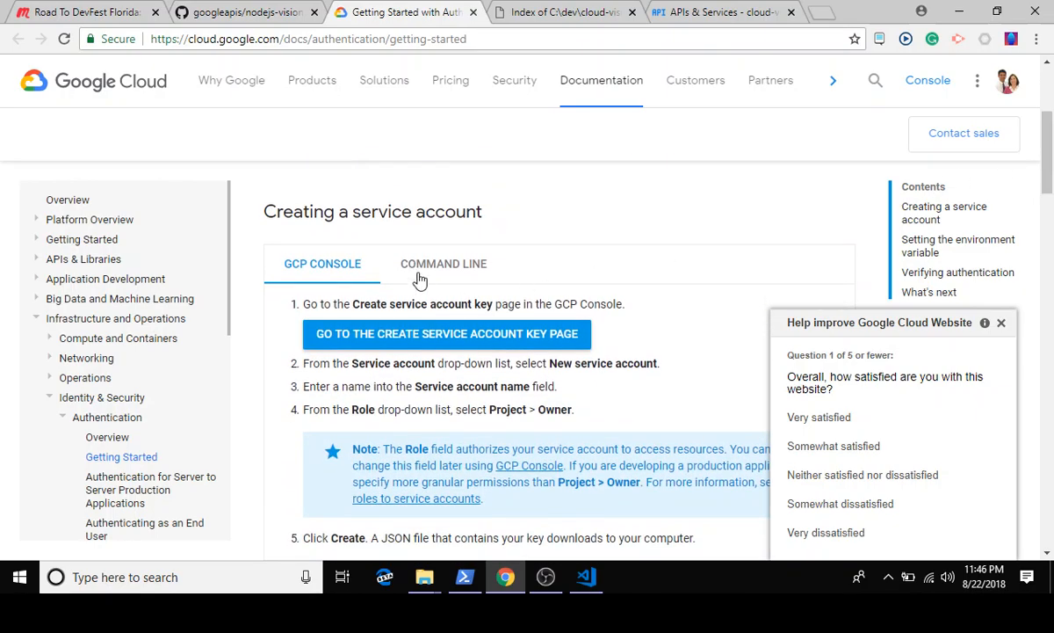
mouse_move(355, 310)
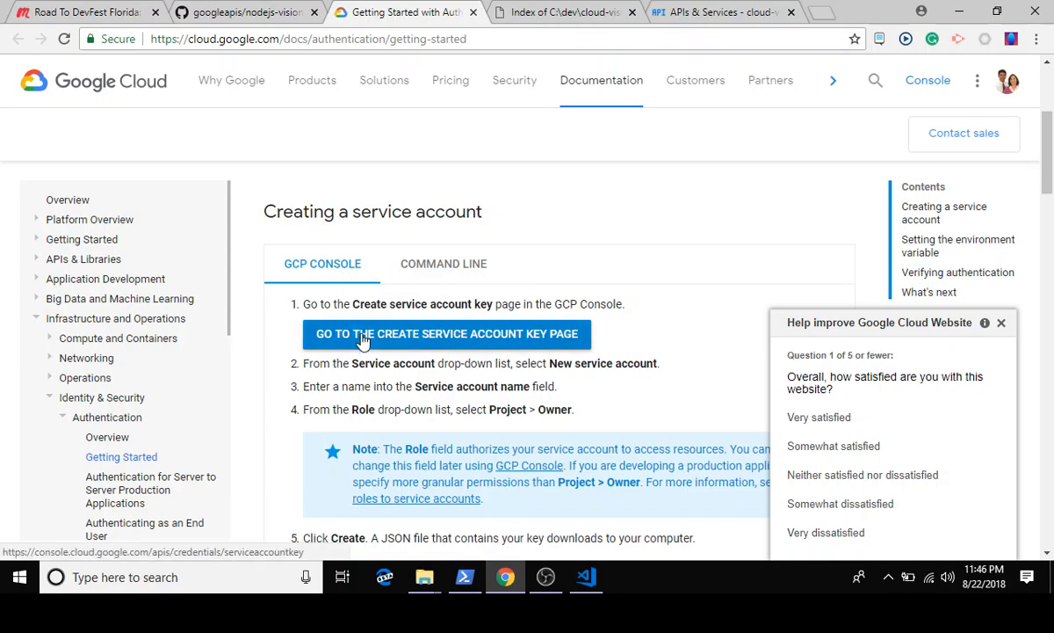
left_click(449, 333)
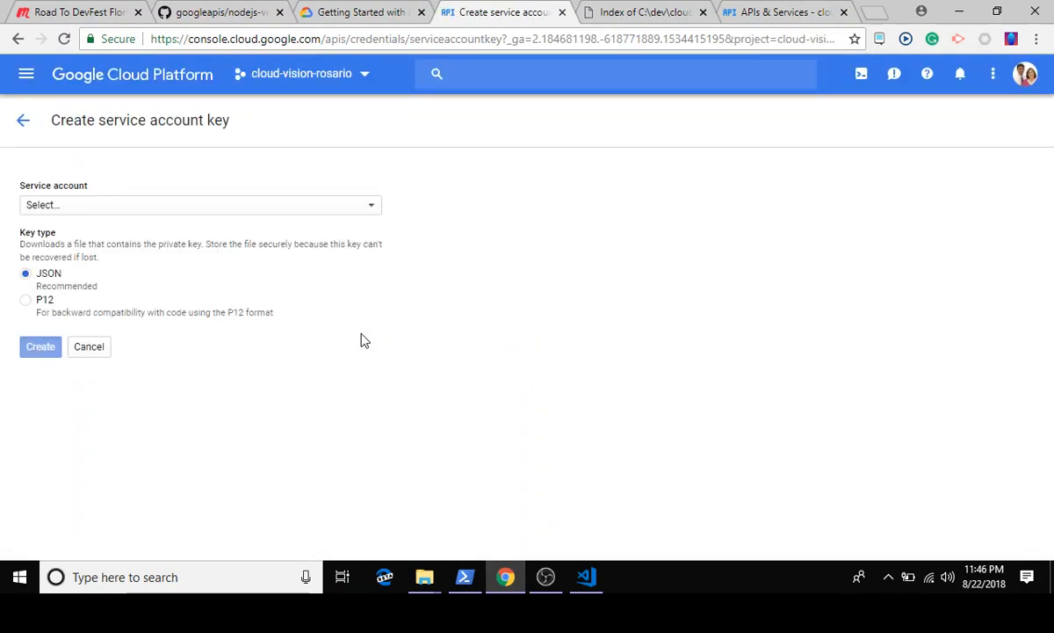
mouse_move(325, 115)
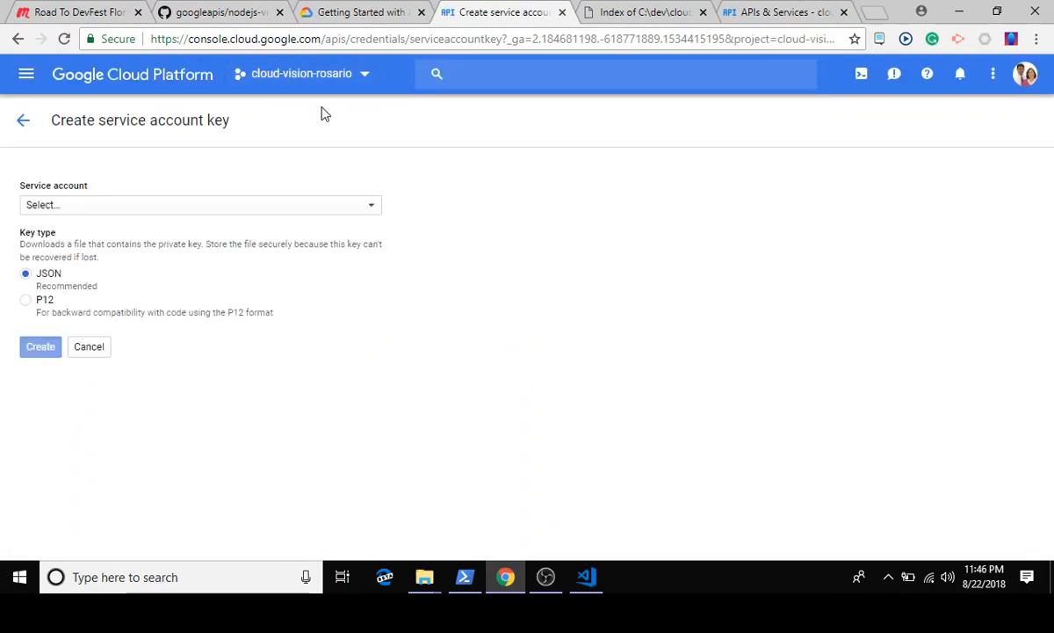
mouse_move(161, 217)
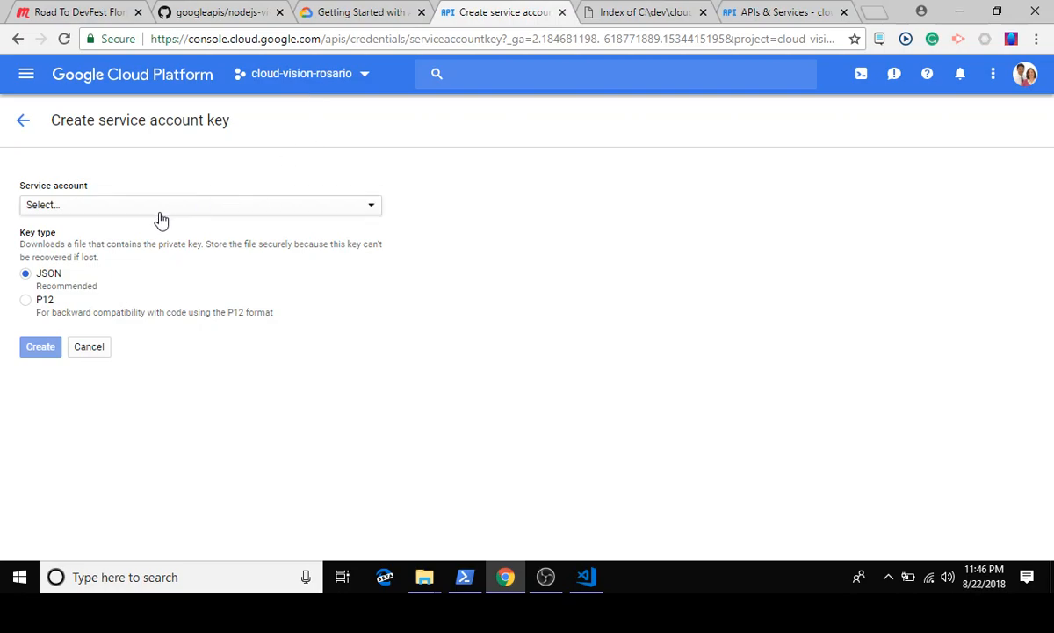
Step: Create and download a JSON key for the googlecloudvisionrosario service account
left_click(200, 205)
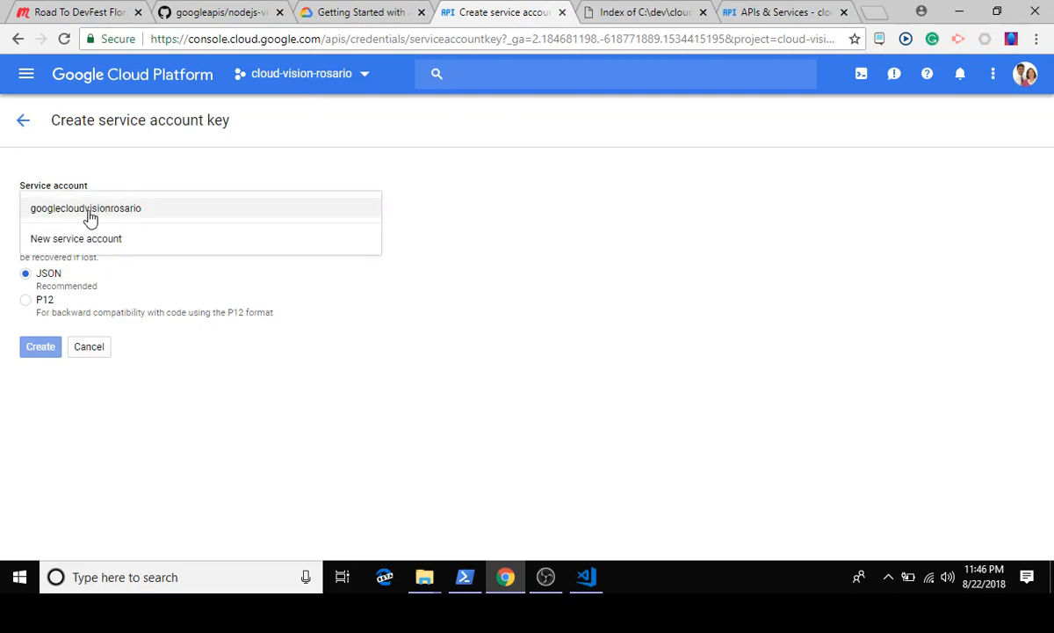
left_click(85, 209)
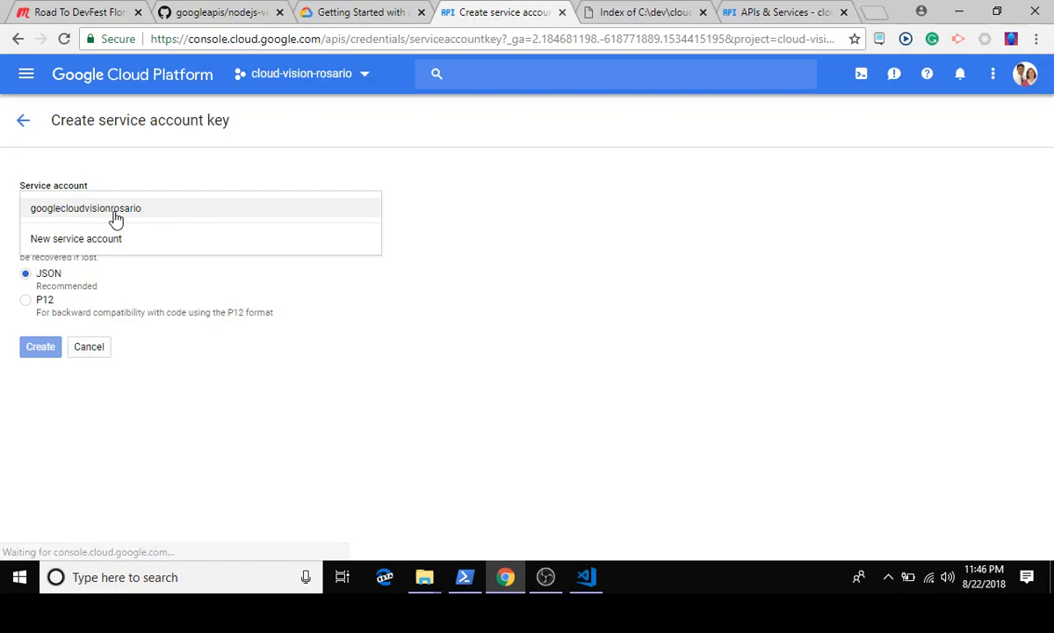
left_click(85, 207)
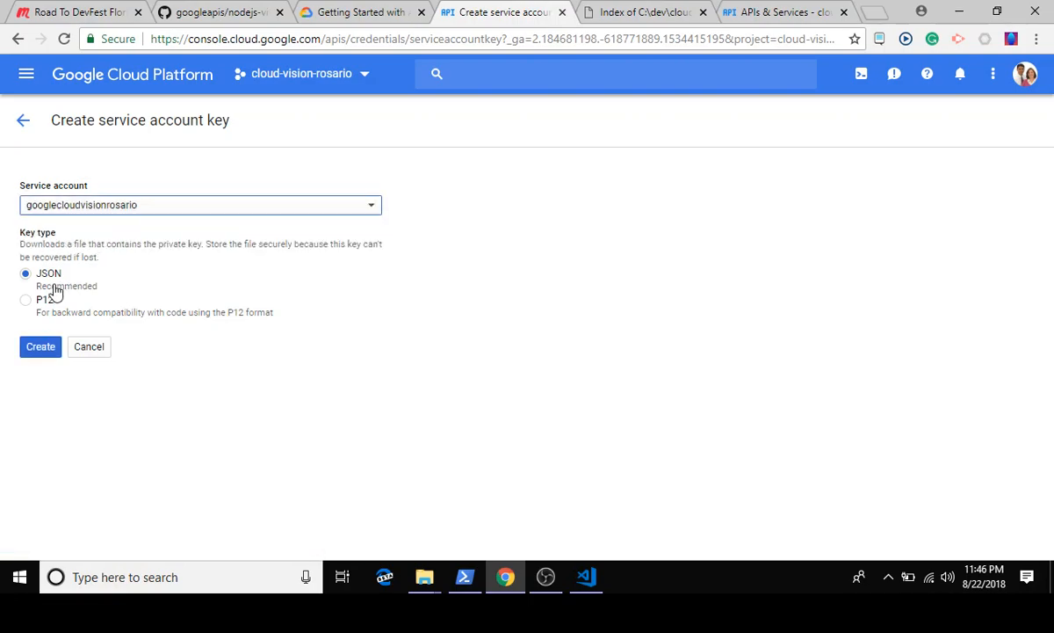
mouse_move(76, 255)
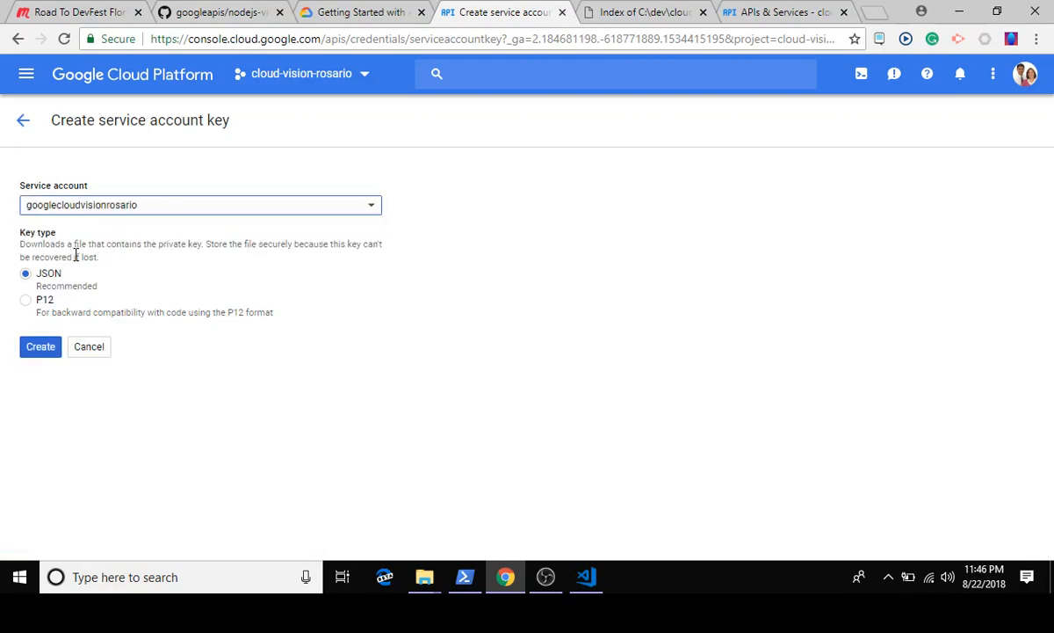
mouse_move(96, 270)
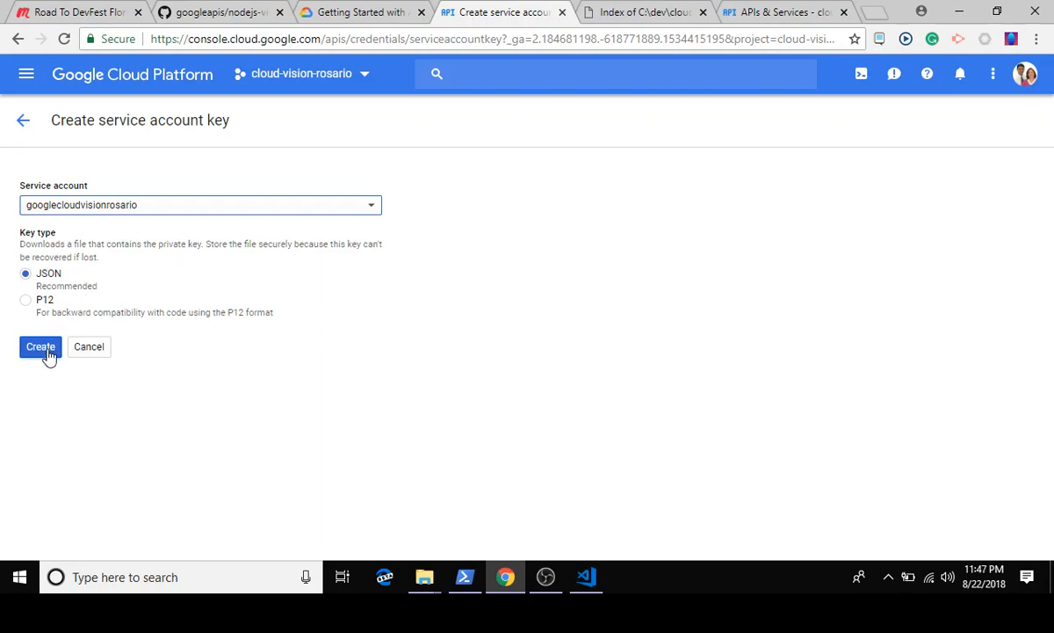
left_click(39, 347)
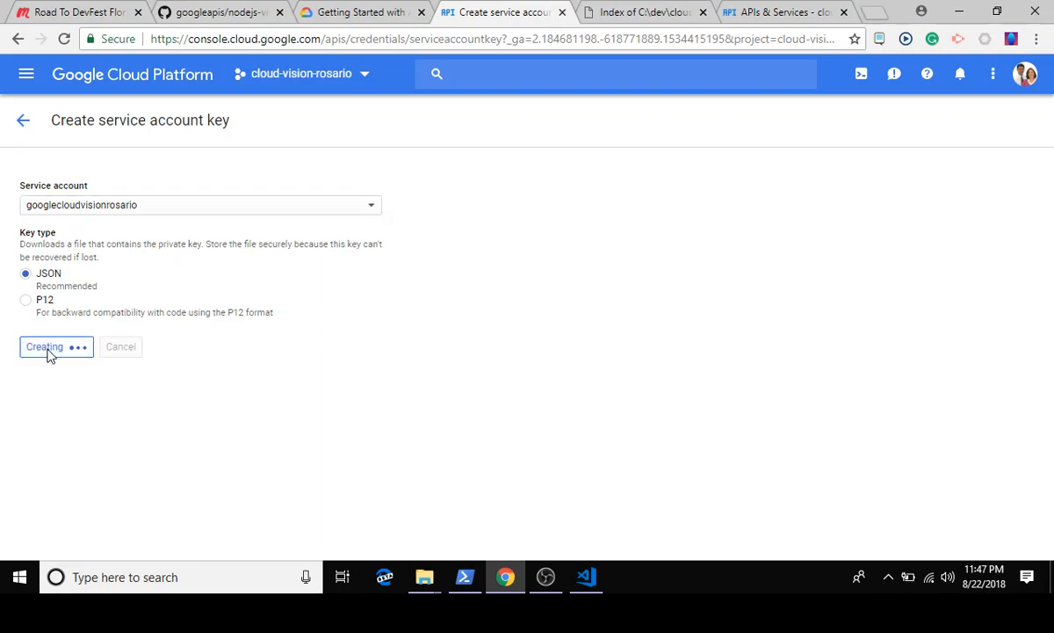
left_click(44, 346)
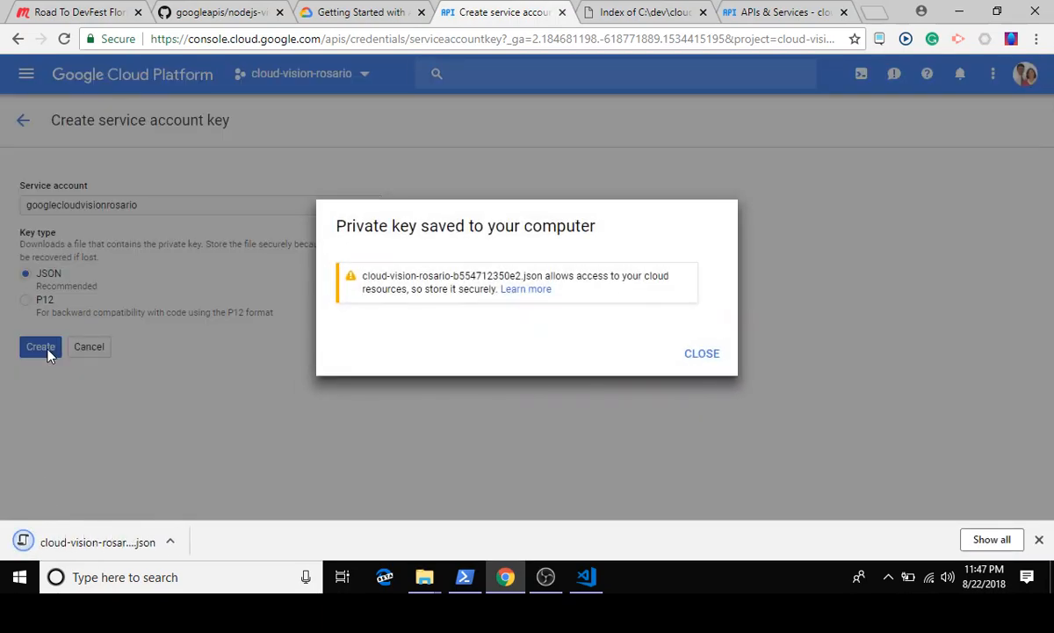
mouse_move(702, 353)
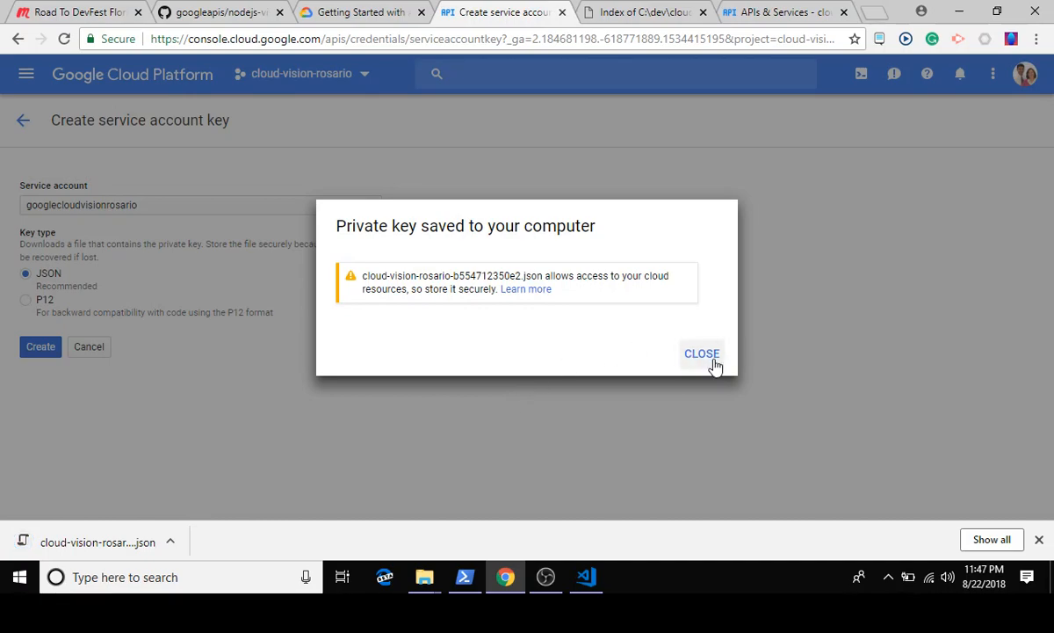
left_click(702, 353)
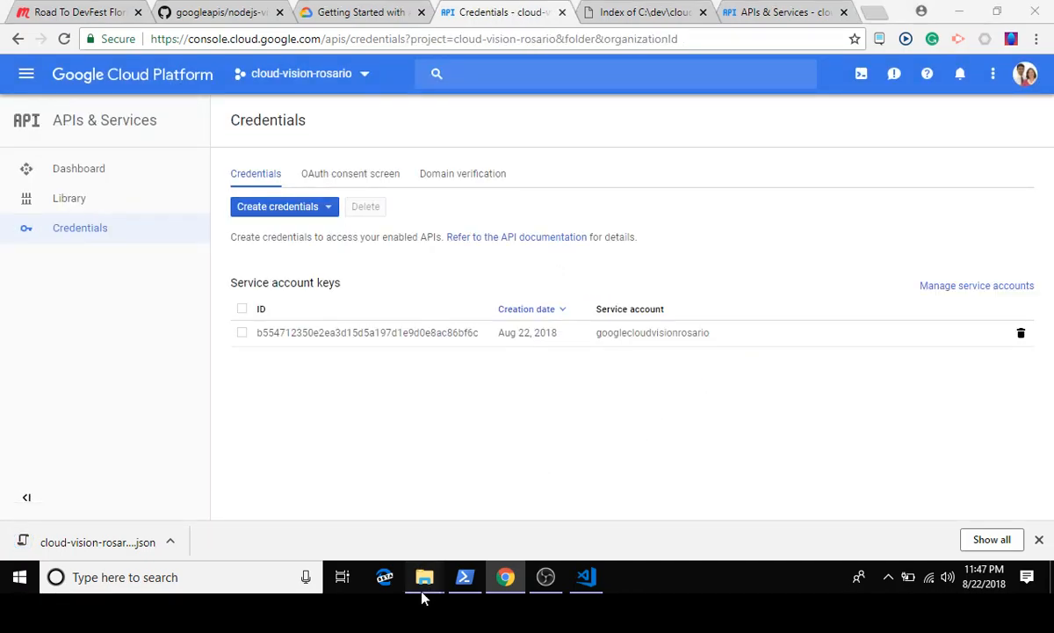
Step: Move the downloaded key from Downloads into C:\dev\cloud-vision as cloud-vision.json
left_click(425, 577)
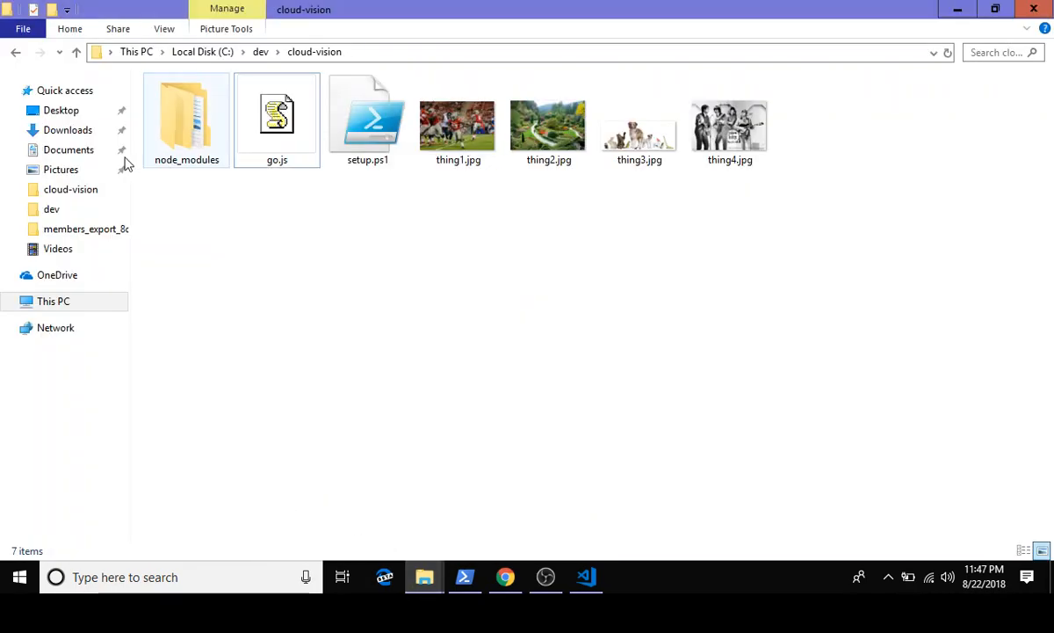
left_click(68, 129)
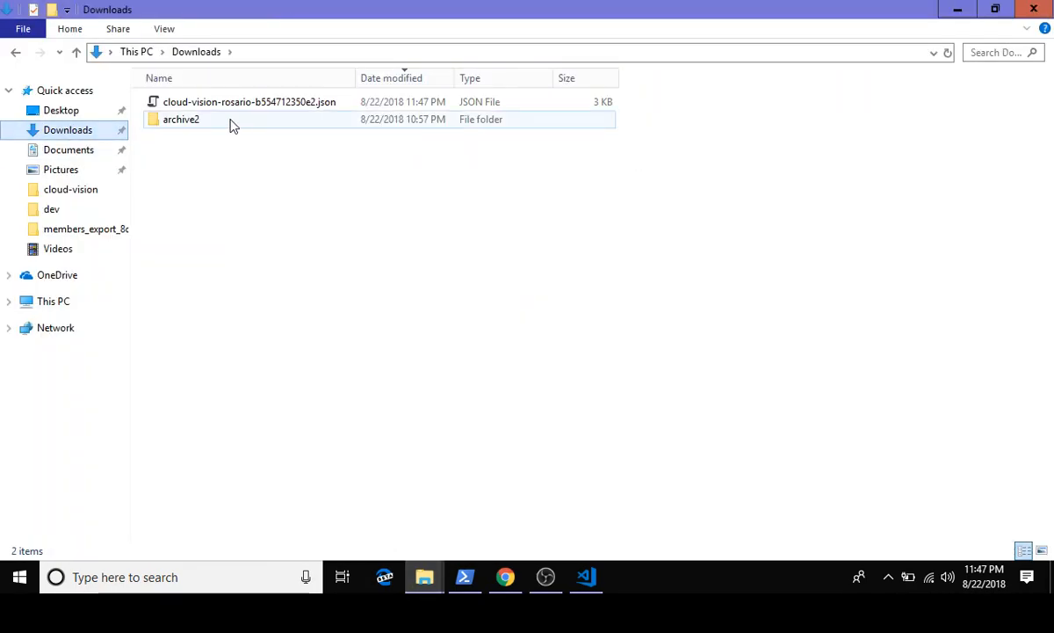
left_click(250, 101)
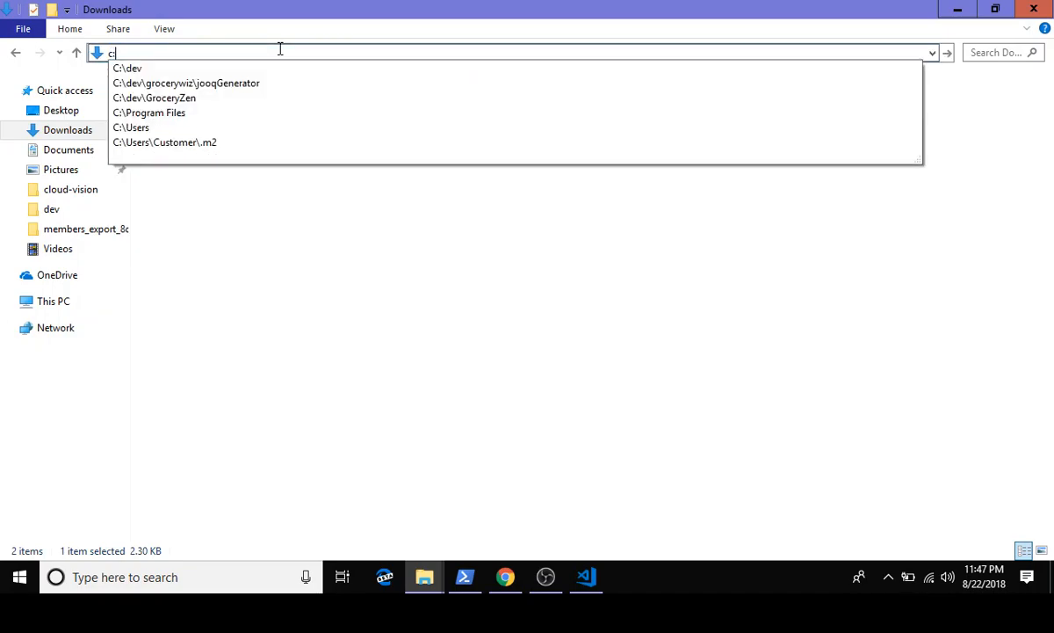
type(":\\dev\\")
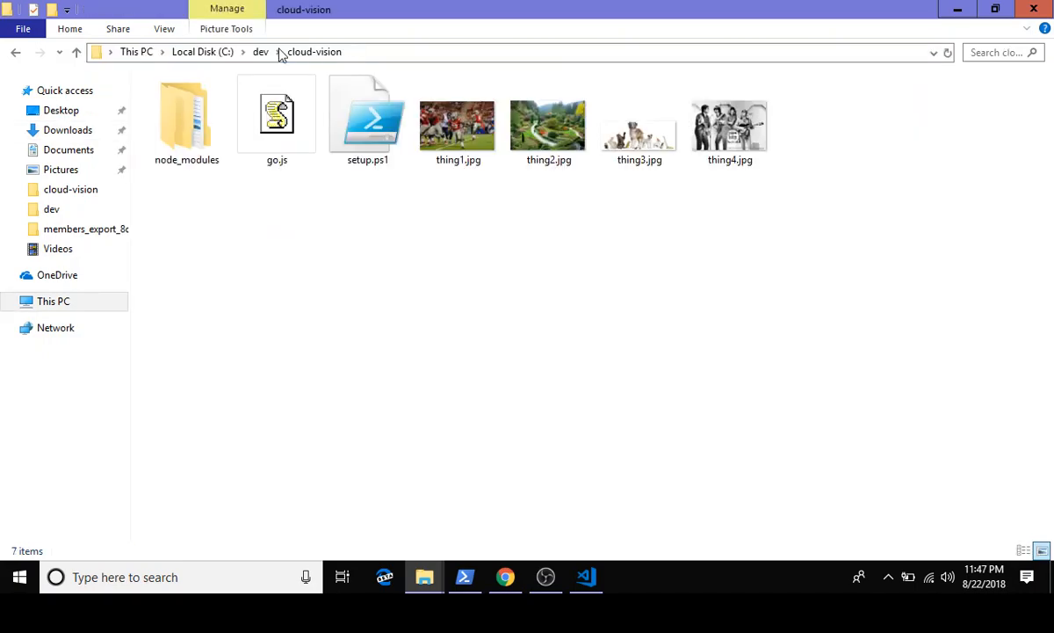
mouse_move(306, 290)
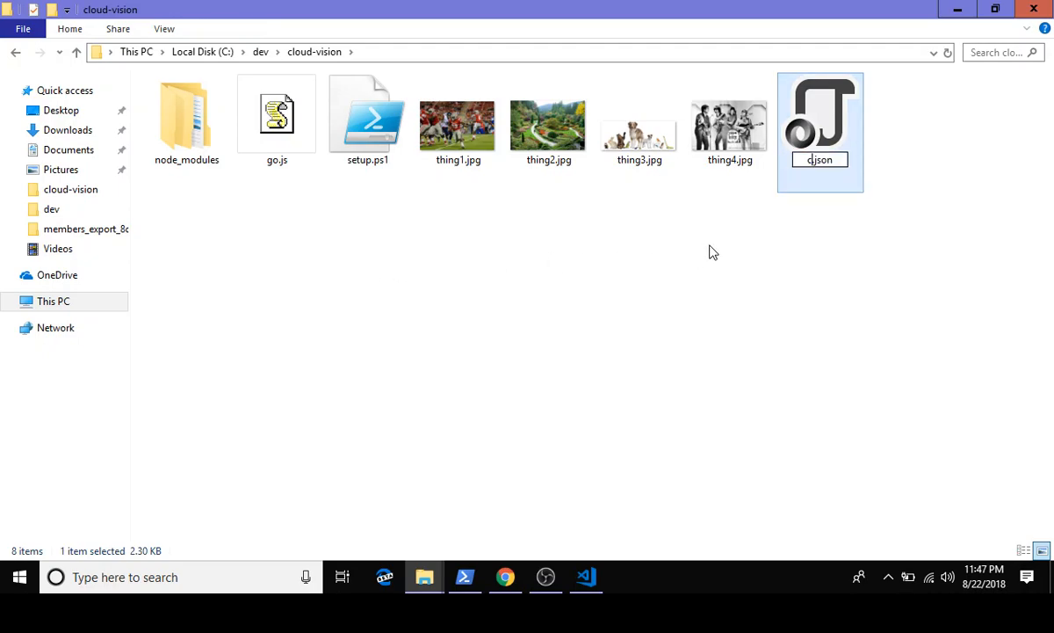
type("cloud-vision")
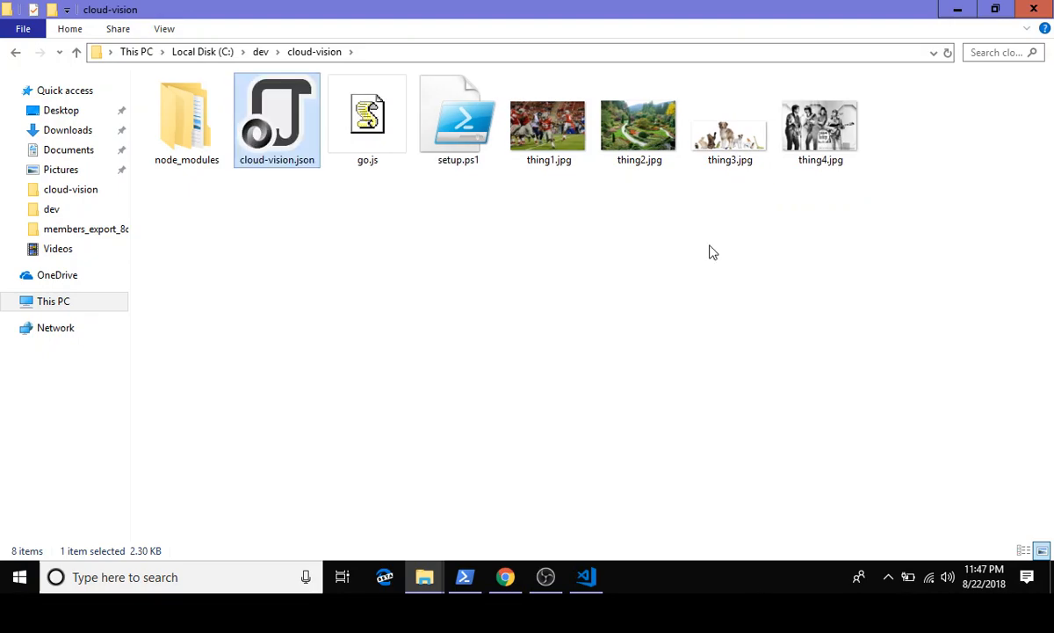
mouse_move(559, 543)
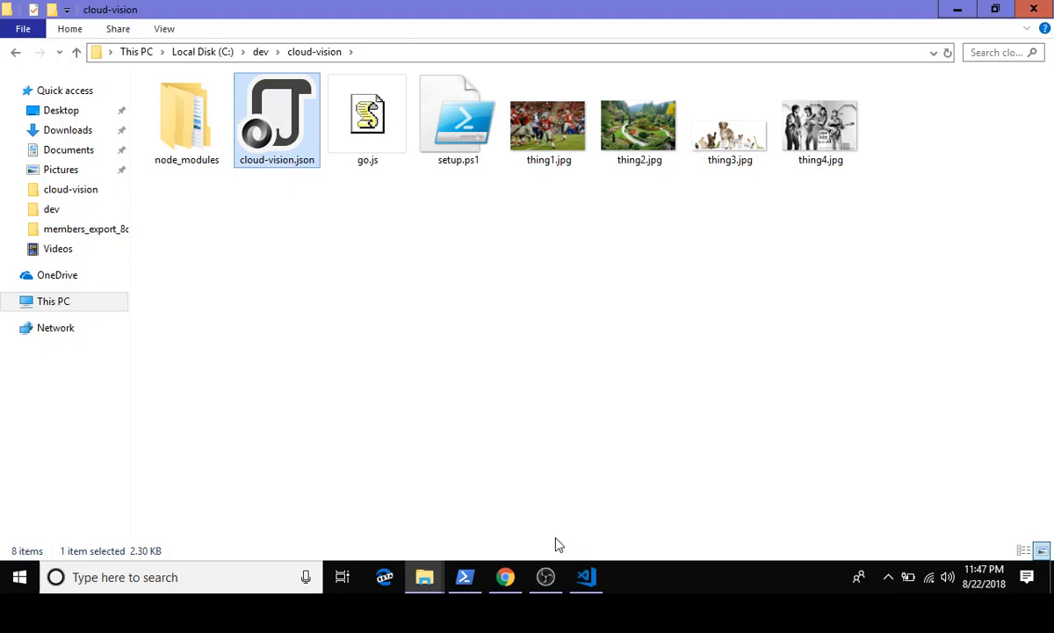
mouse_move(475, 123)
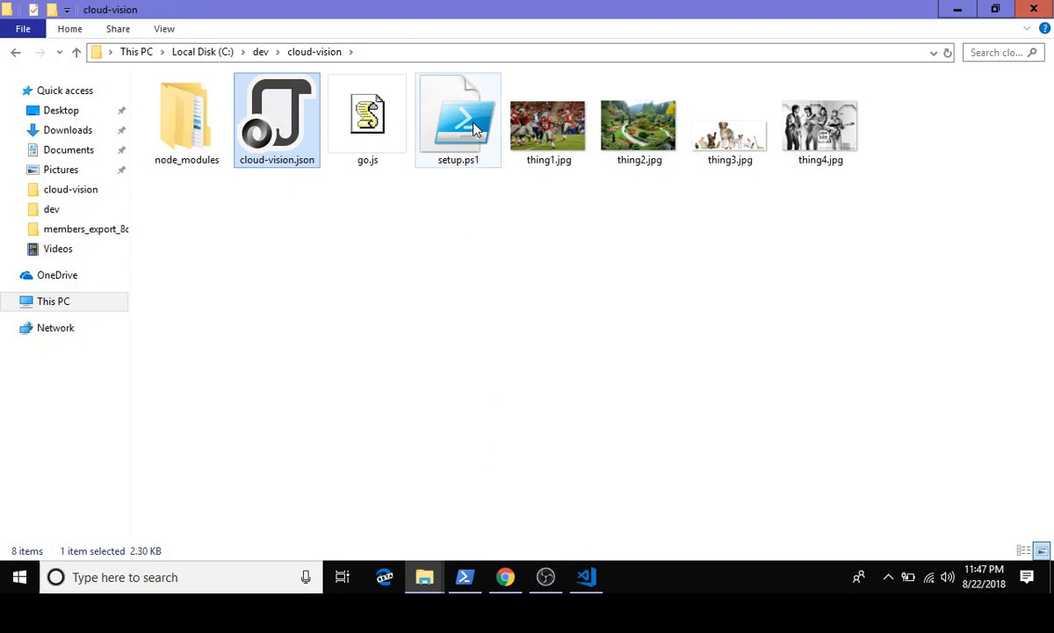
mouse_move(474, 128)
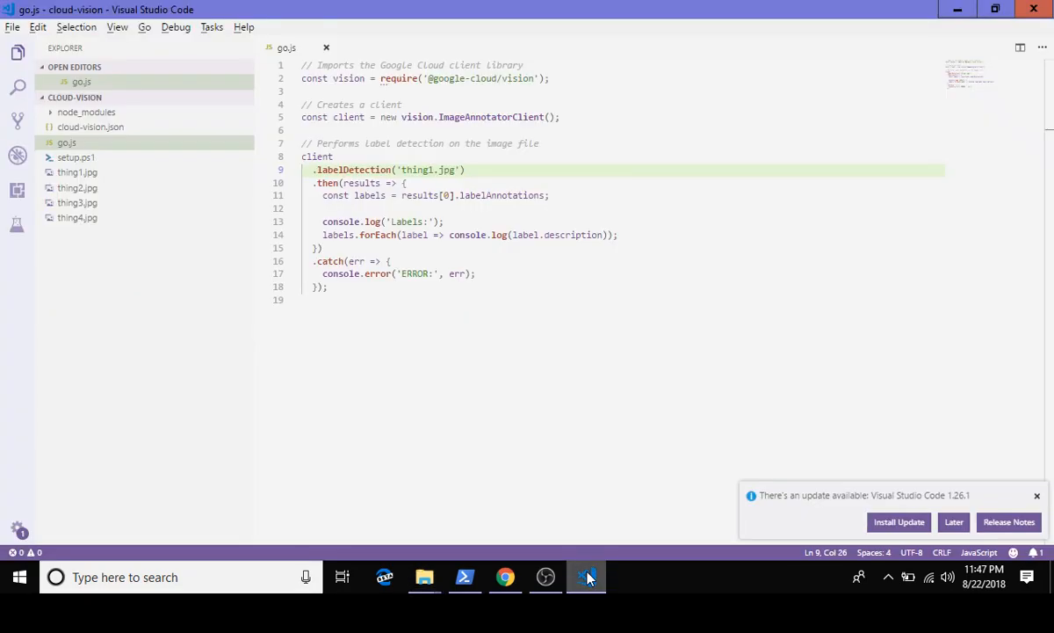
mouse_move(587, 577)
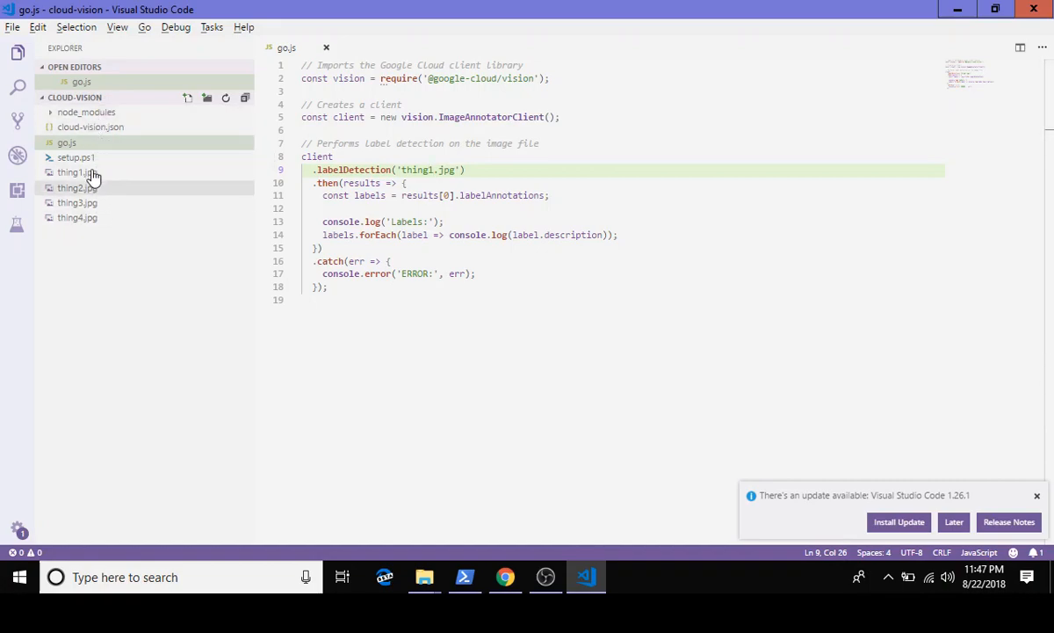
mouse_move(75, 158)
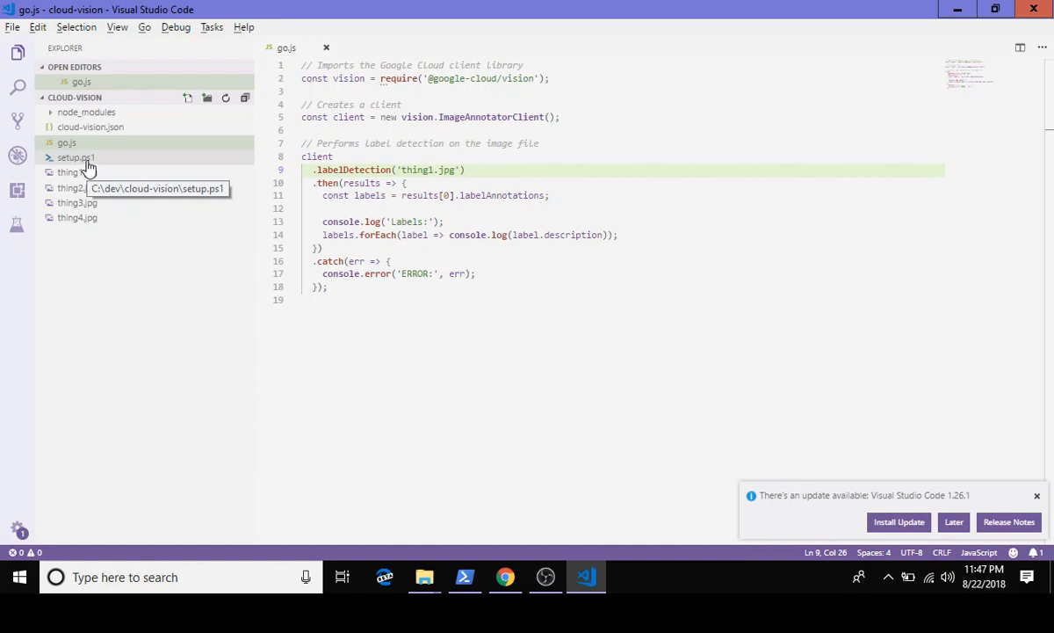
Step: Open setup.ps1 and inspect its GOOGLE_APPLICATION_CREDENTIALS line for cloud-vision.json
left_click(76, 157)
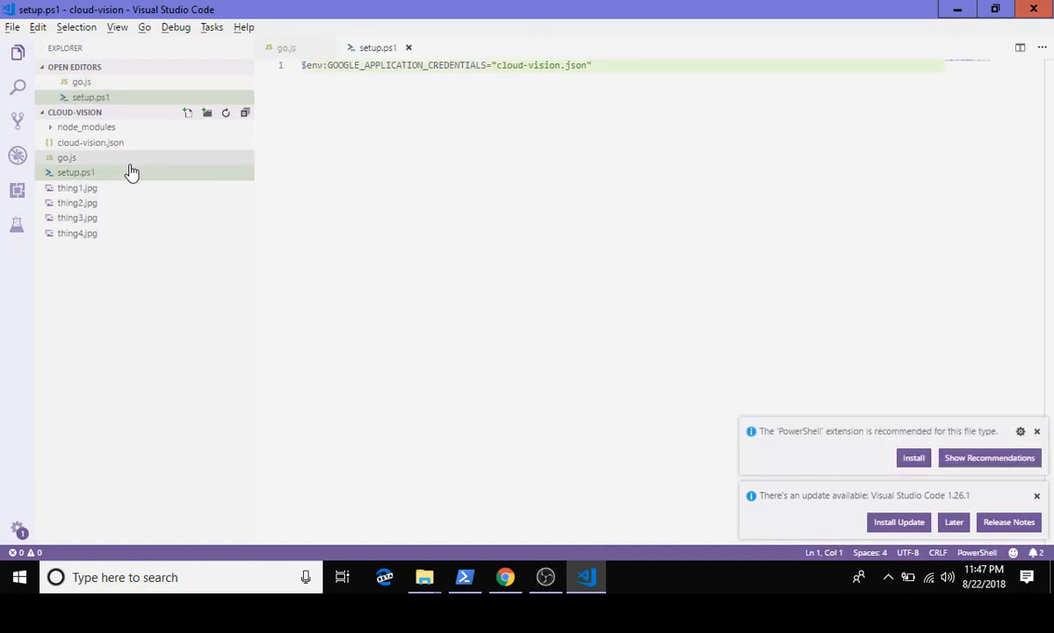
left_click(431, 154)
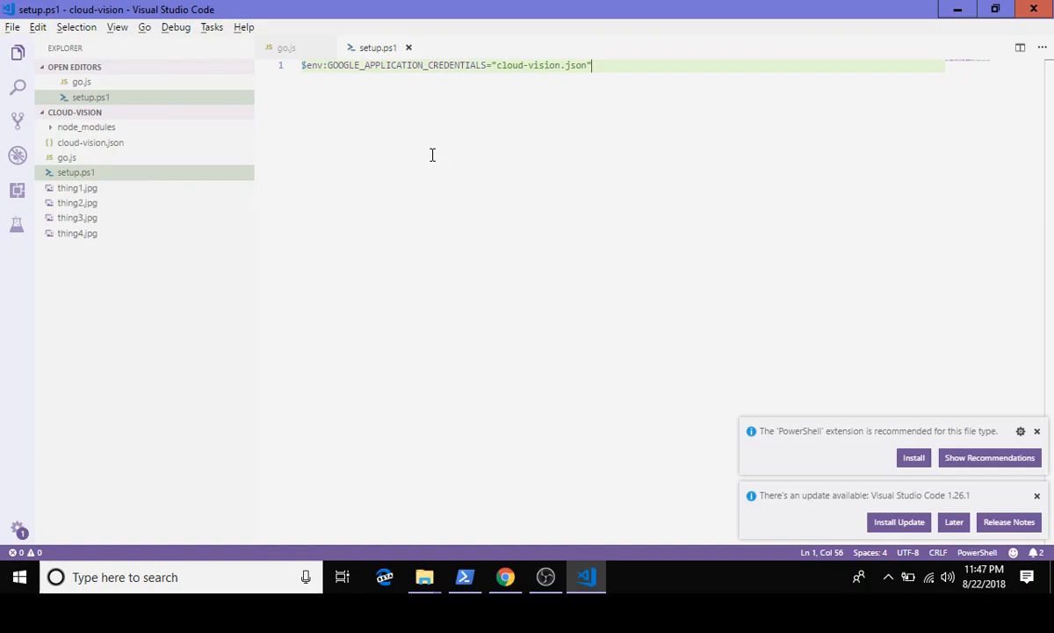
mouse_move(331, 68)
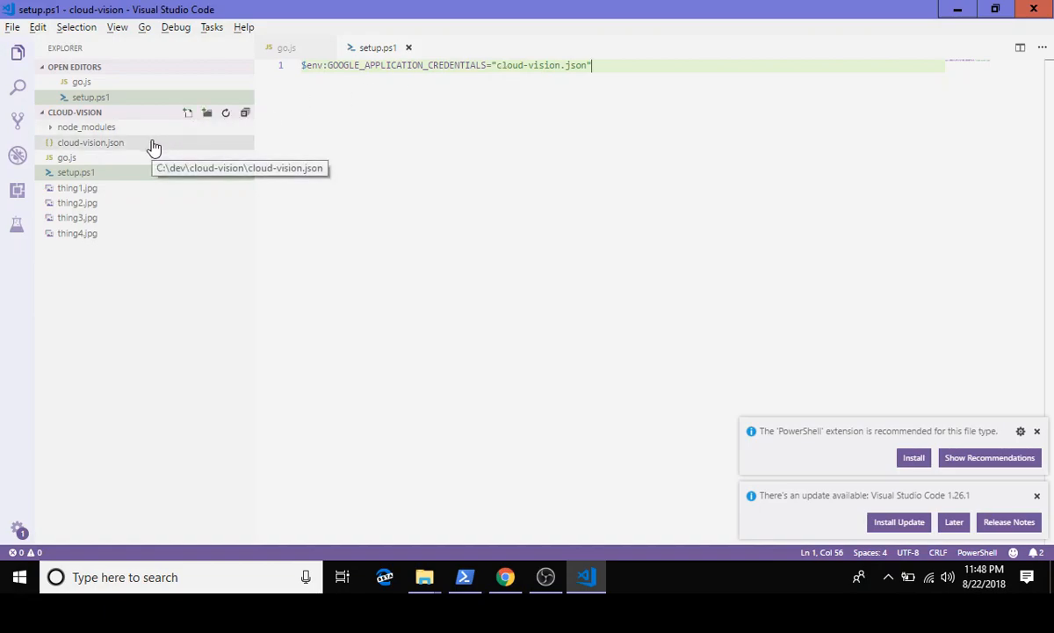
mouse_move(621, 485)
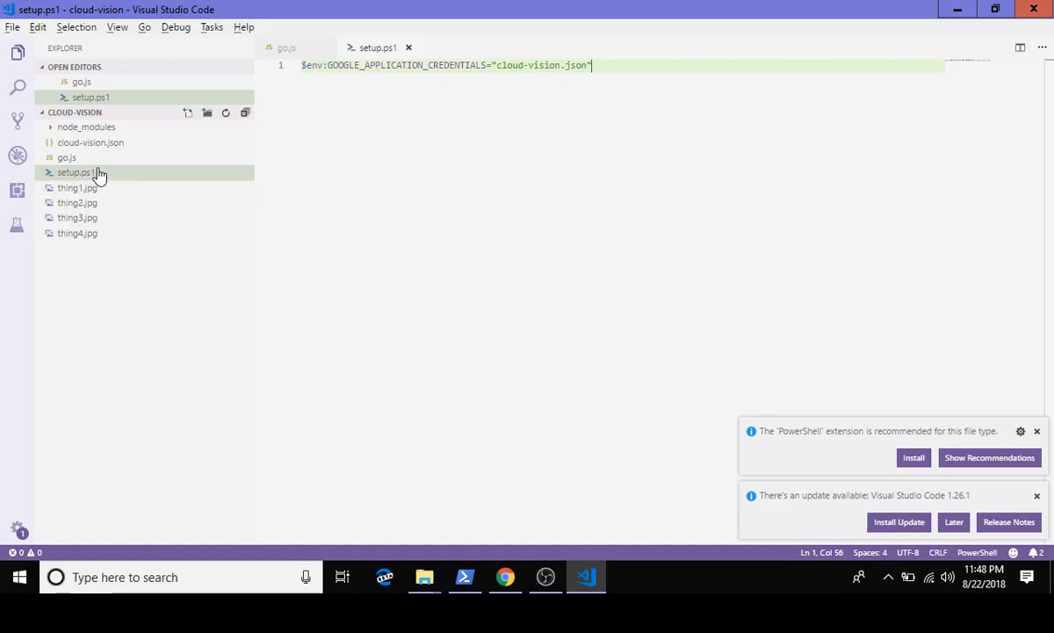
mouse_move(375, 451)
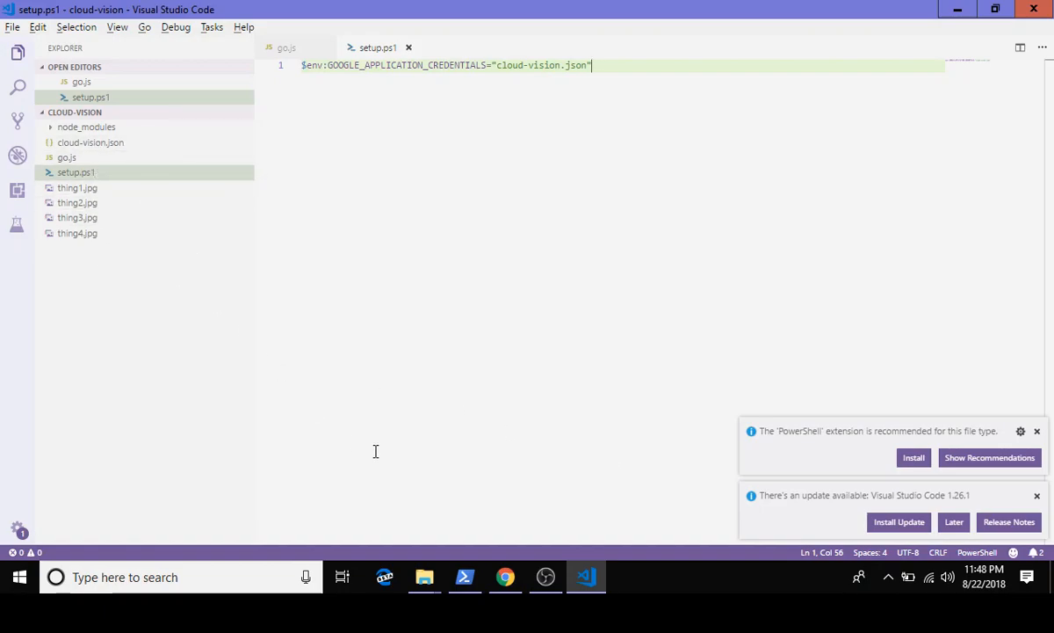
mouse_move(470, 535)
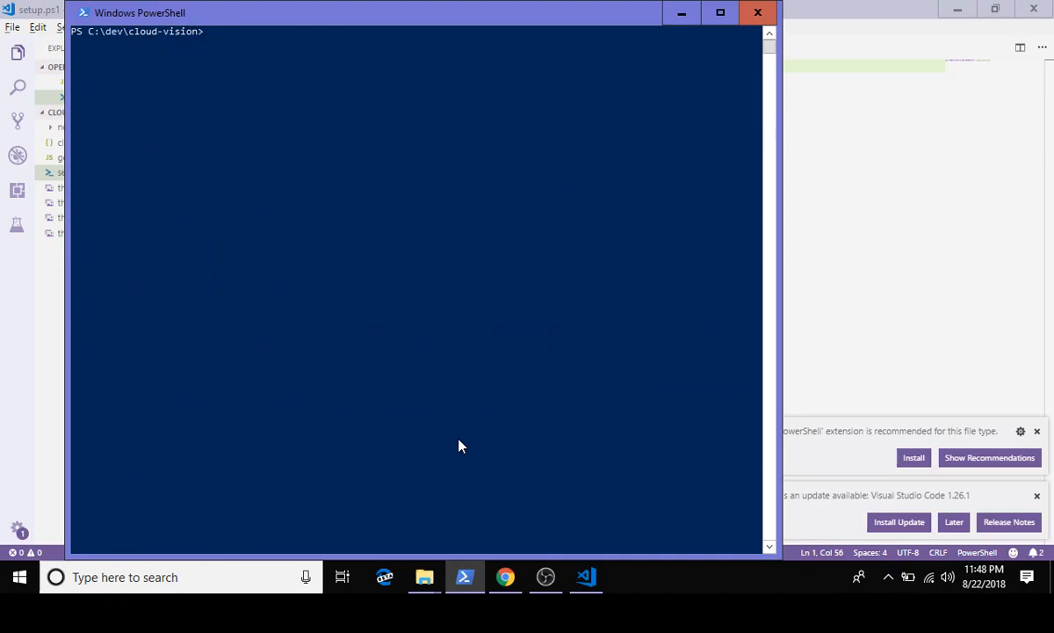
Step: Run .\setup.ps1 in PowerShell from C:\dev\cloud-vision
type("\\setup.ps1")
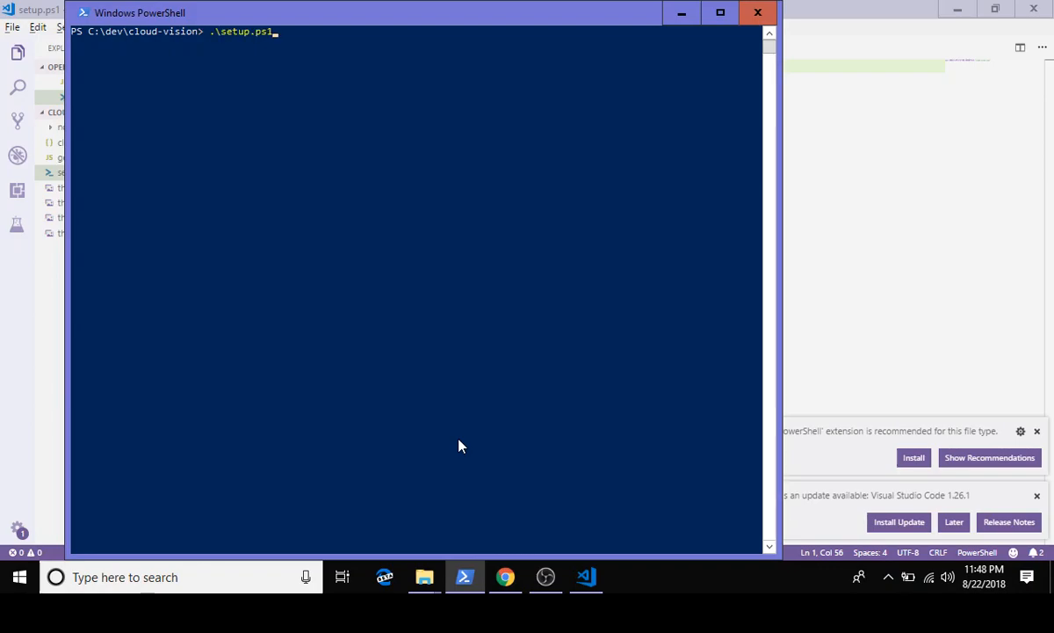
key("Return")
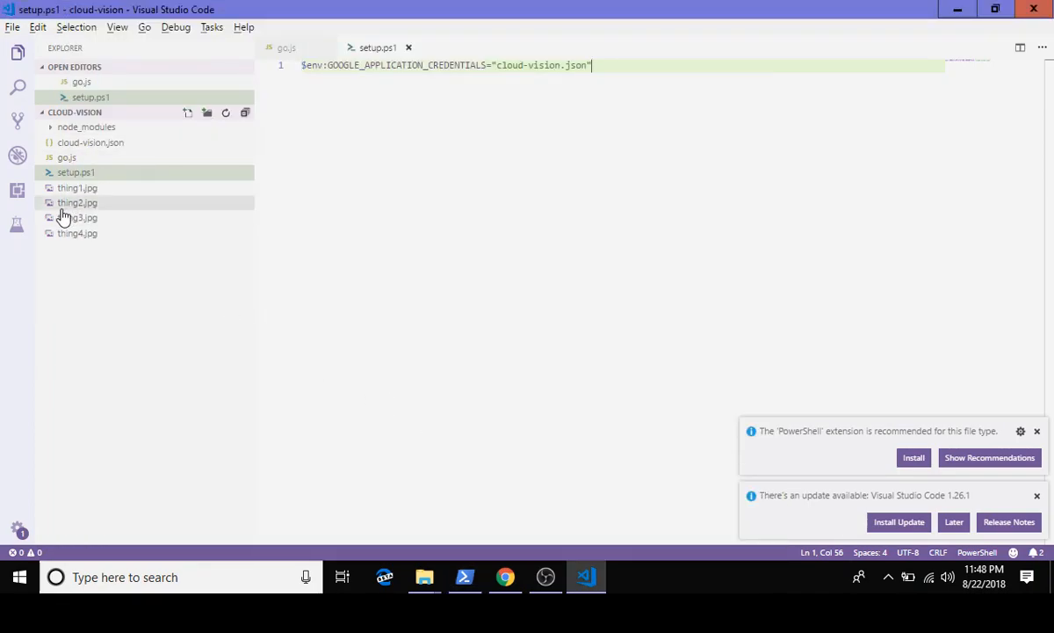
mouse_move(496, 558)
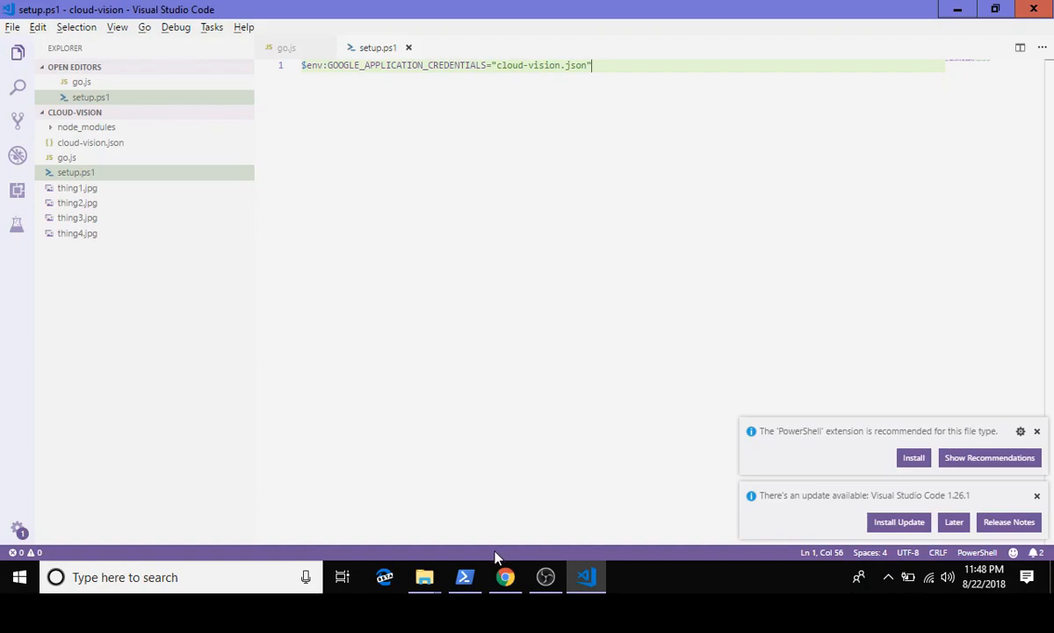
Step: Review the quickstart sample's image path, labelDetection call and labelAnnotations result
left_click(505, 577)
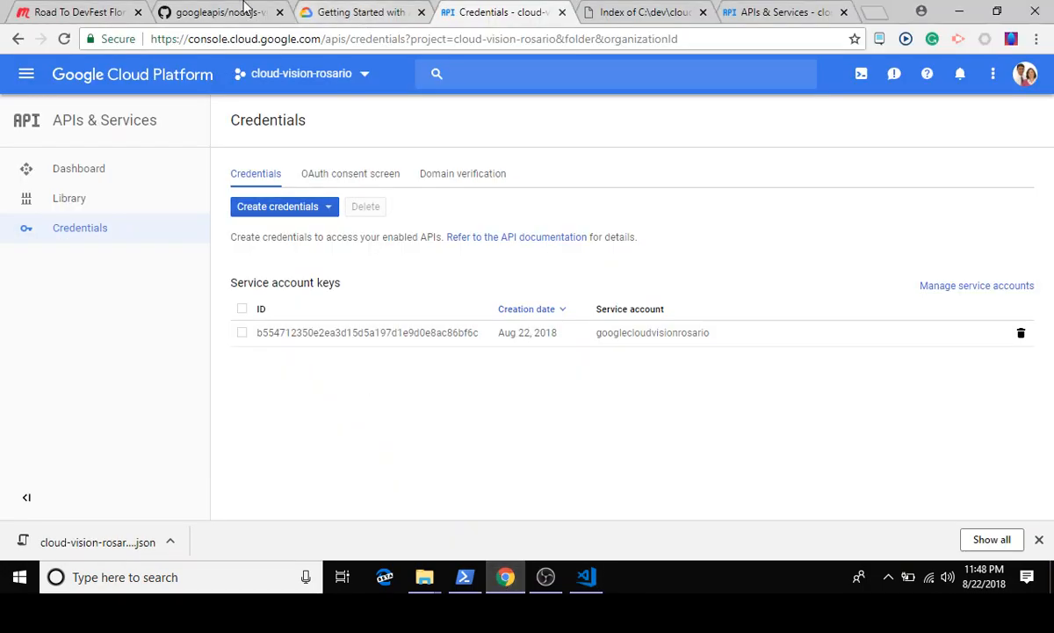
left_click(220, 11)
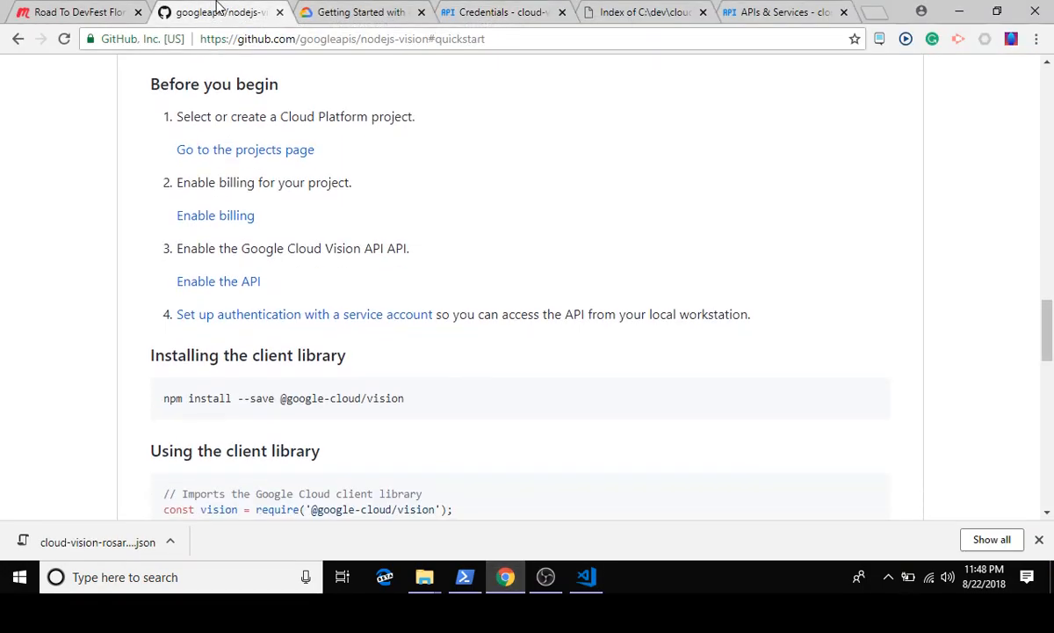
scroll("down", 3)
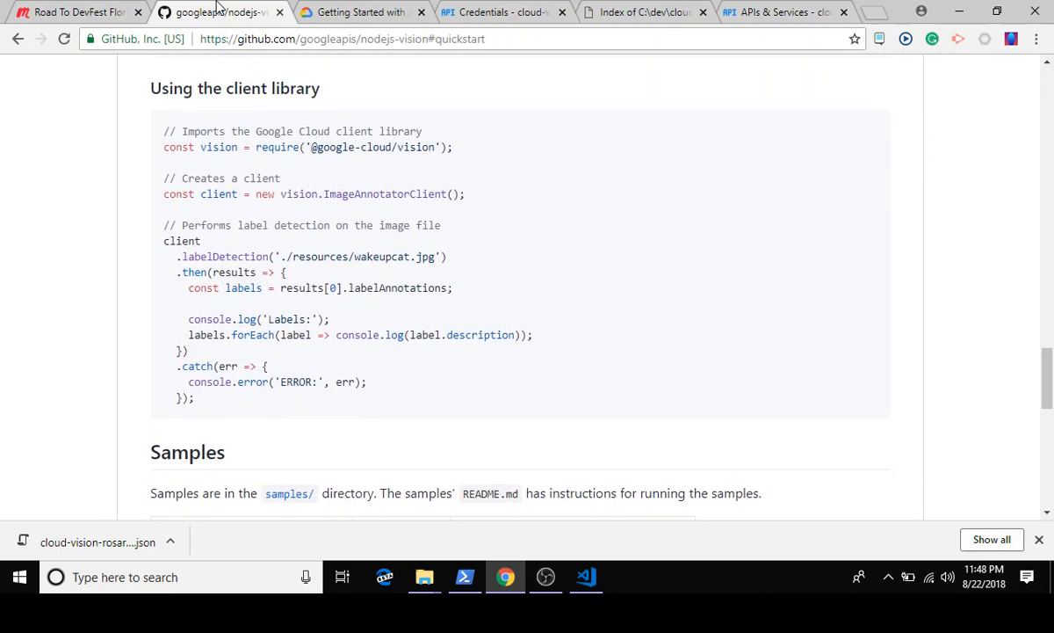
mouse_move(254, 242)
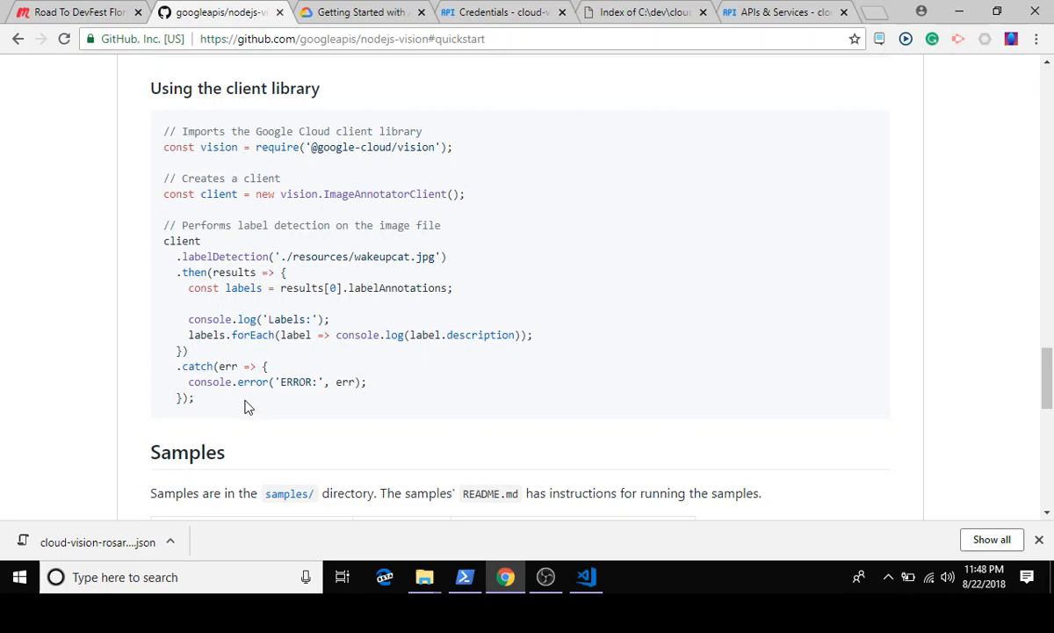
mouse_move(291, 260)
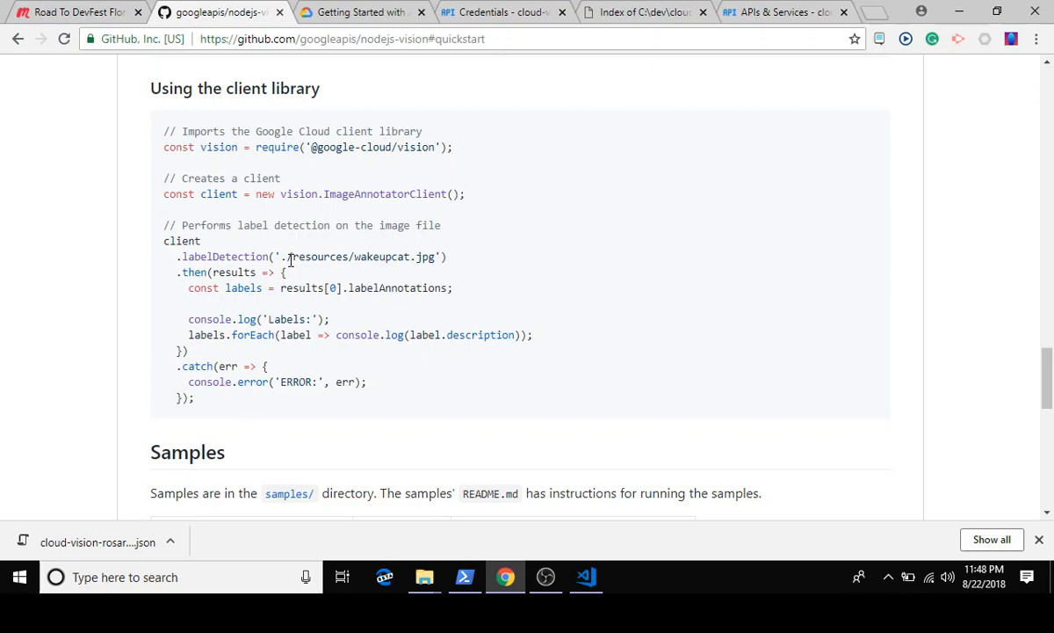
double_click(361, 256)
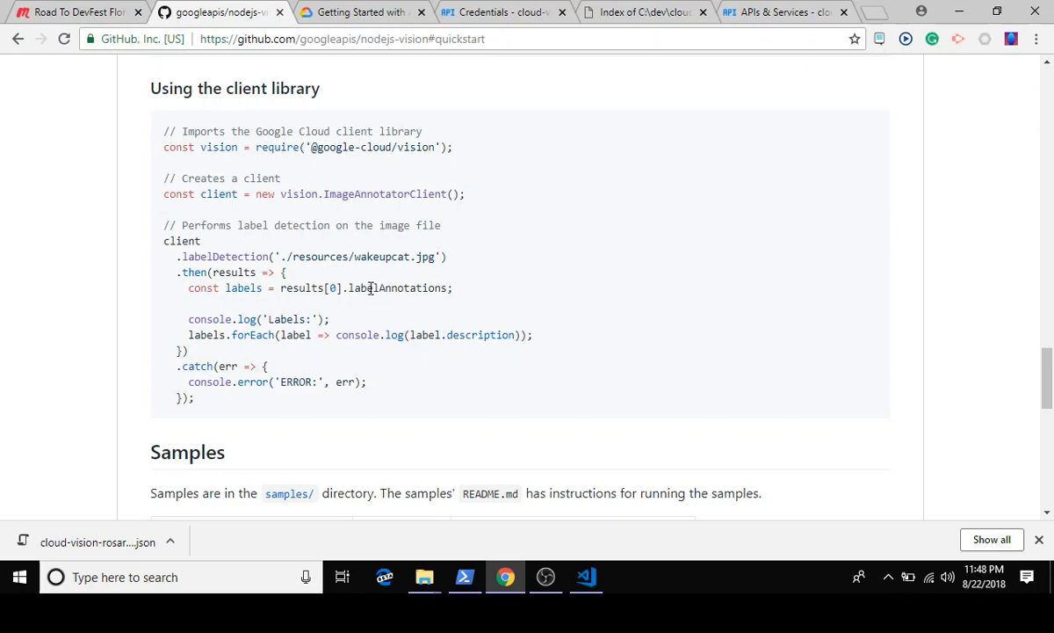
mouse_move(378, 288)
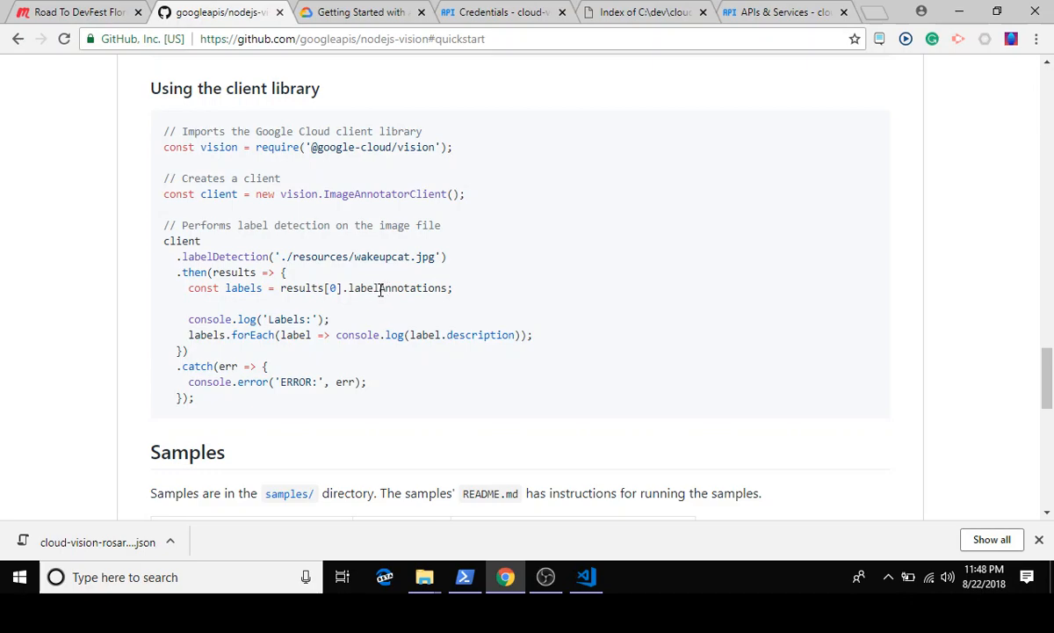
mouse_move(246, 263)
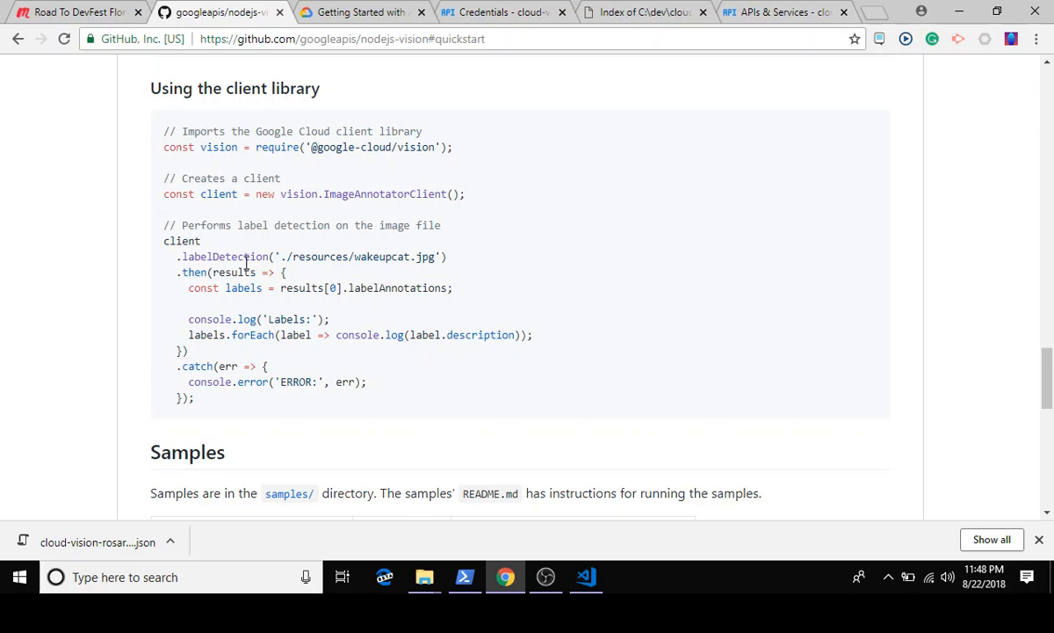
double_click(224, 256)
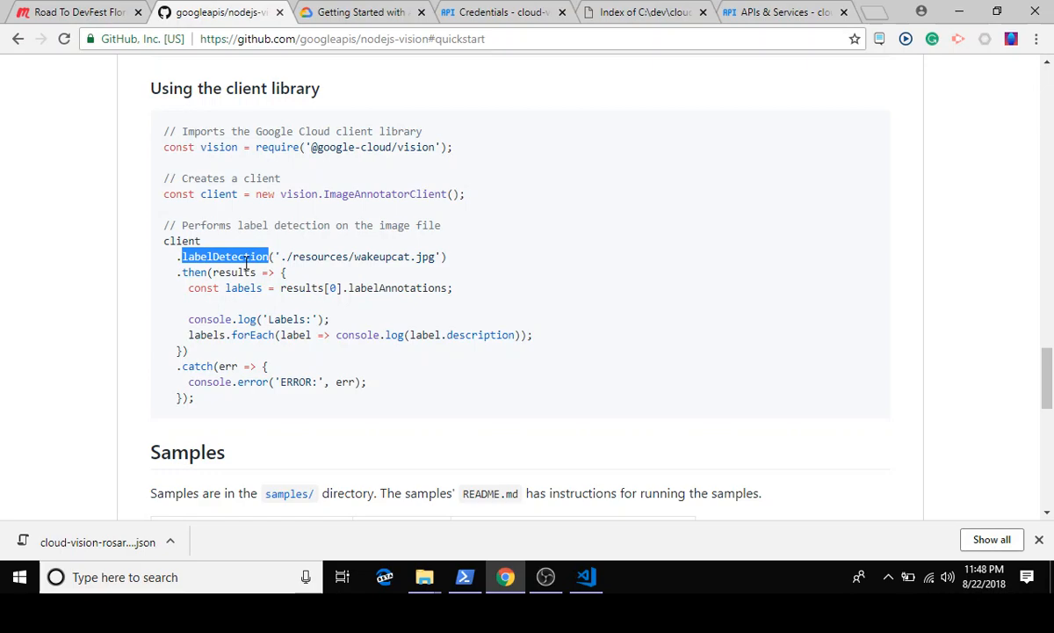
mouse_move(391, 290)
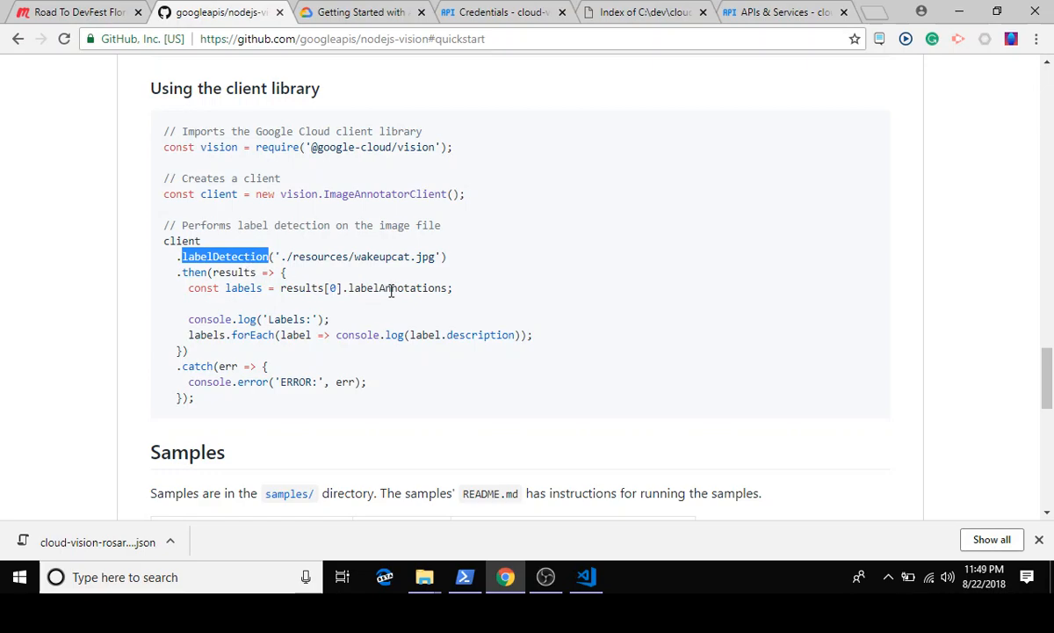
double_click(396, 287)
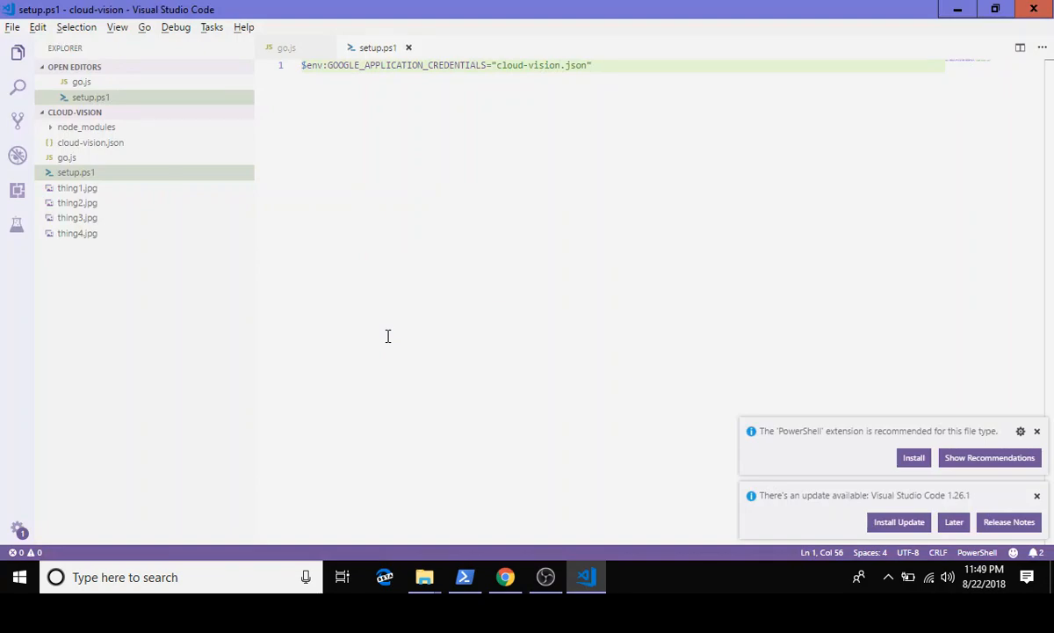
mouse_move(115, 191)
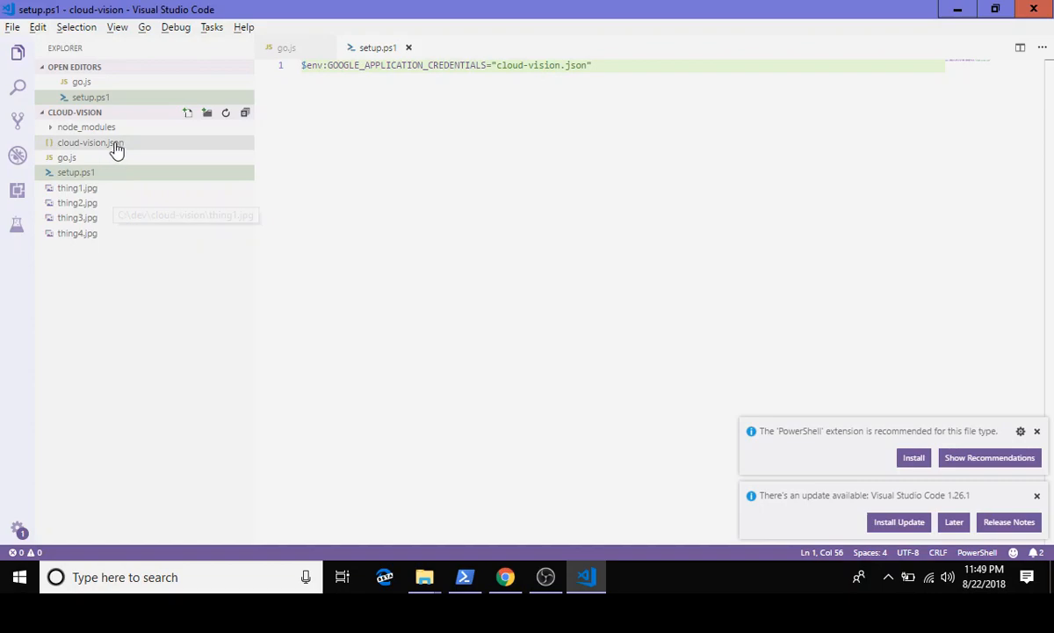
Step: Open go.js and highlight the image name thing1.jpg in labelDetection
left_click(67, 158)
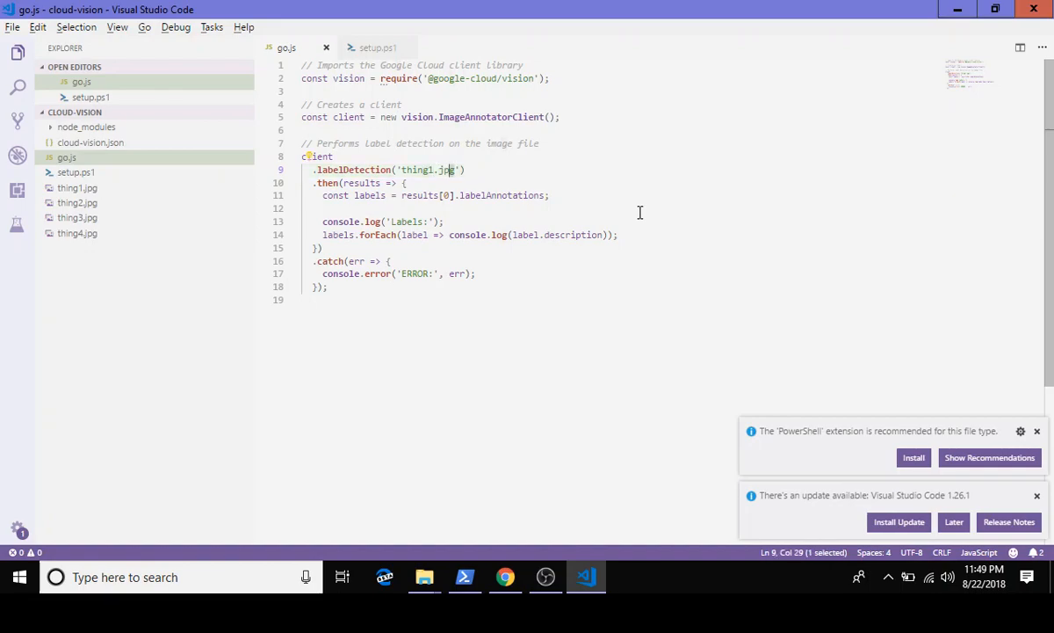
double_click(422, 170)
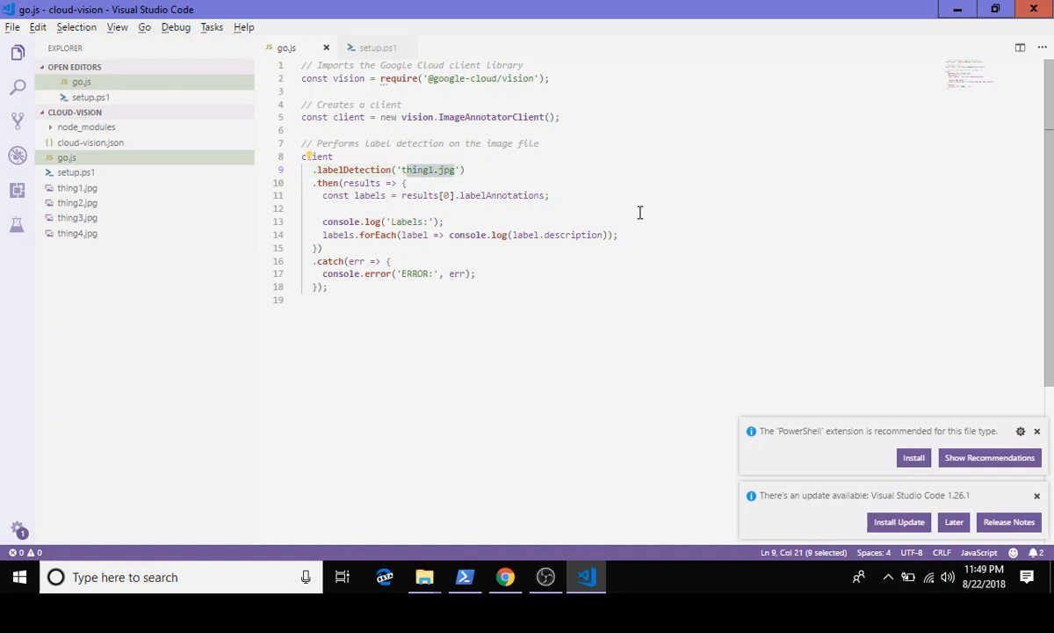
Step: Run node .\go.js in PowerShell to print the labels for thing1.jpg
left_click(465, 577)
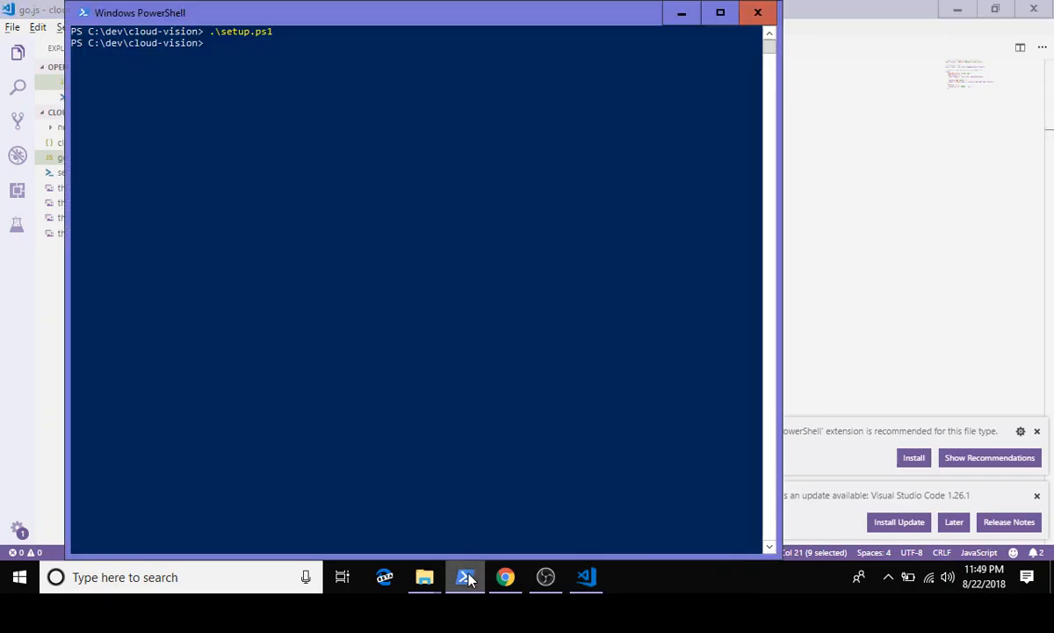
type("node")
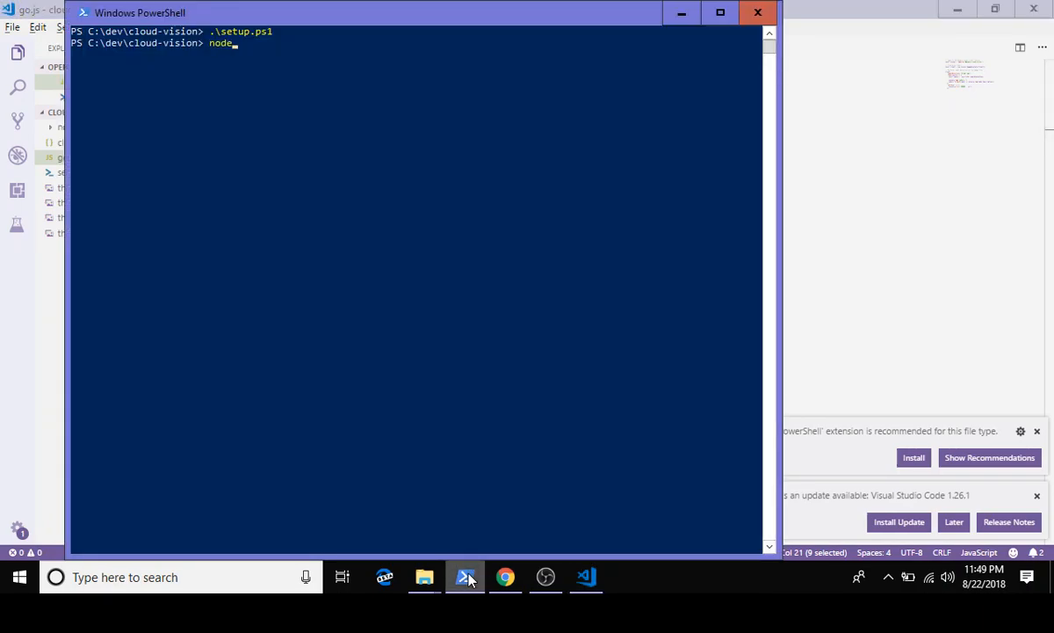
type(".\\go.js")
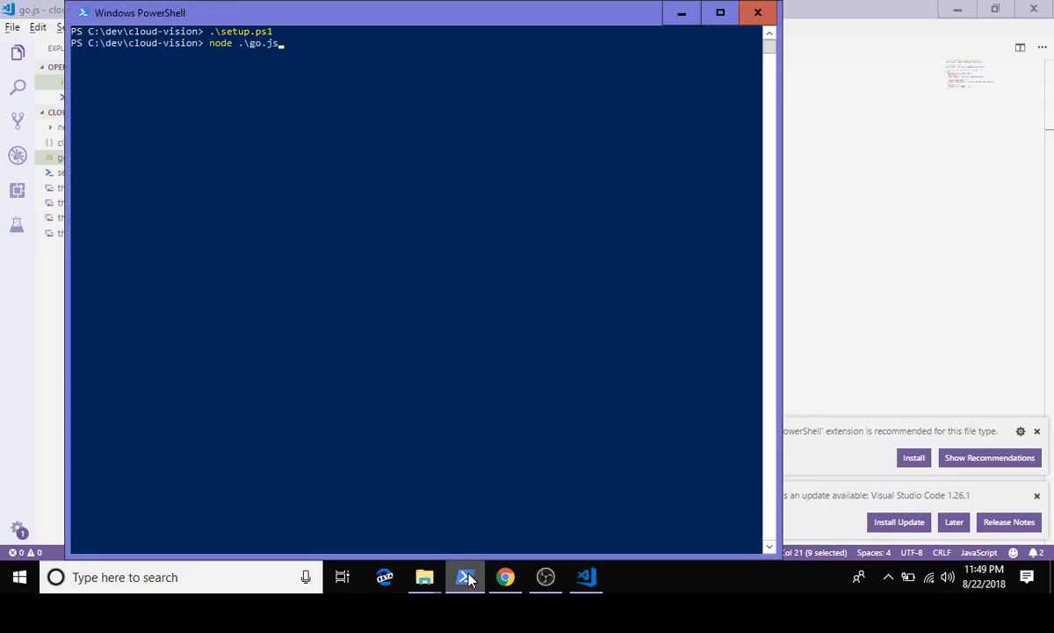
key("Return")
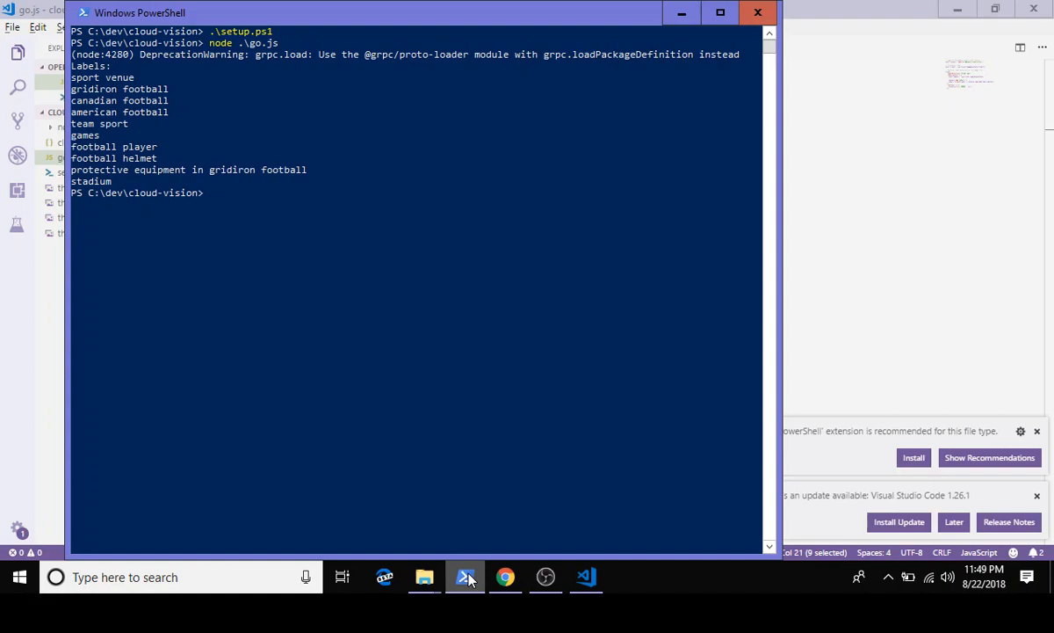
mouse_move(99, 100)
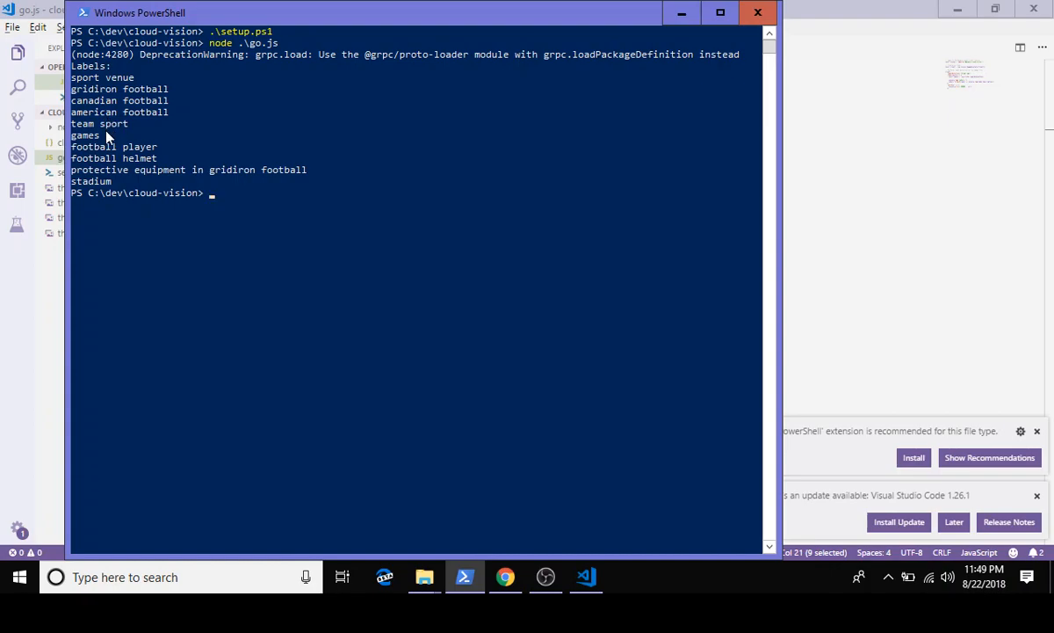
mouse_move(121, 170)
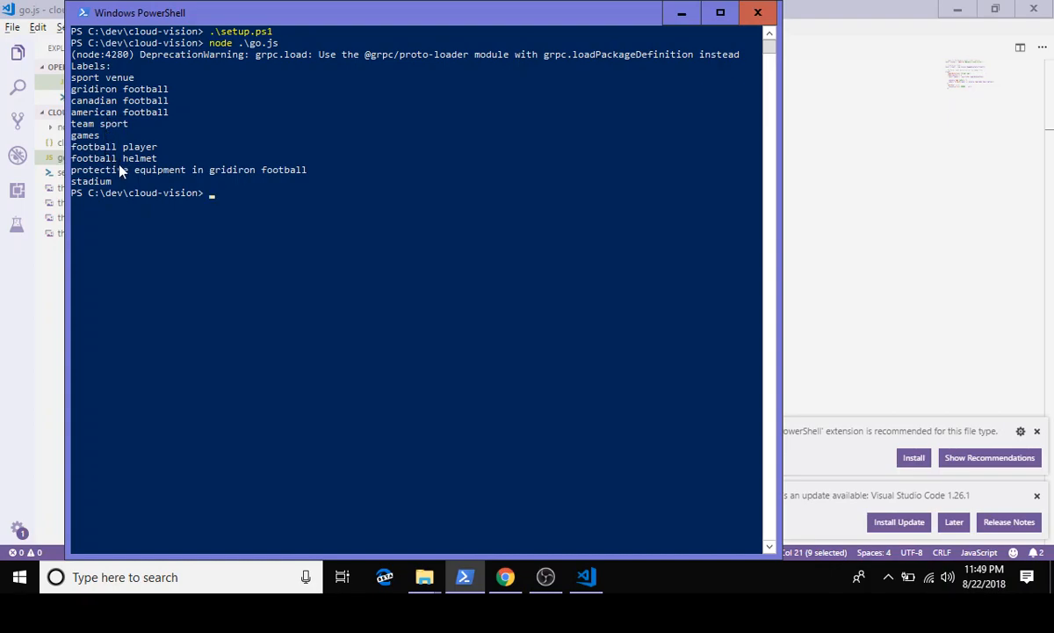
mouse_move(125, 211)
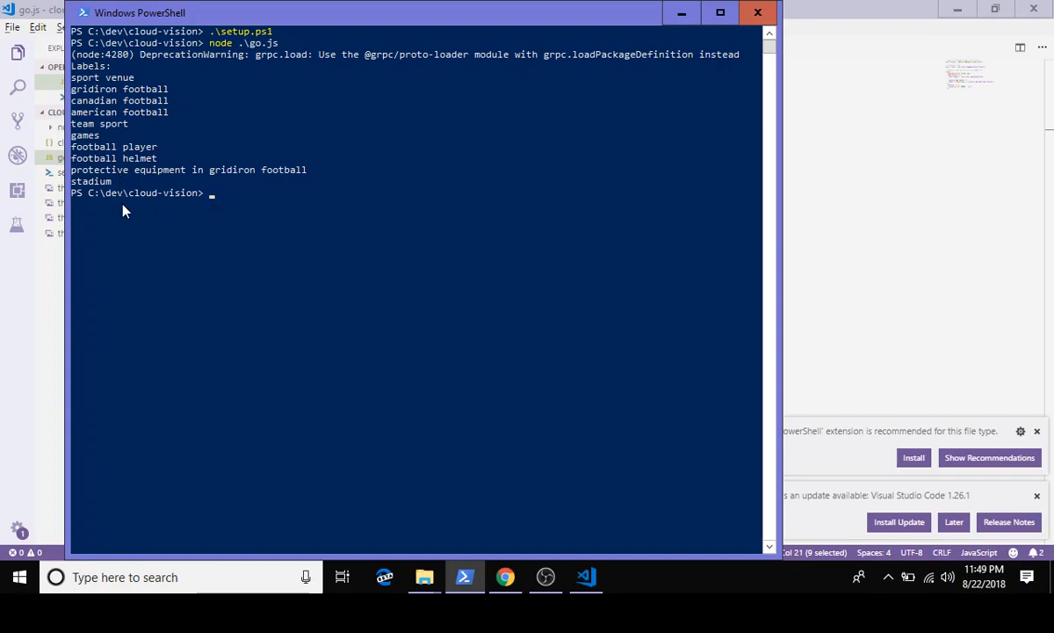
mouse_move(126, 222)
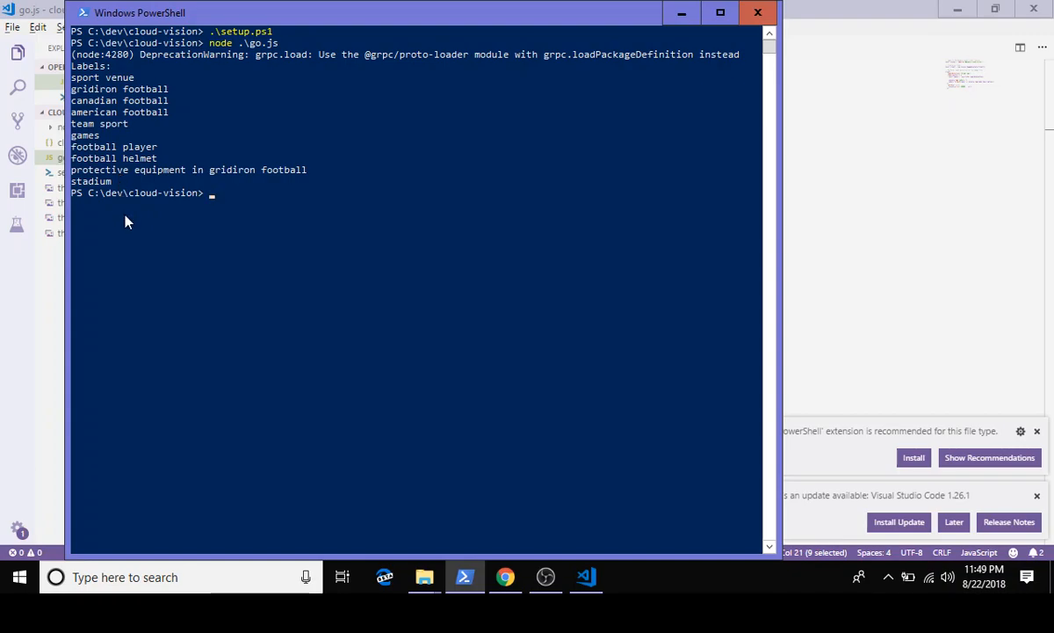
mouse_move(425, 578)
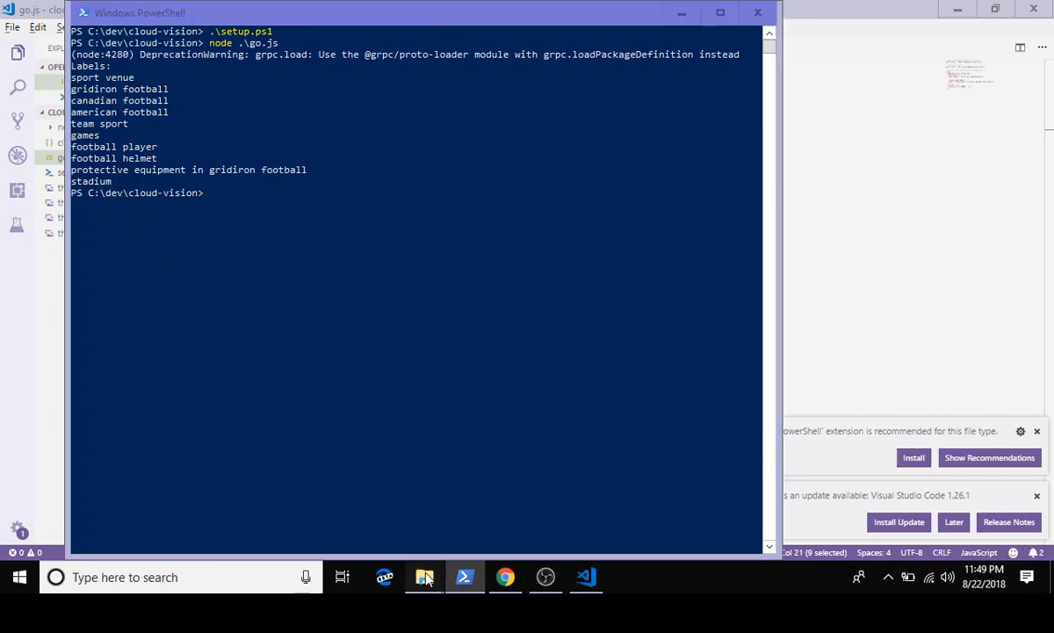
Step: Show the cloud-vision folder in File Explorer and select thing4.jpg
left_click(424, 577)
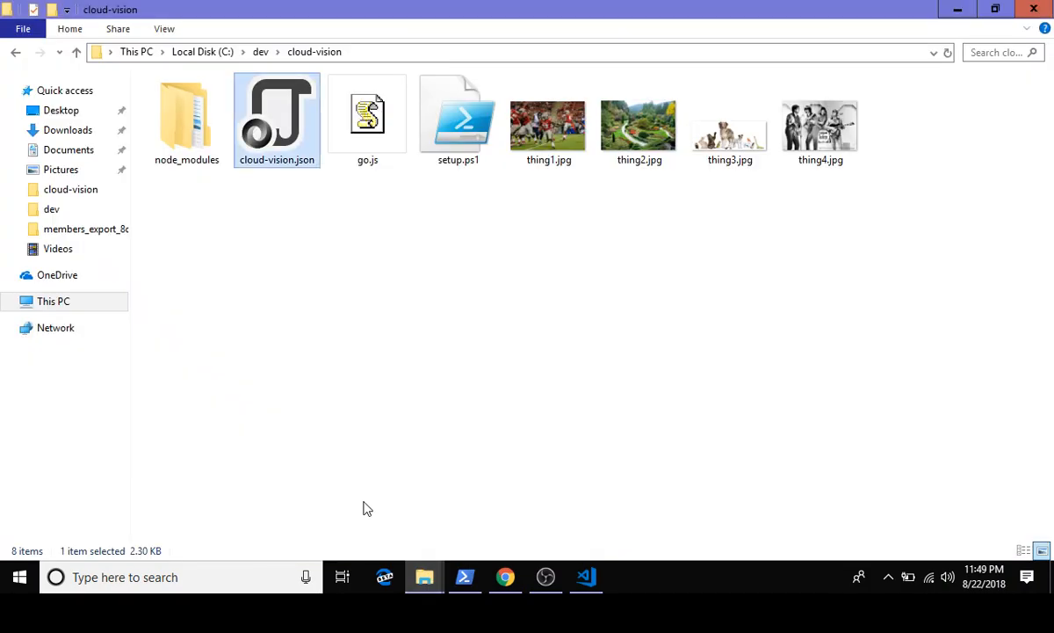
left_click(820, 120)
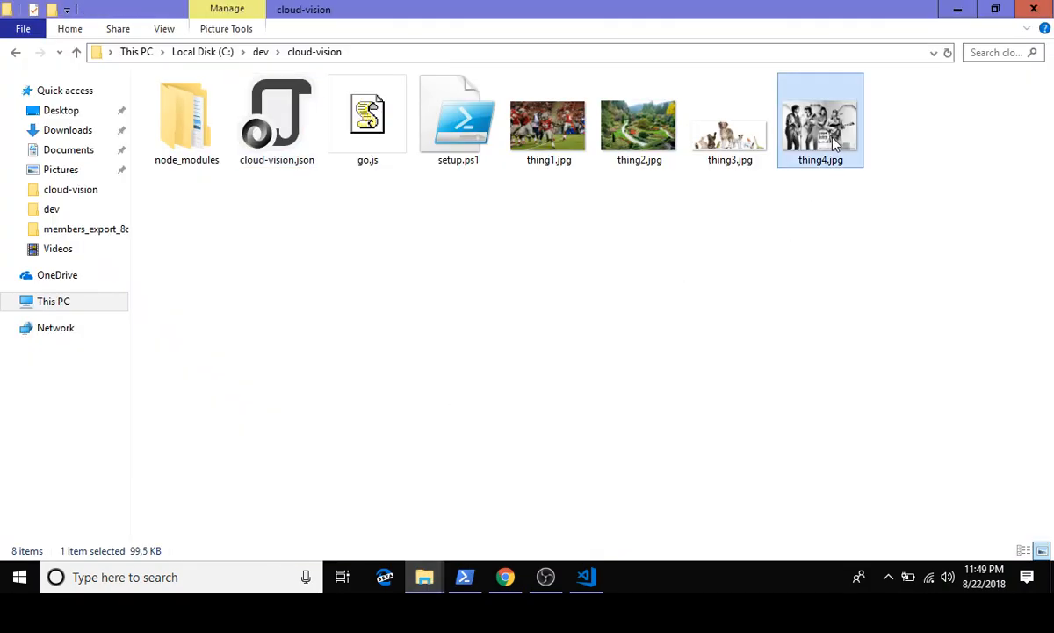
mouse_move(826, 176)
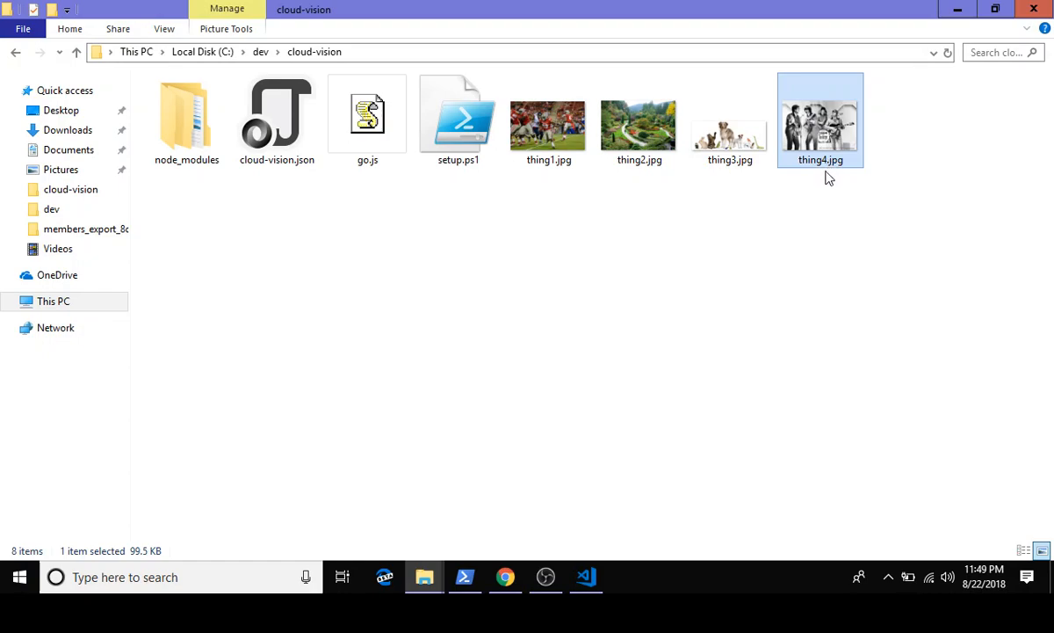
mouse_move(800, 339)
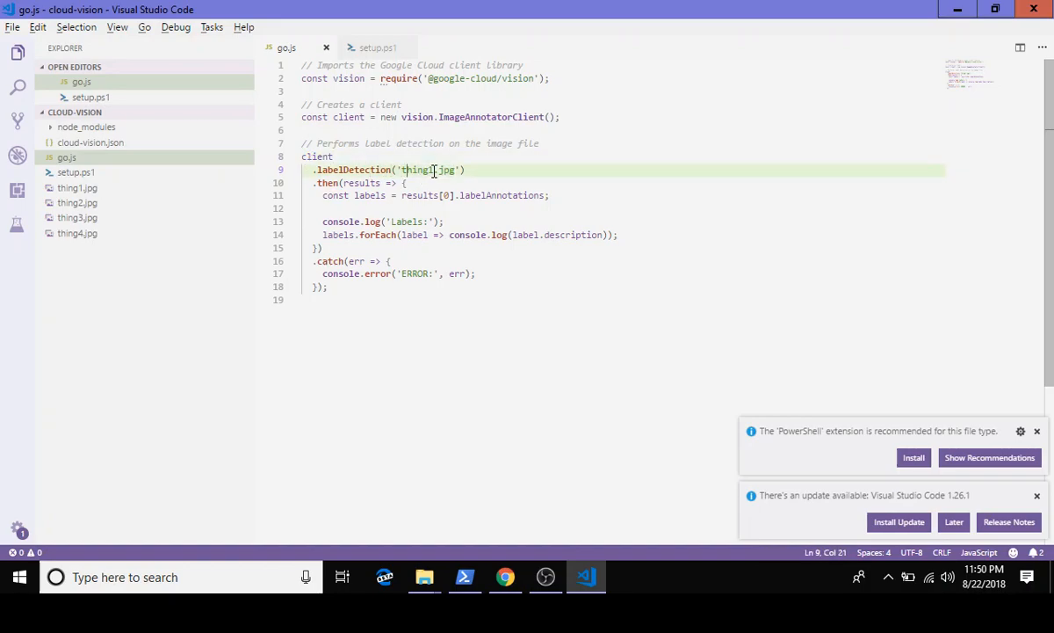
Step: Point go.js at thing4.jpg, save it, and bring PowerShell forward
type("4")
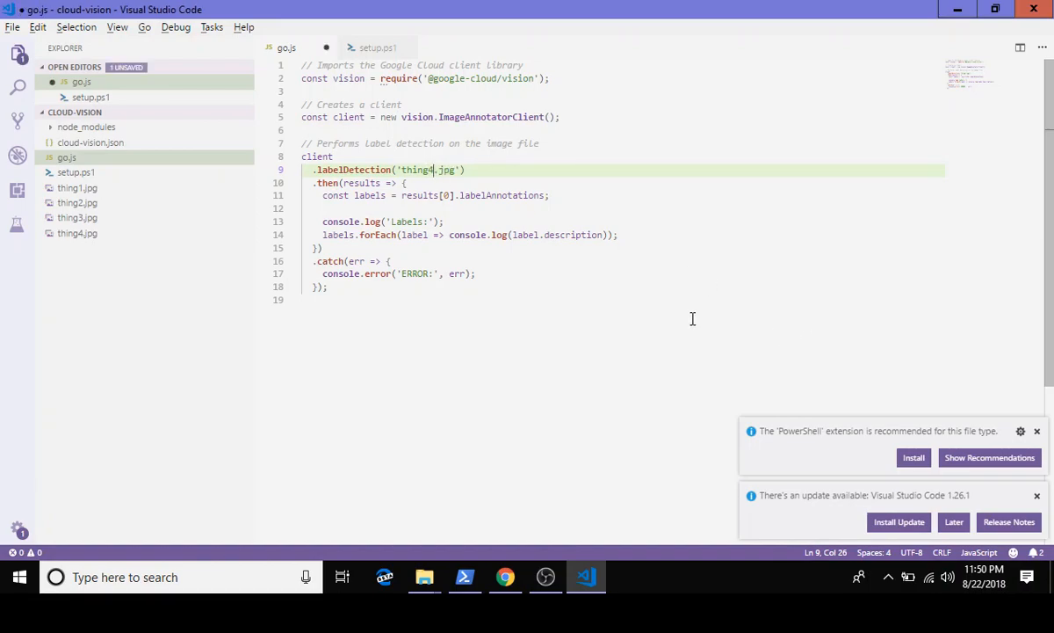
key("ctrl+s")
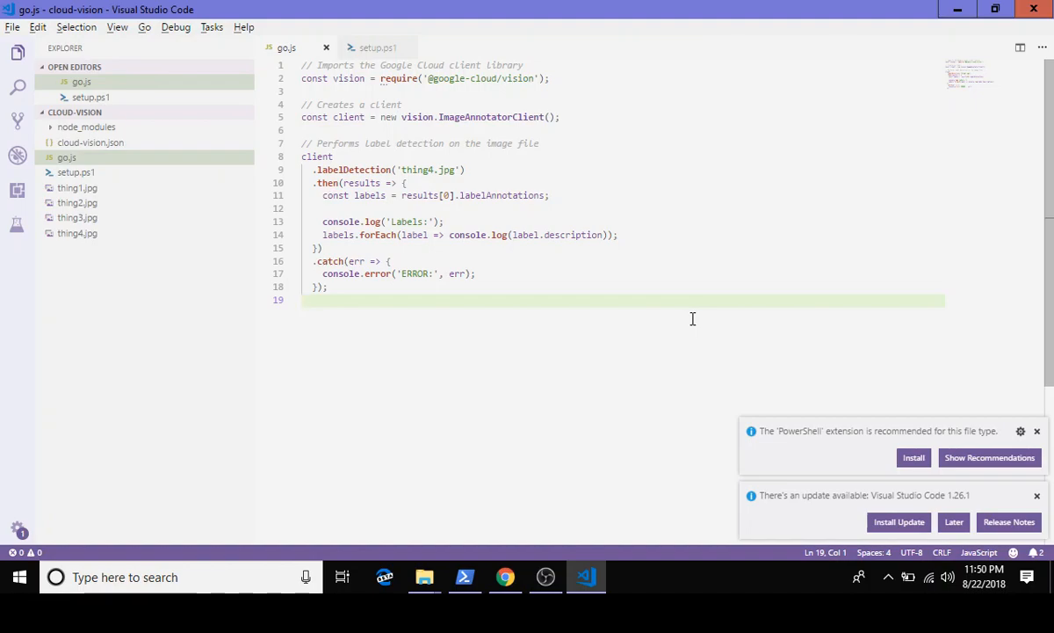
mouse_move(658, 393)
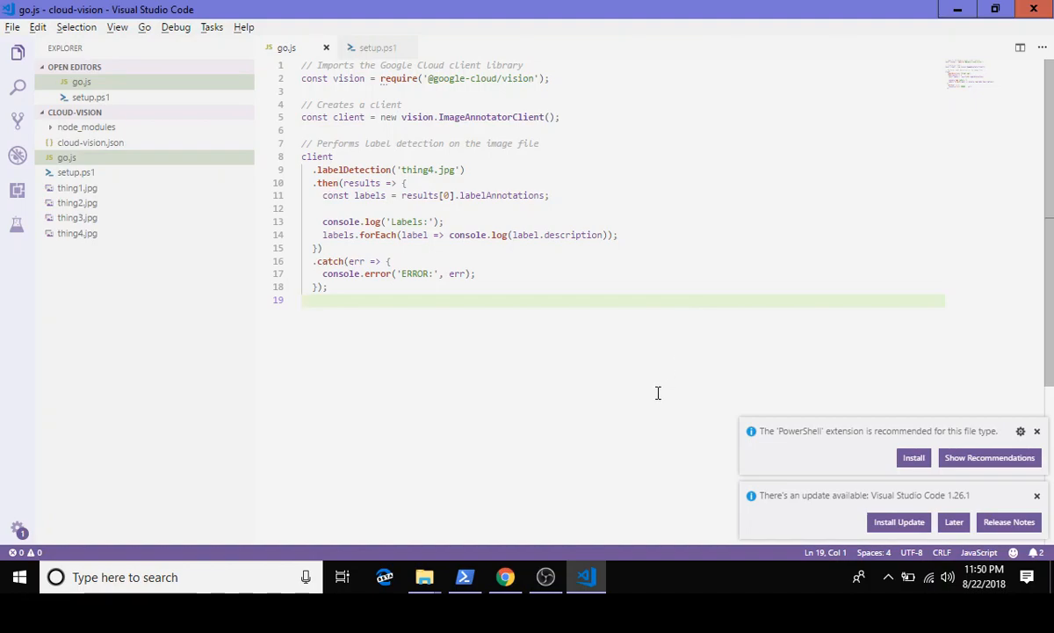
left_click(464, 577)
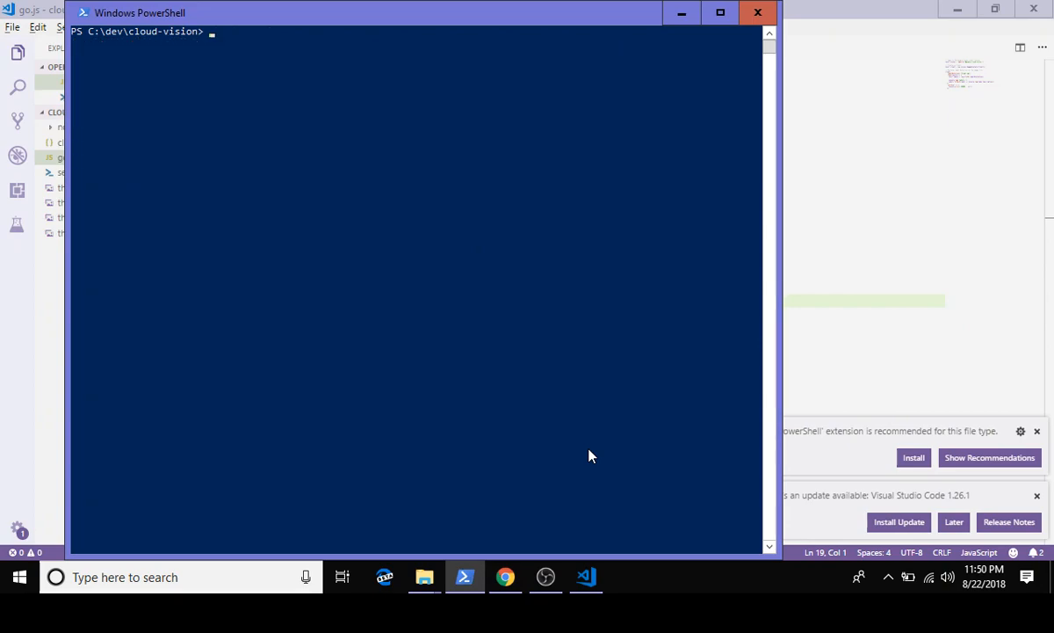
Step: Run node .\go.js again to print the labels for thing4.jpg
type("node .\\go.js")
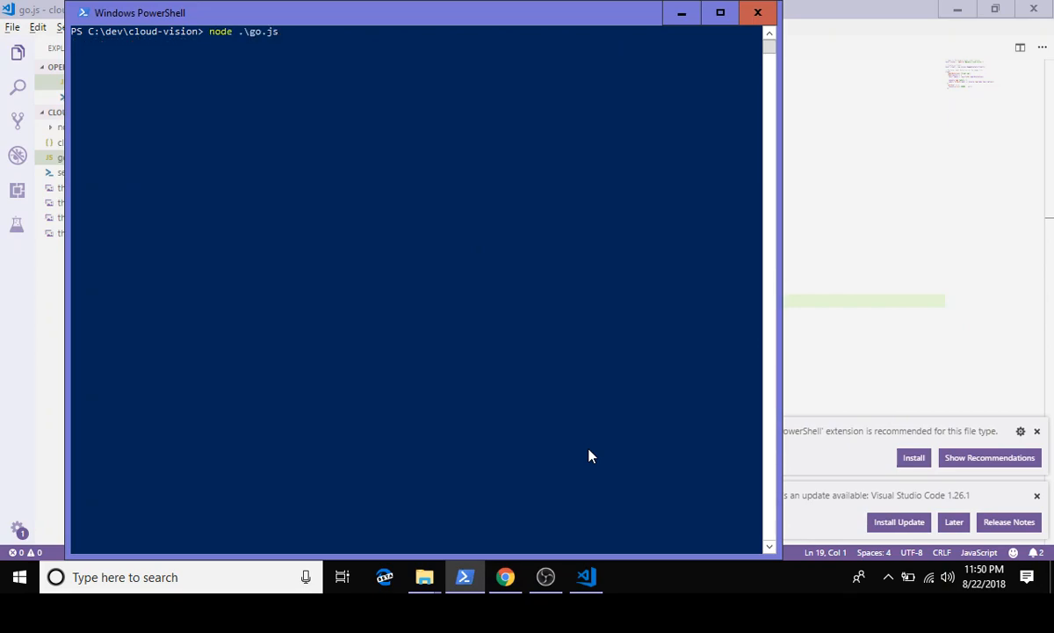
key("Return")
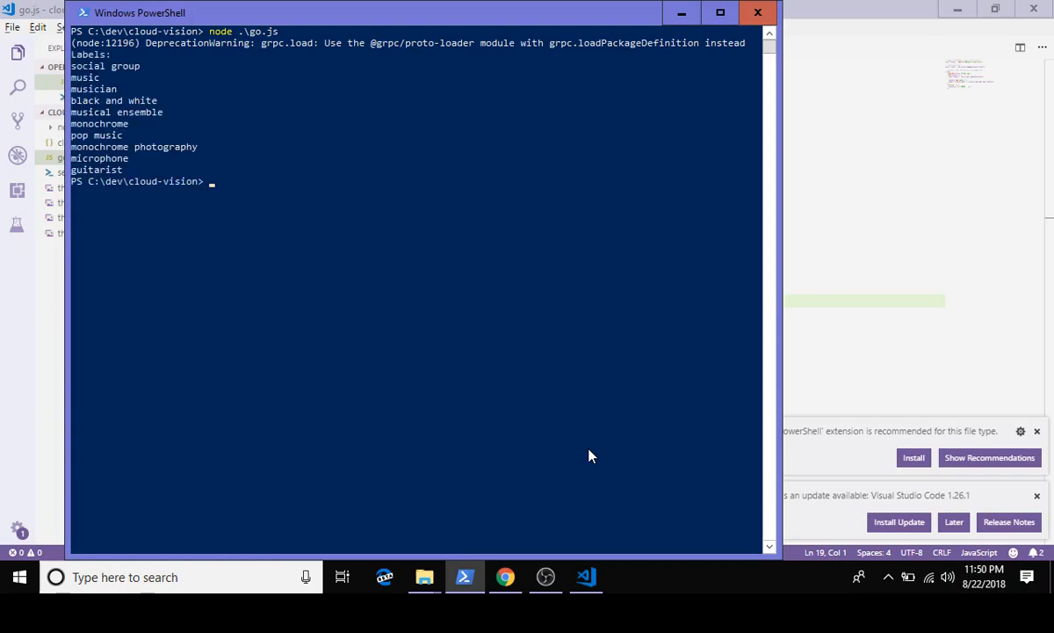
mouse_move(422, 314)
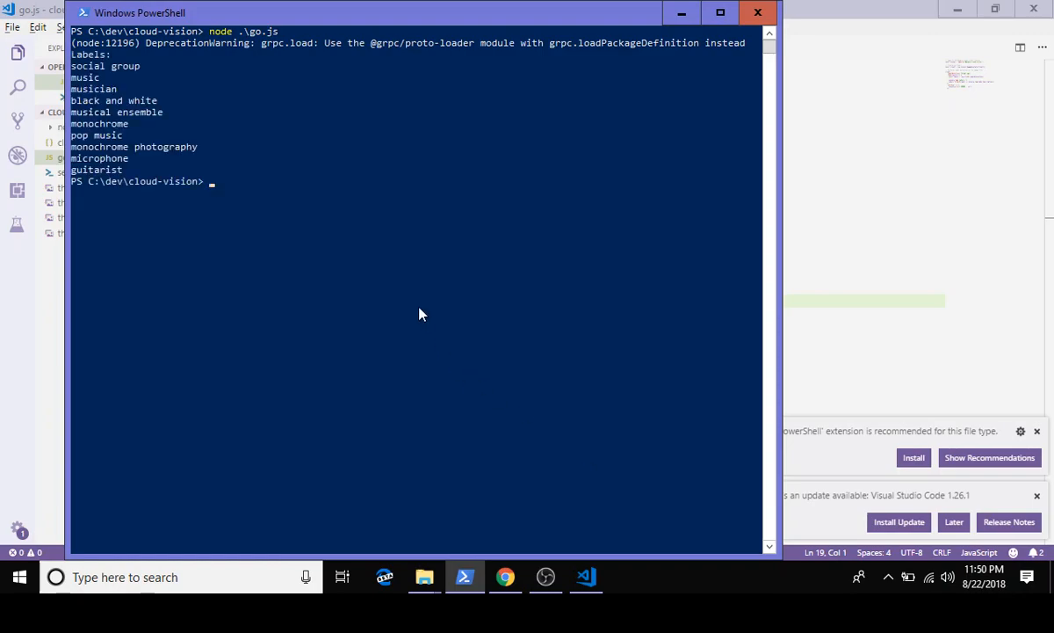
mouse_move(110, 95)
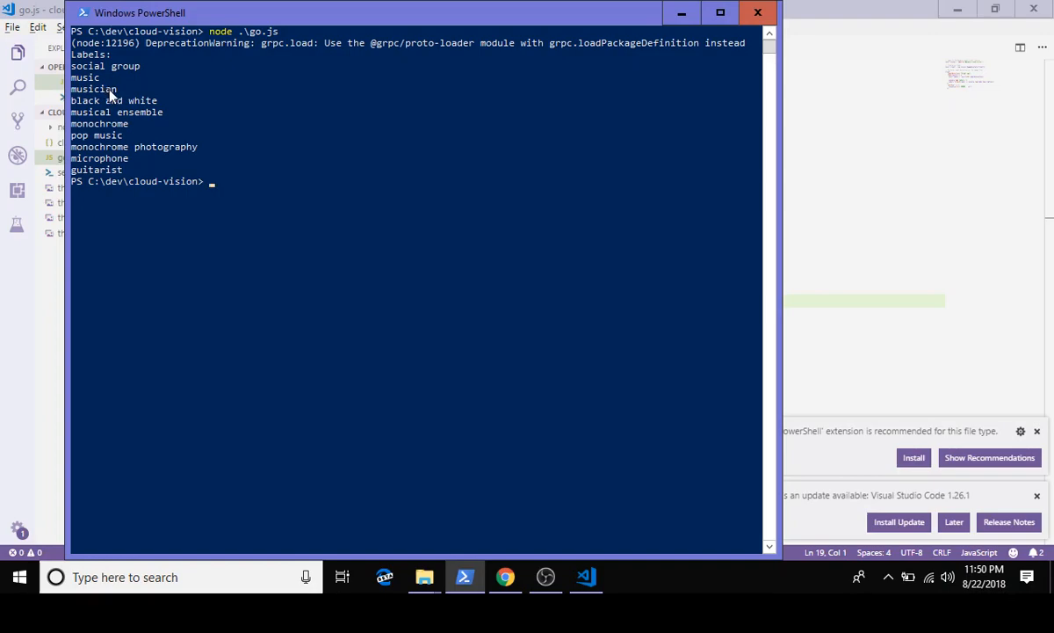
mouse_move(121, 113)
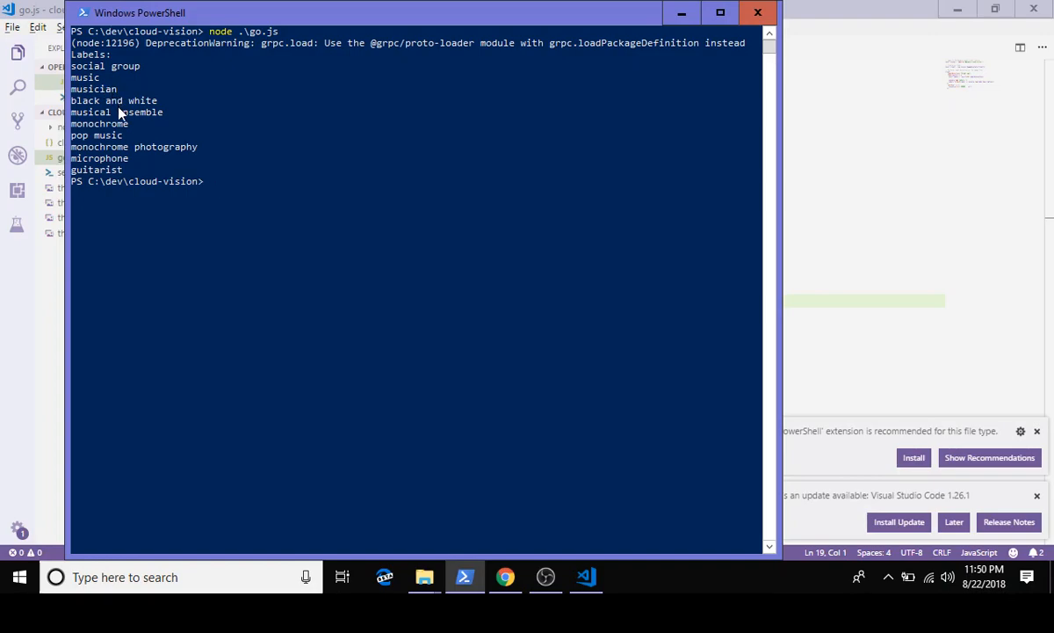
mouse_move(126, 131)
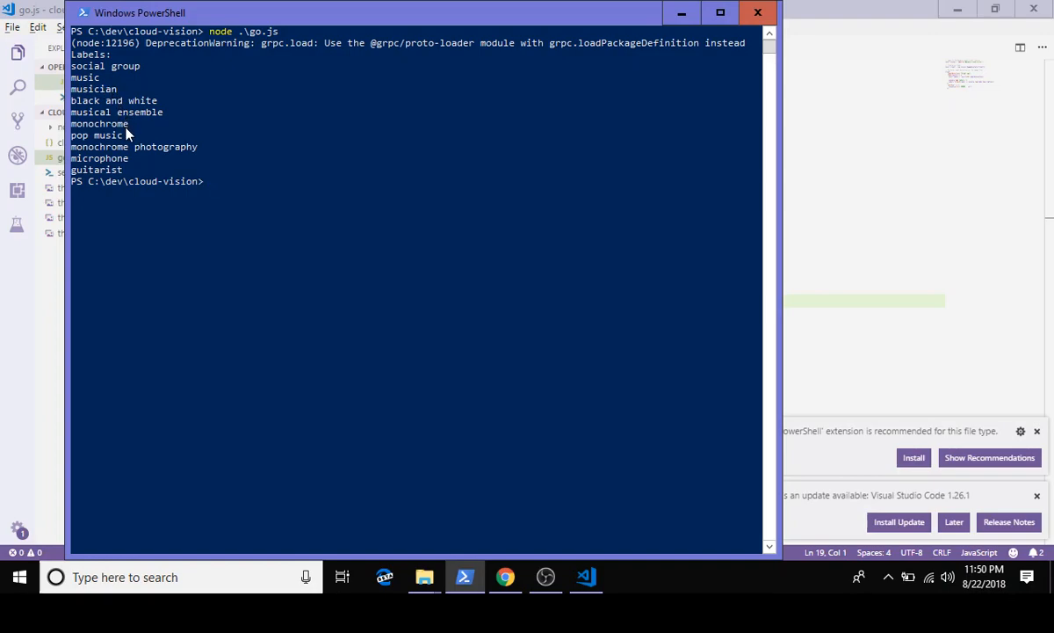
mouse_move(128, 179)
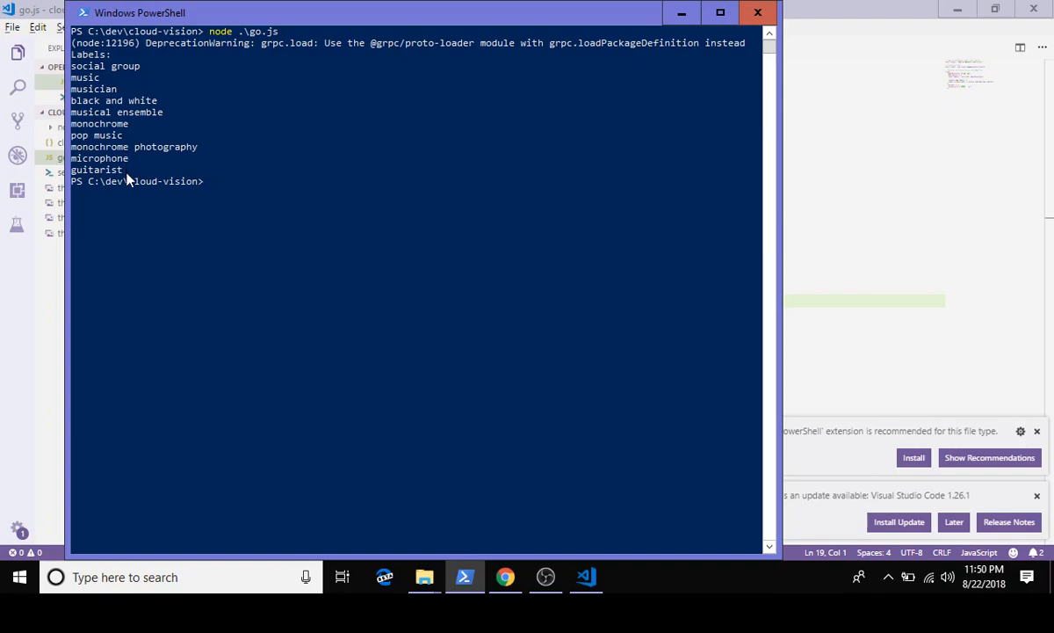
mouse_move(196, 208)
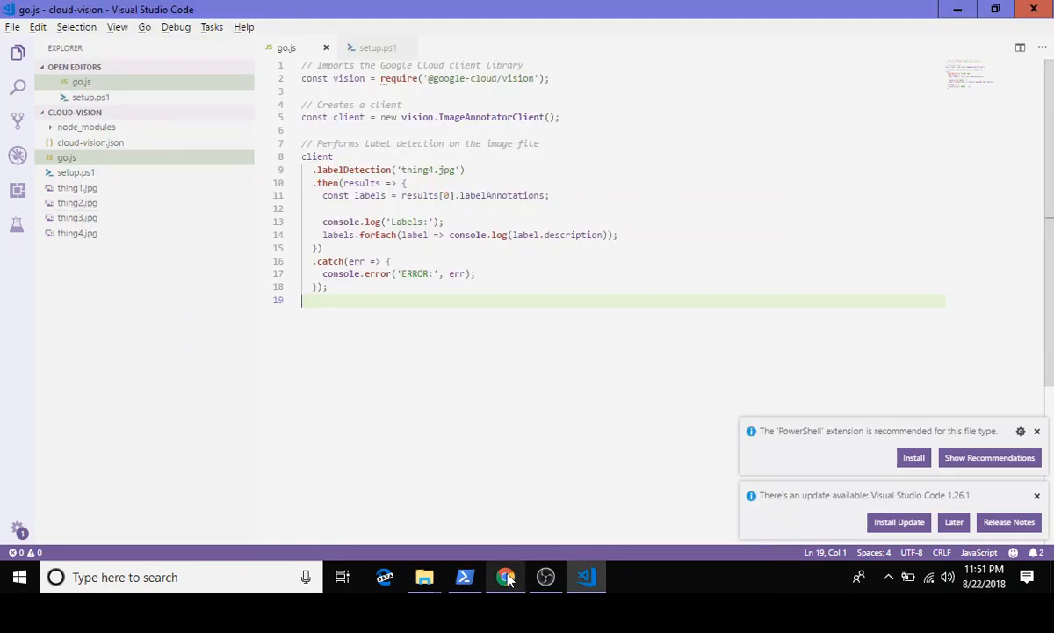
Step: Bring Chrome forward to the nodejs-vision quickstart label-detection sample
left_click(506, 577)
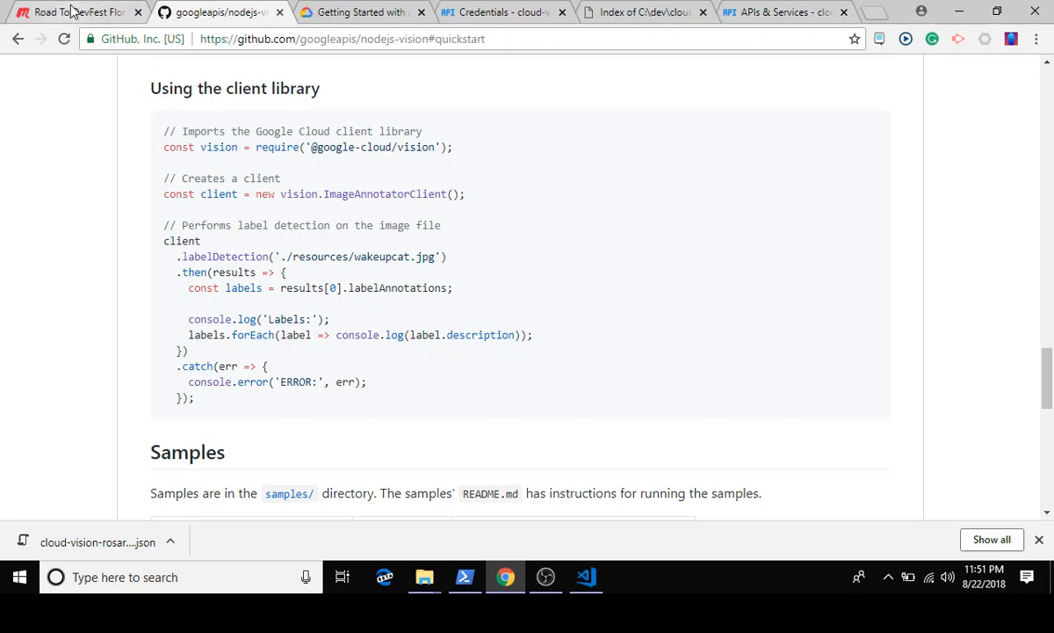
Step: Scroll the Road To DevFest Florida Meetup event to its code lab links
left_click(75, 12)
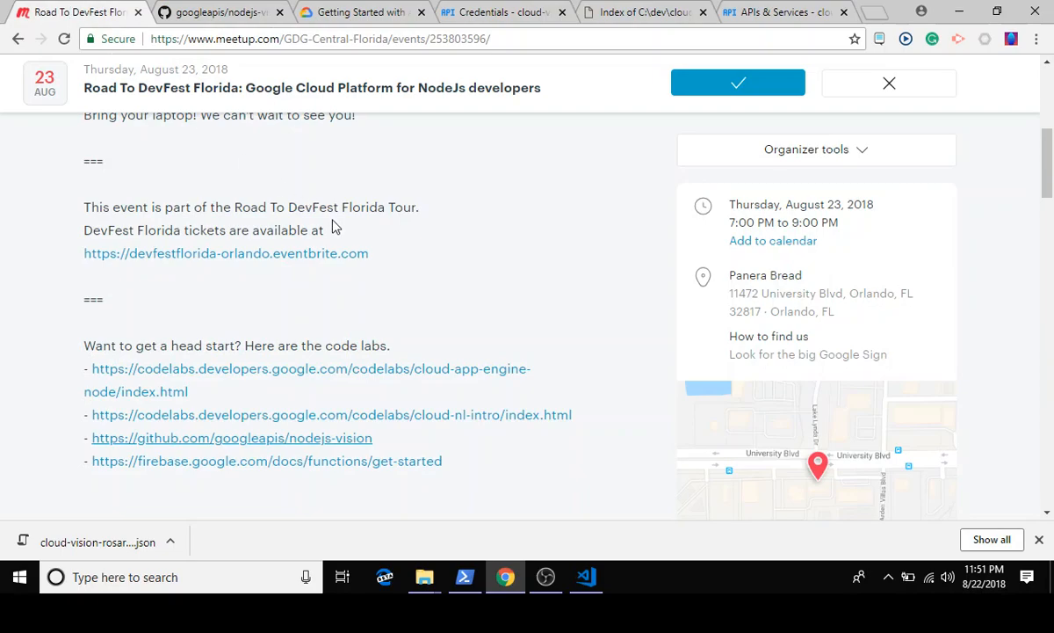
scroll("up", 3)
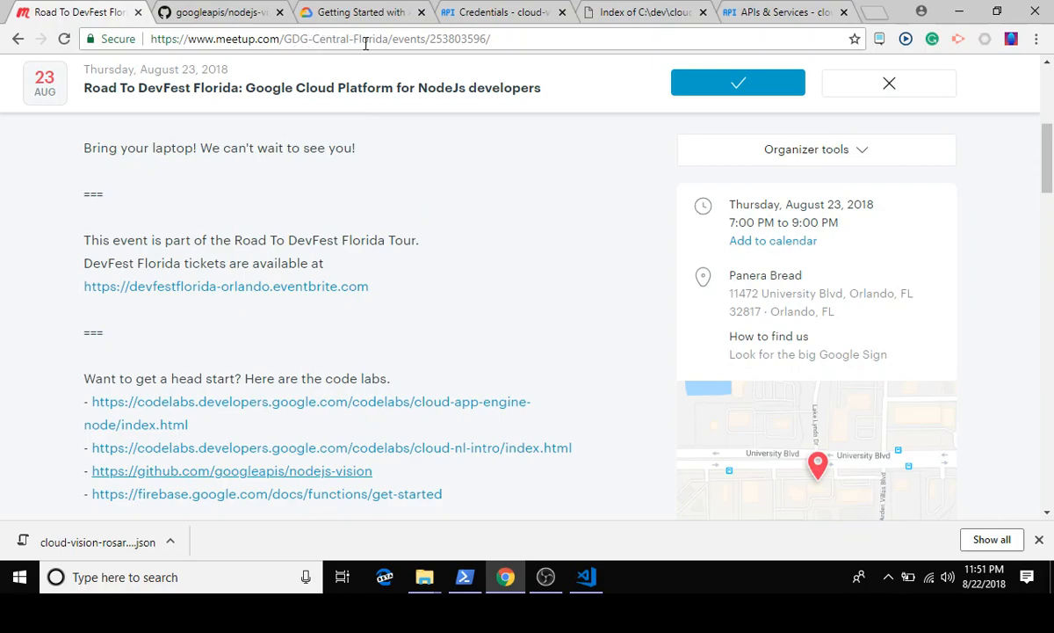
mouse_move(231, 108)
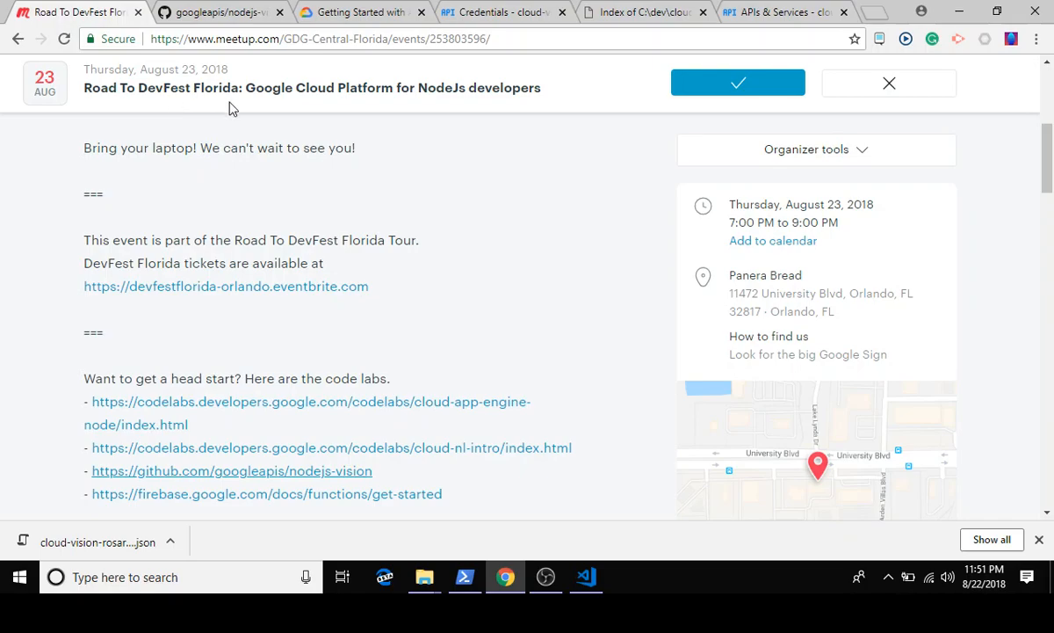
scroll("up", 3)
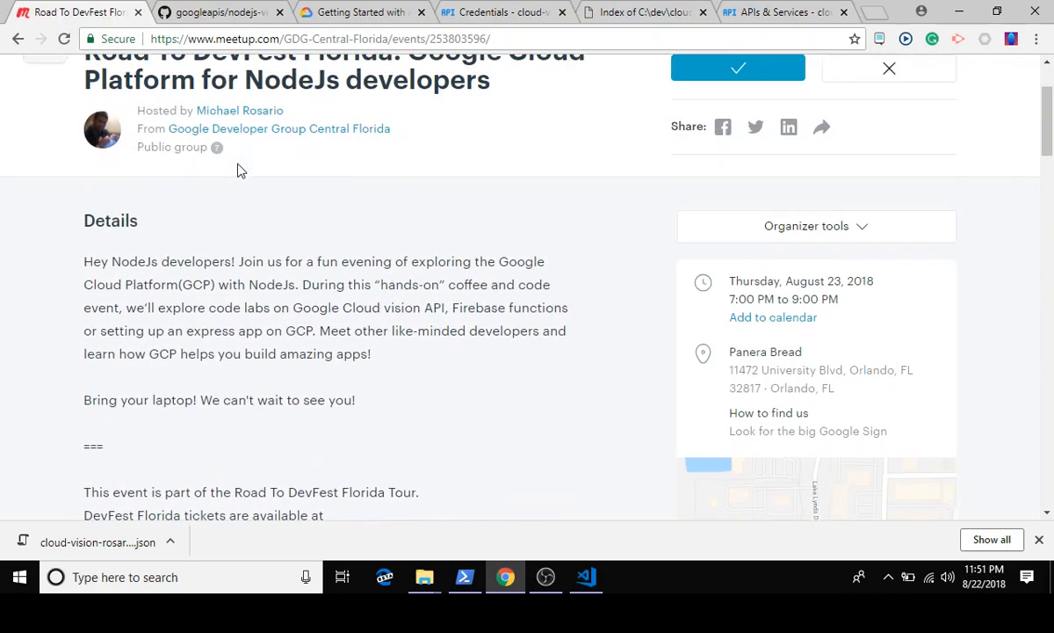
scroll("down", 3)
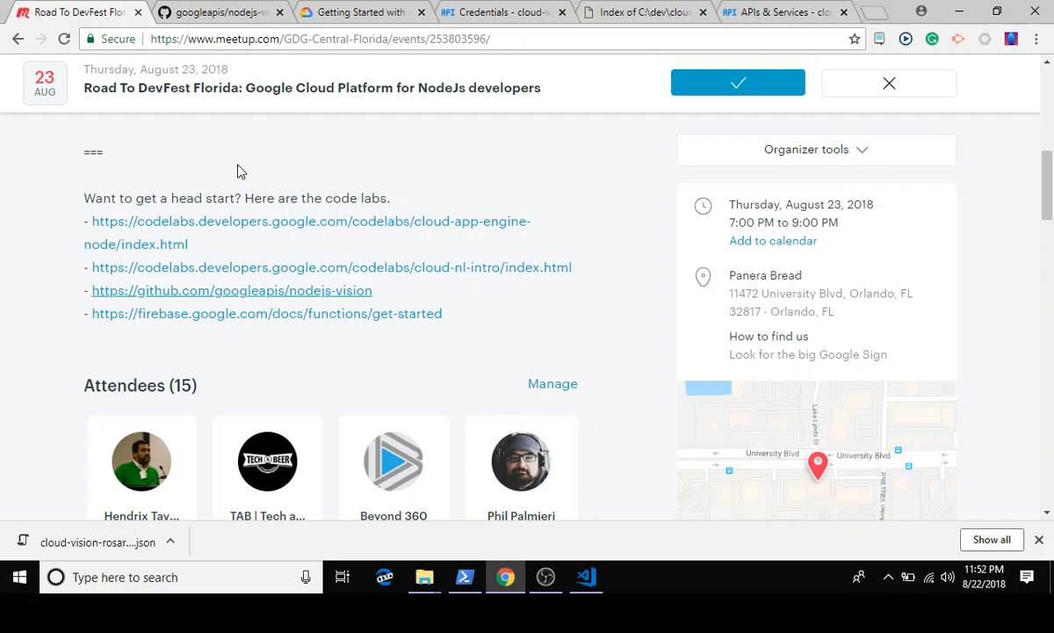
mouse_move(229, 229)
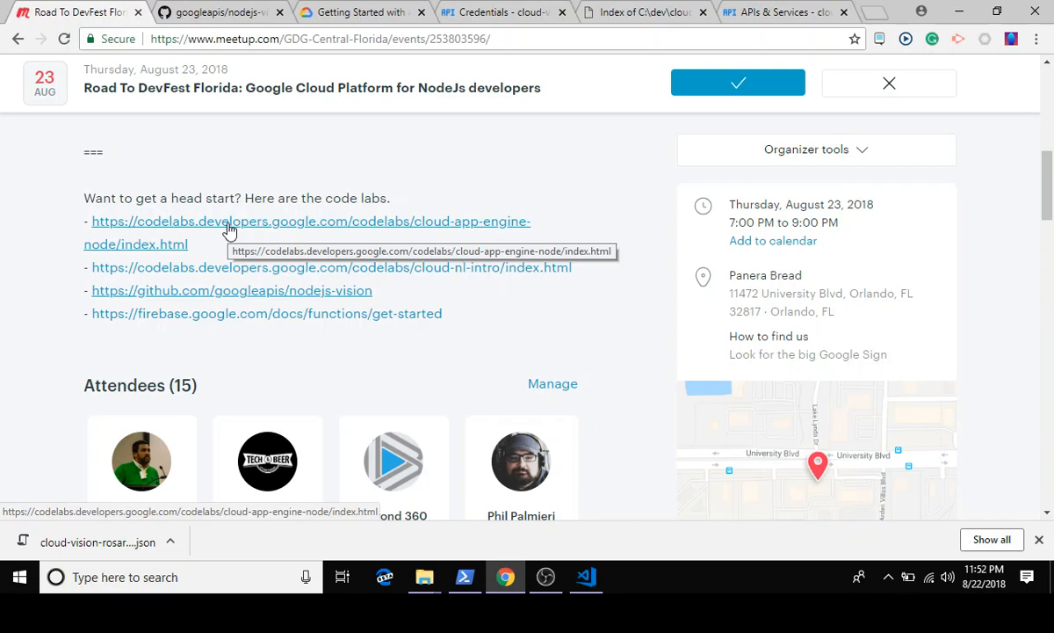
mouse_move(228, 273)
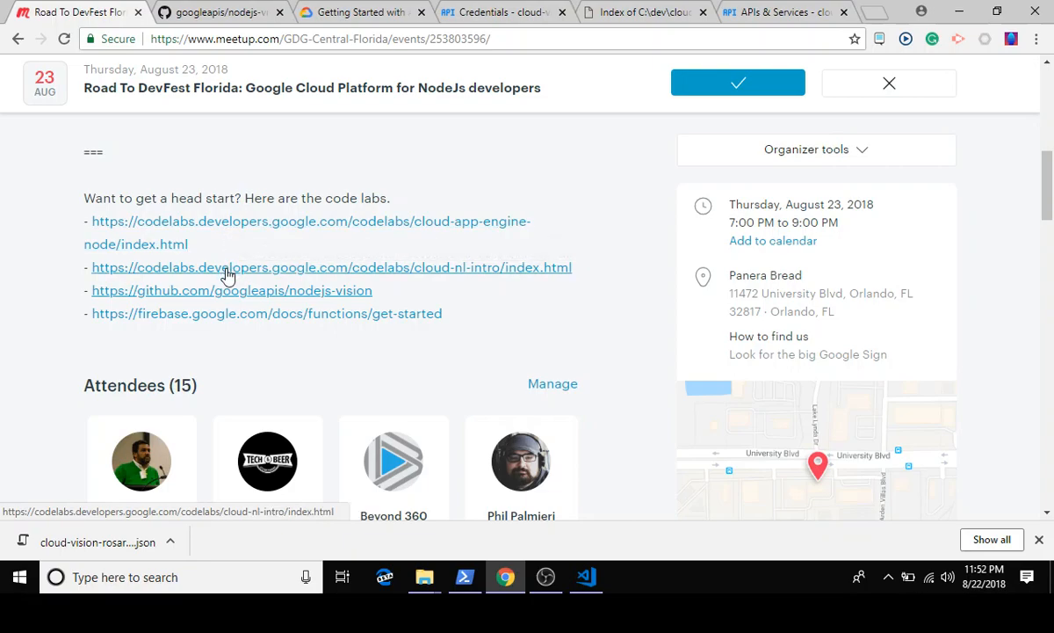
mouse_move(228, 274)
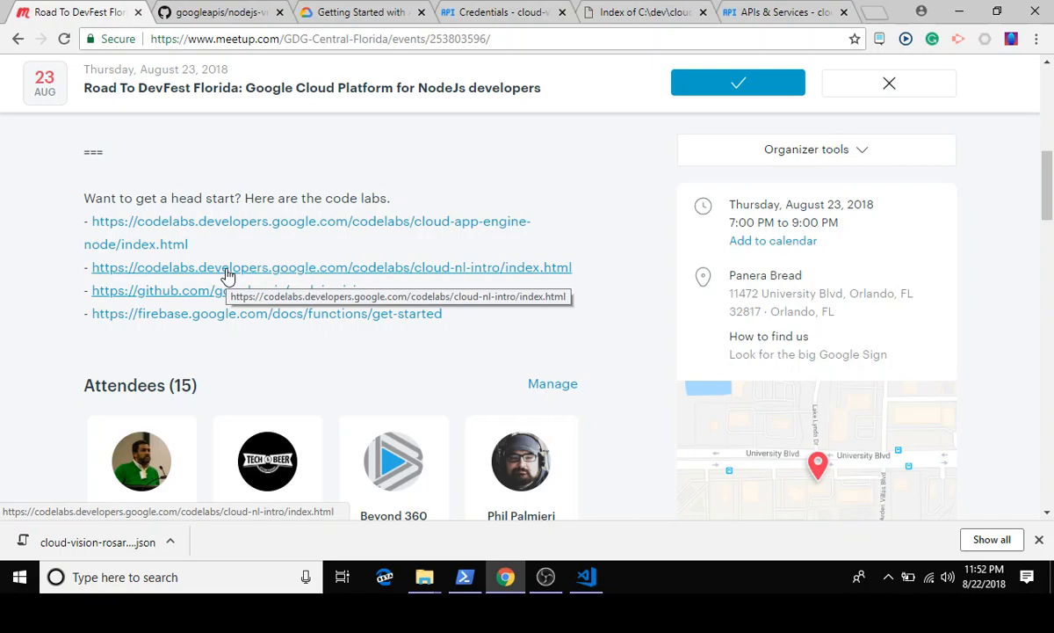
mouse_move(222, 297)
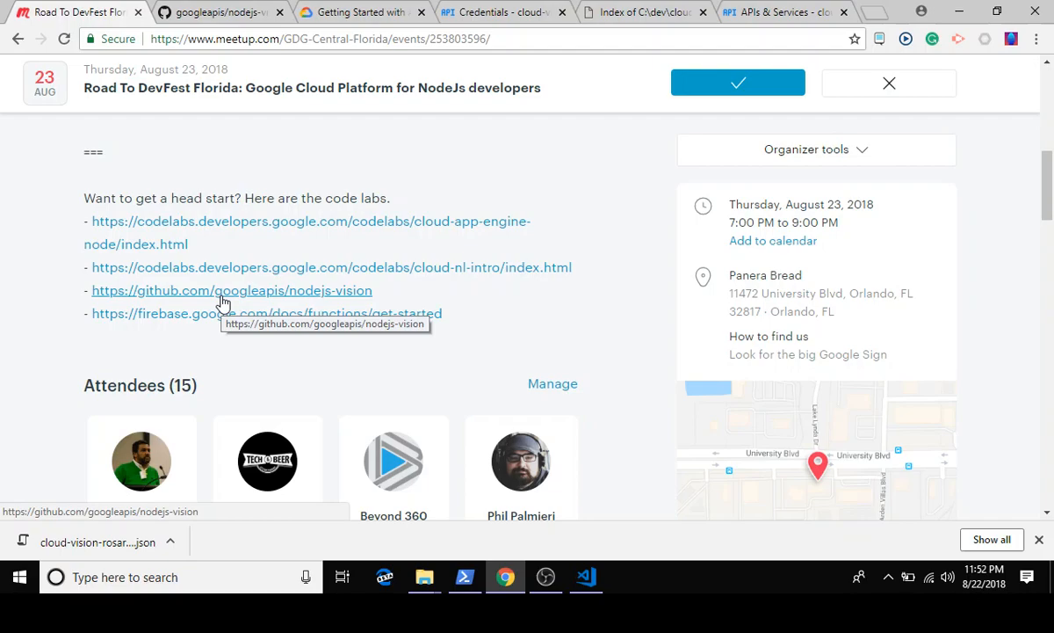
mouse_move(218, 302)
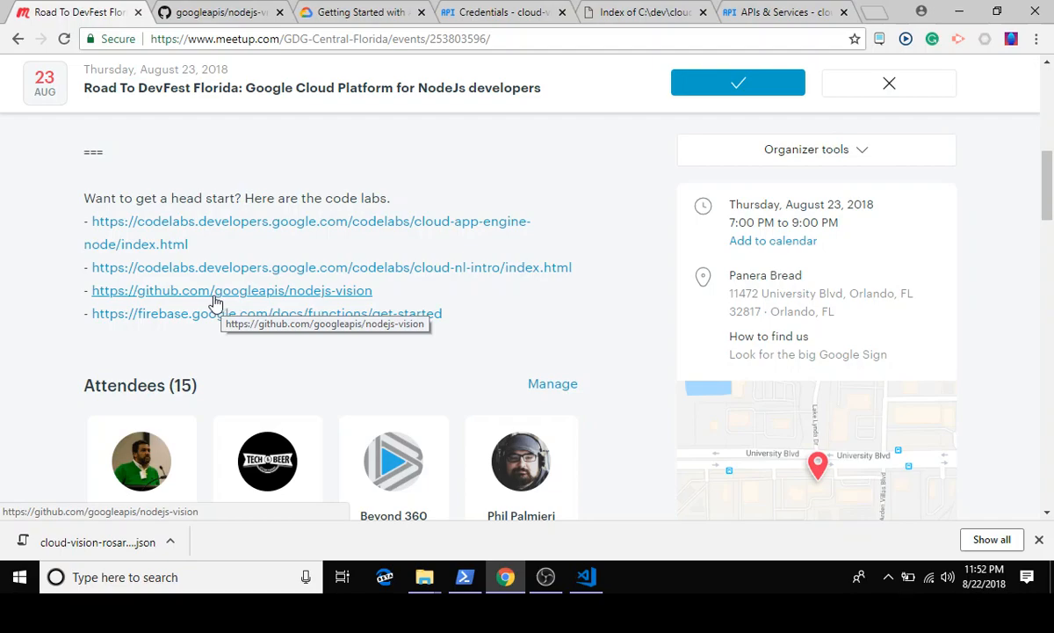
mouse_move(215, 317)
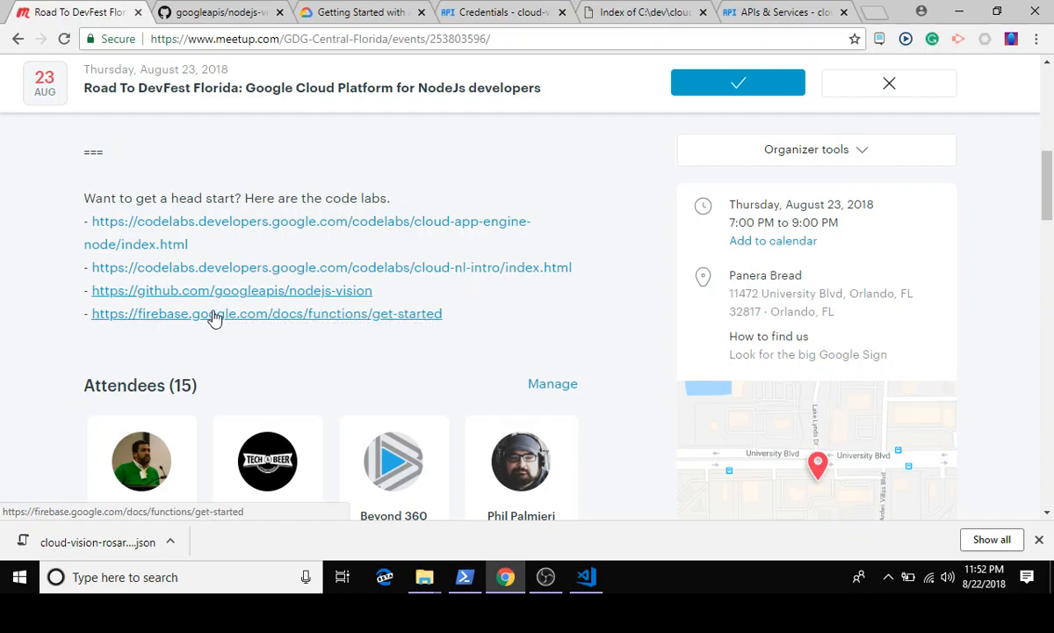
mouse_move(214, 318)
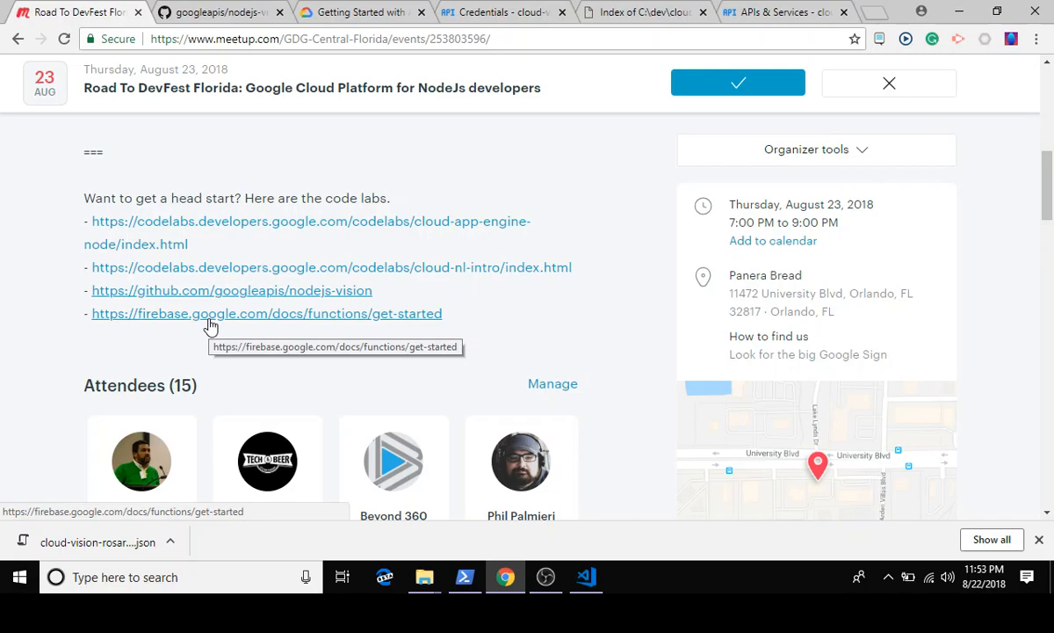
scroll("up", 3)
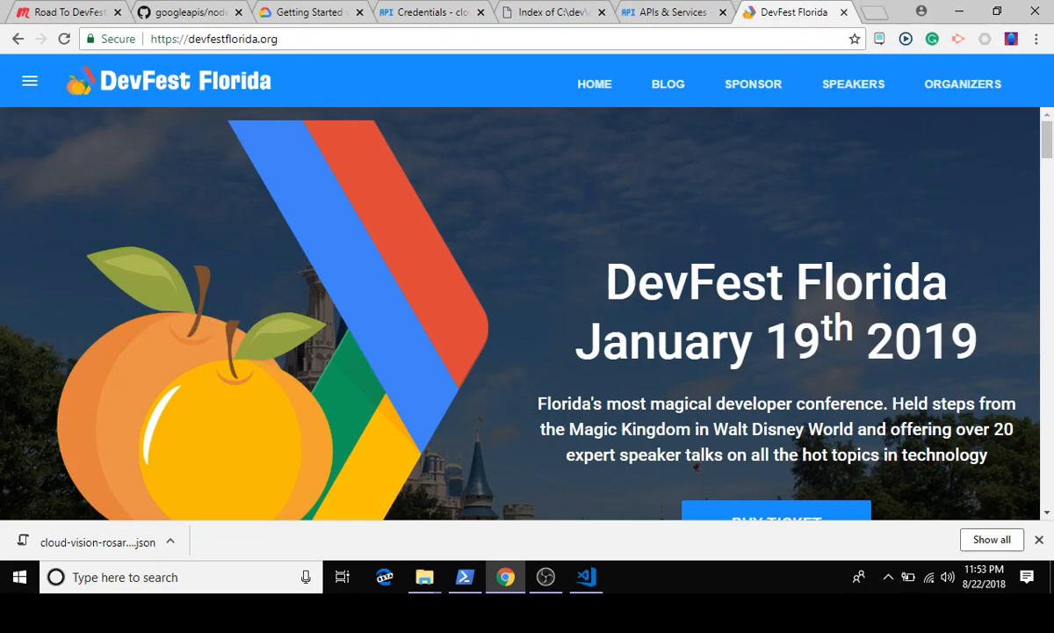
Step: Close the downloads bar on the DevFest Florida 2019 homepage
left_click(1039, 539)
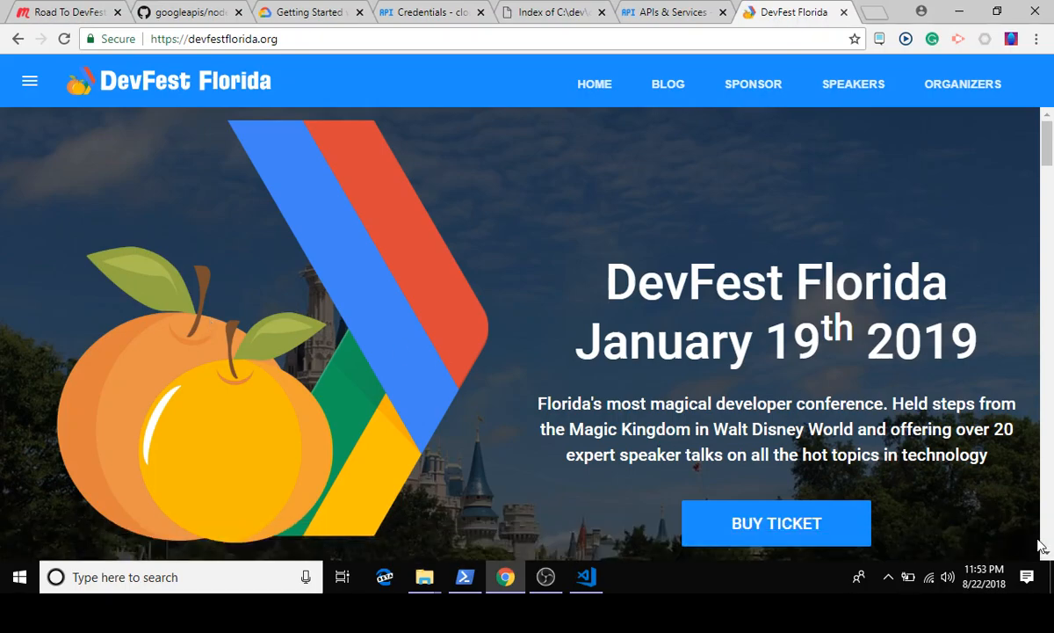